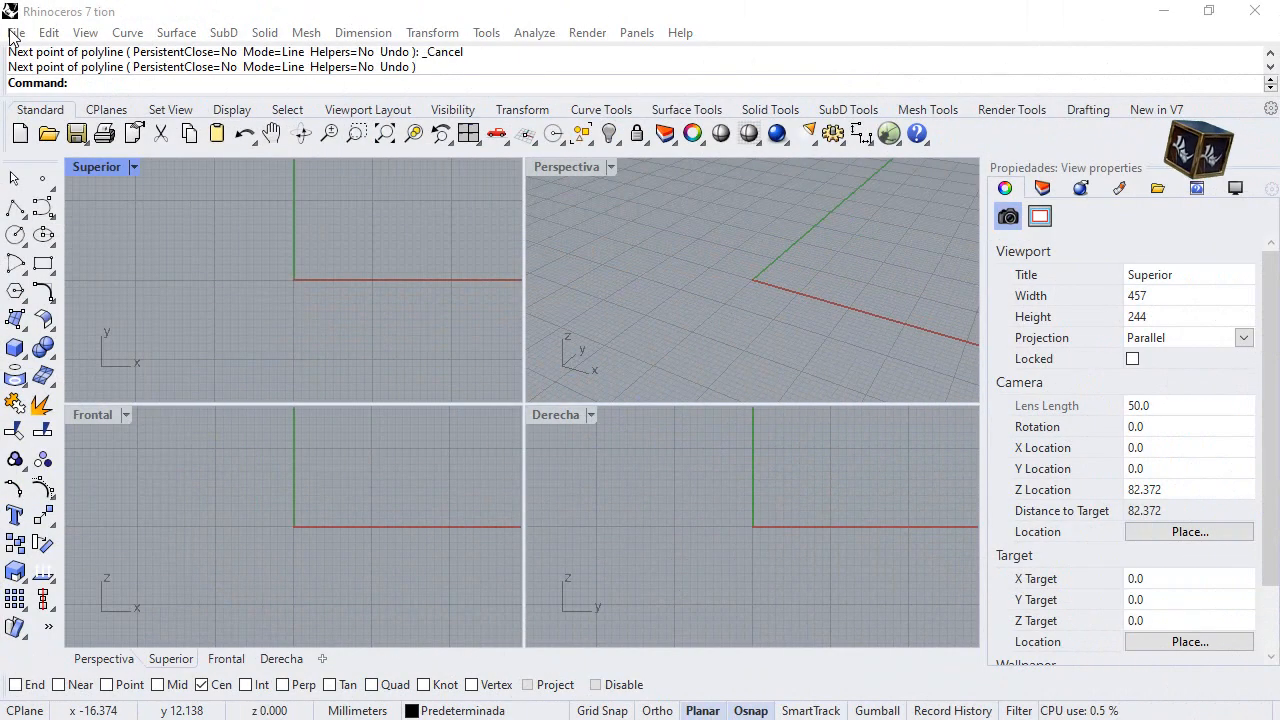
- Start a new model from the 'Objetos pequeños - Milímetros' template
left_click(16, 32)
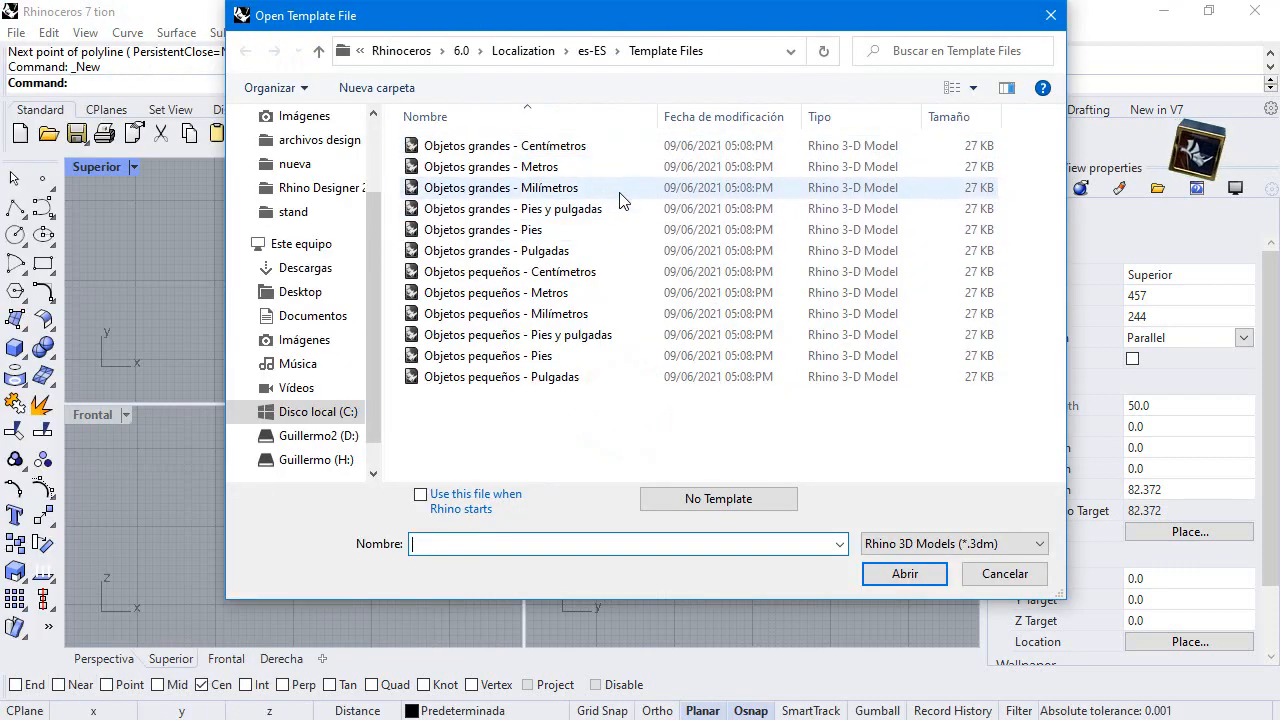
left_click(504, 312)
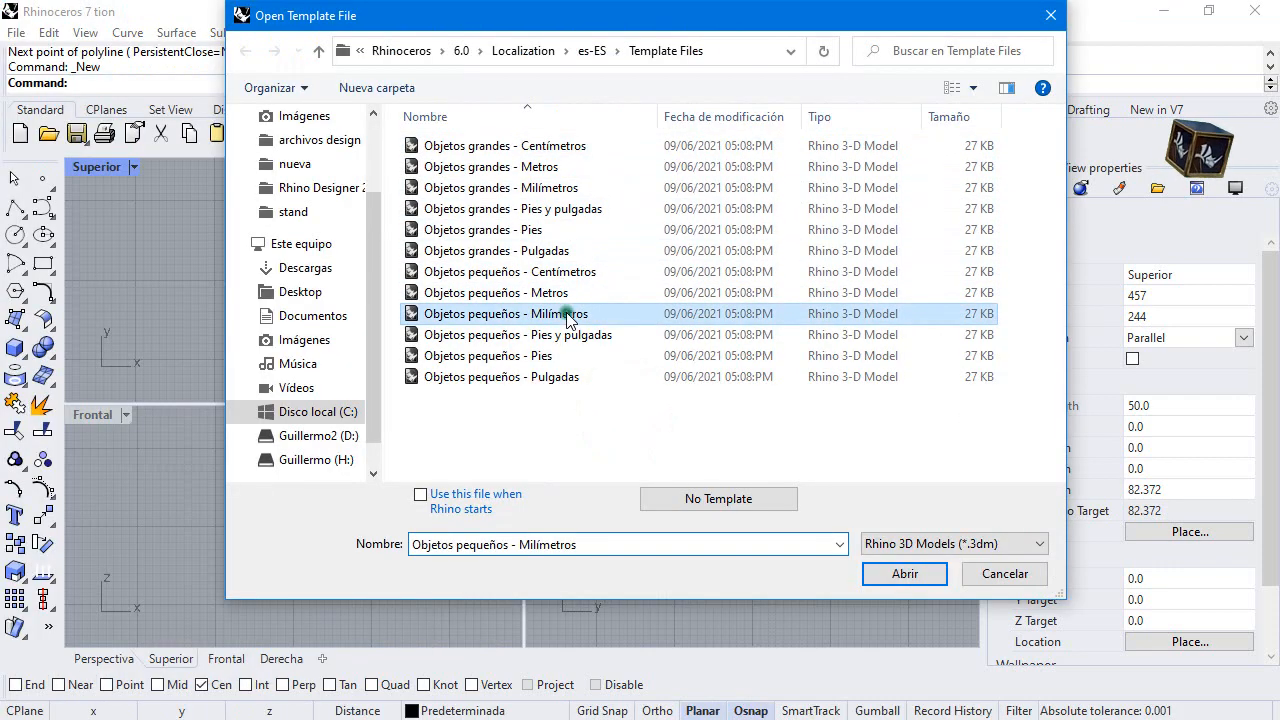
left_click(904, 572)
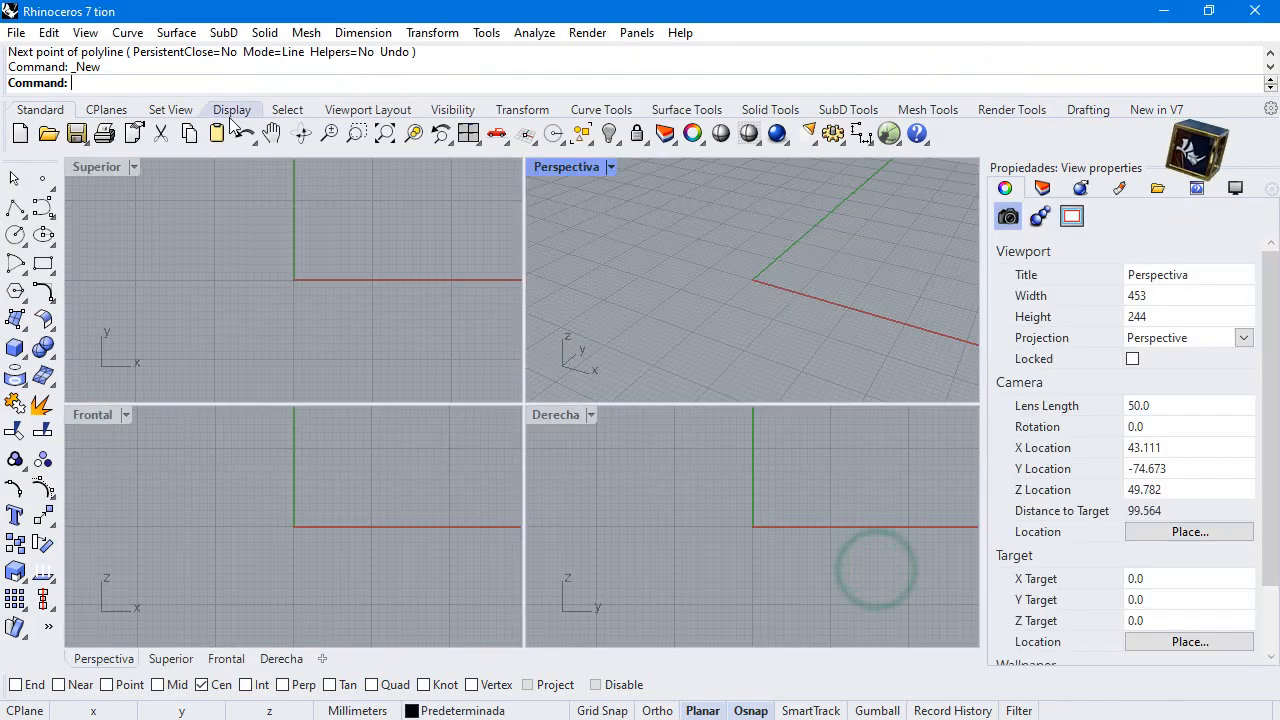
- Draw the closed rectangular body outline with Polyline in the top view
left_click(16, 206)
type("15")
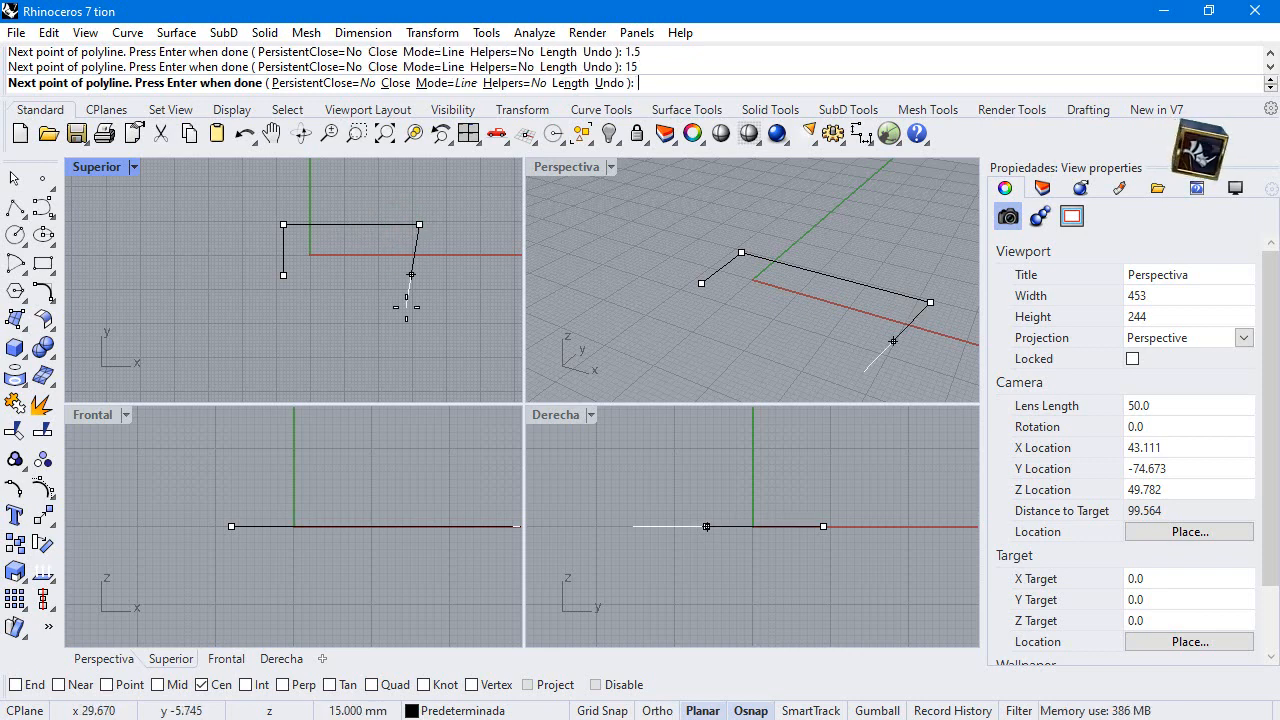
left_click(284, 284)
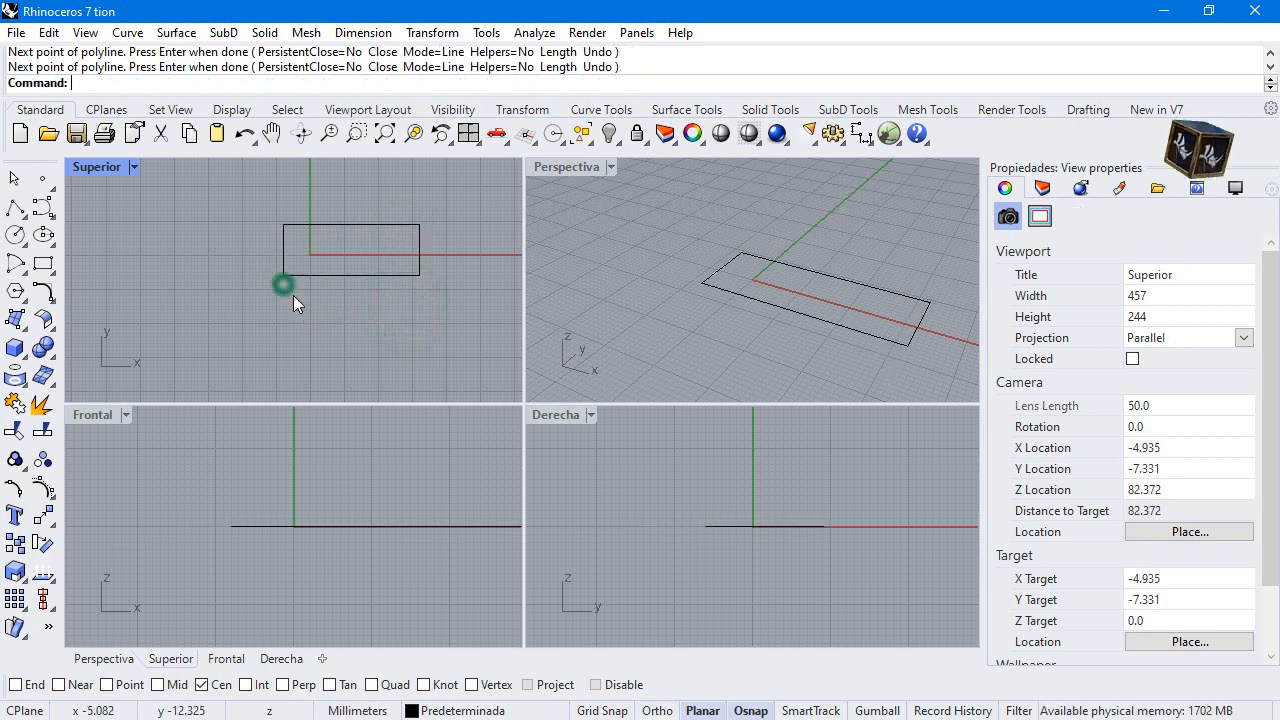
- On layer Capa 04, draw a short guide line from the rectangle's left-edge midpoint, then restore the default layer
left_click(1044, 188)
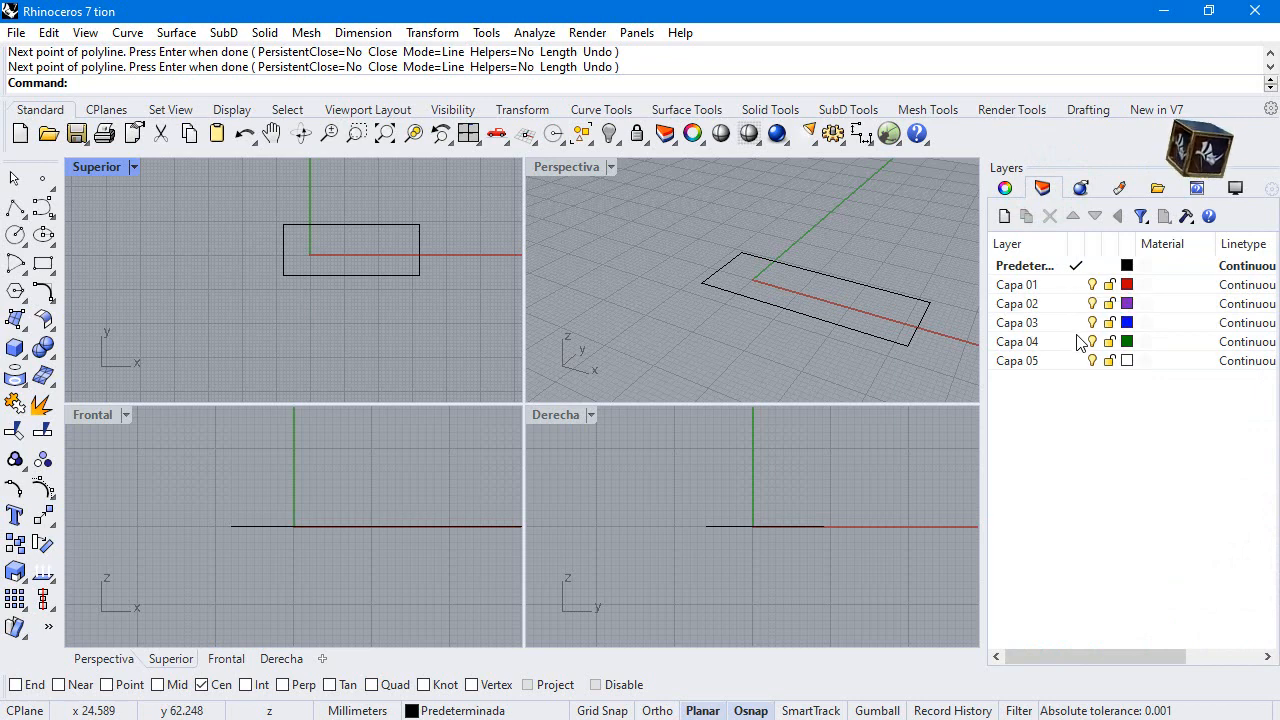
left_click(1016, 340)
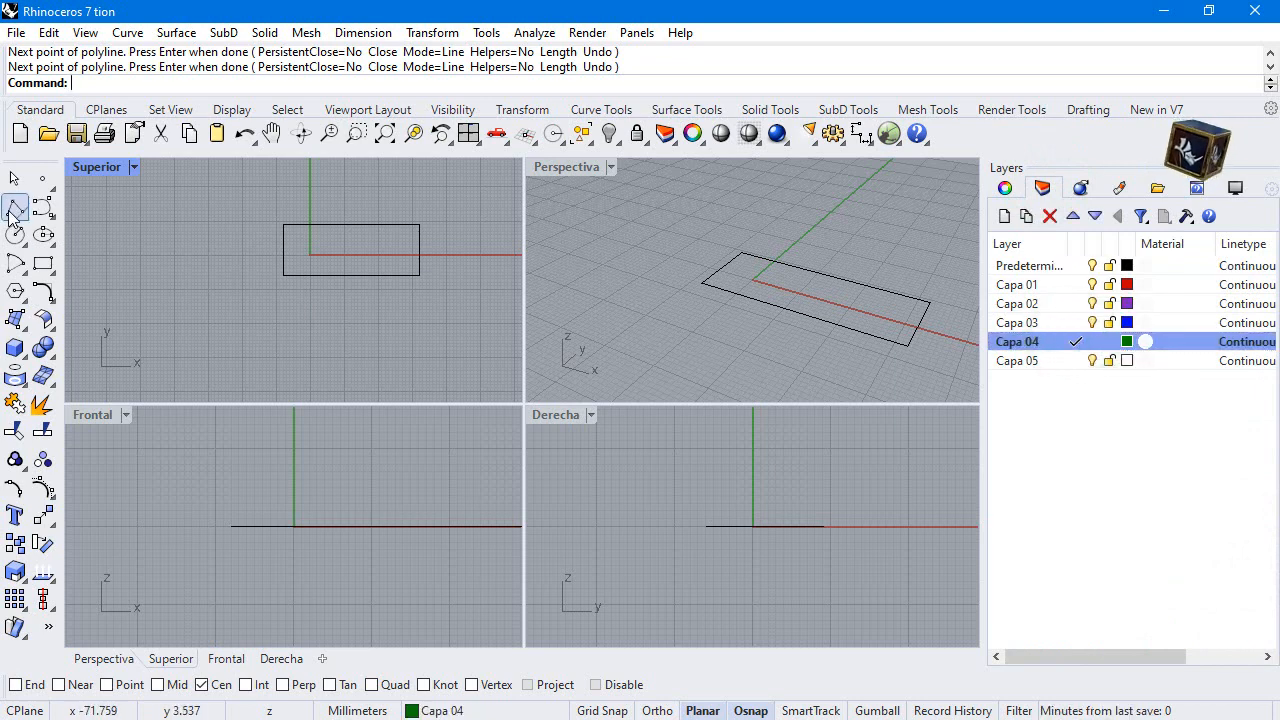
left_click(14, 214)
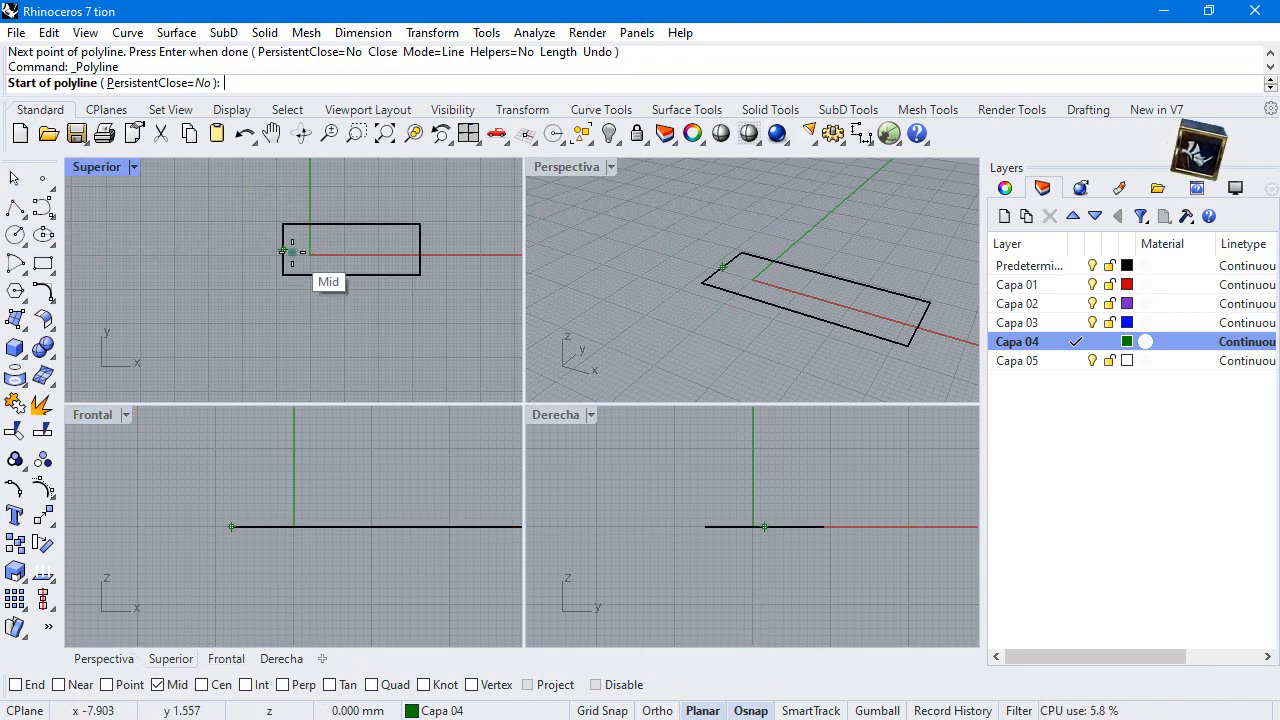
left_click(328, 250)
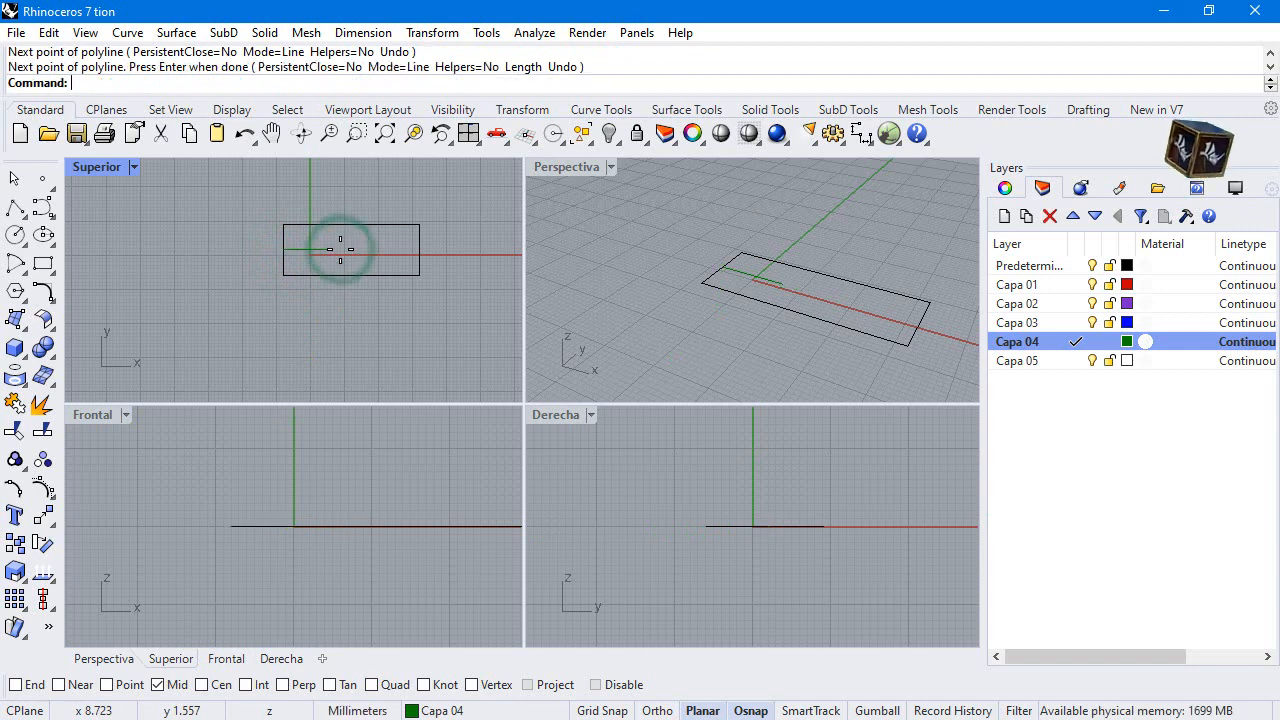
left_click(1024, 264)
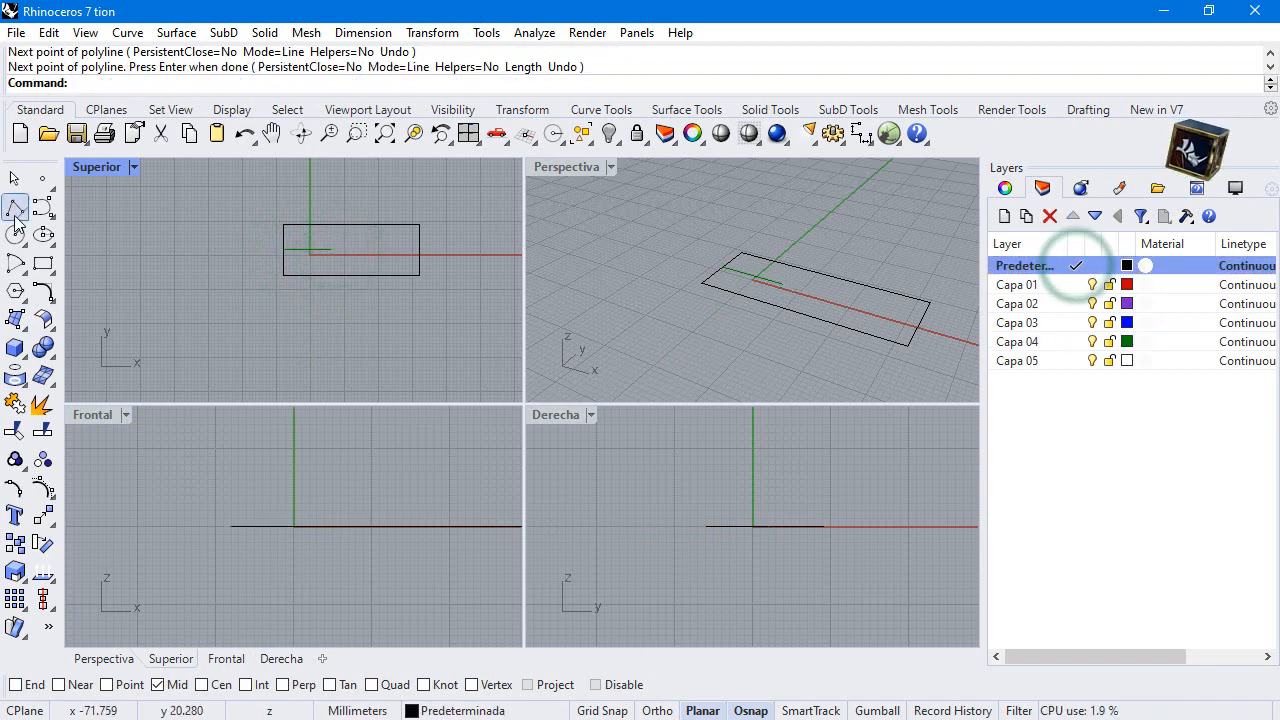
- Draw a 17 mm diameter circle centred on the guide-line midpoint and maximize the Top view
left_click(14, 236)
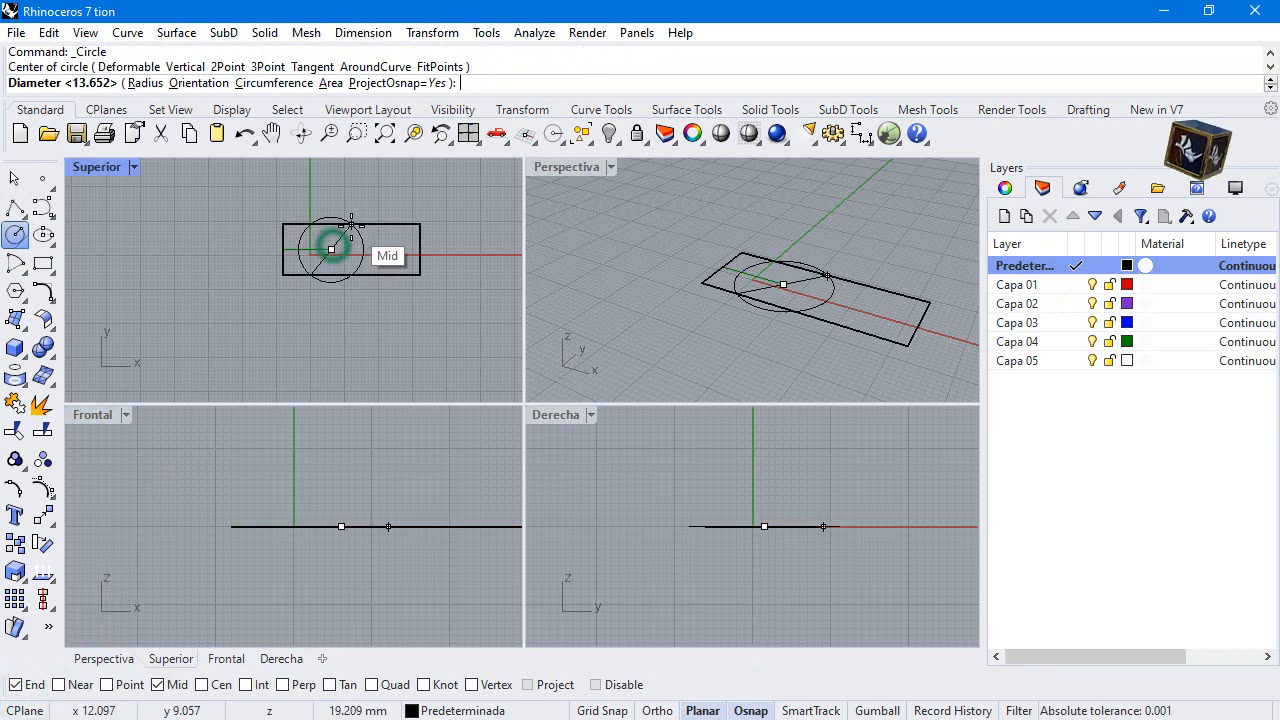
type("17")
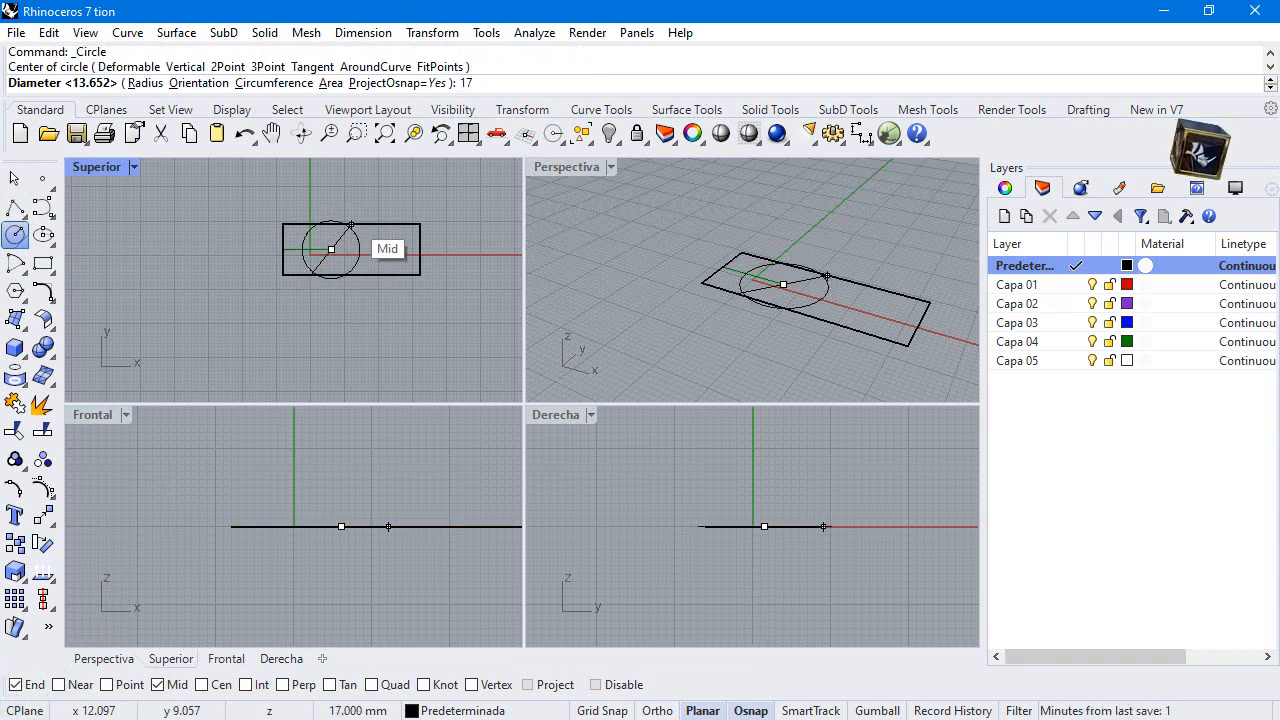
double_click(96, 166)
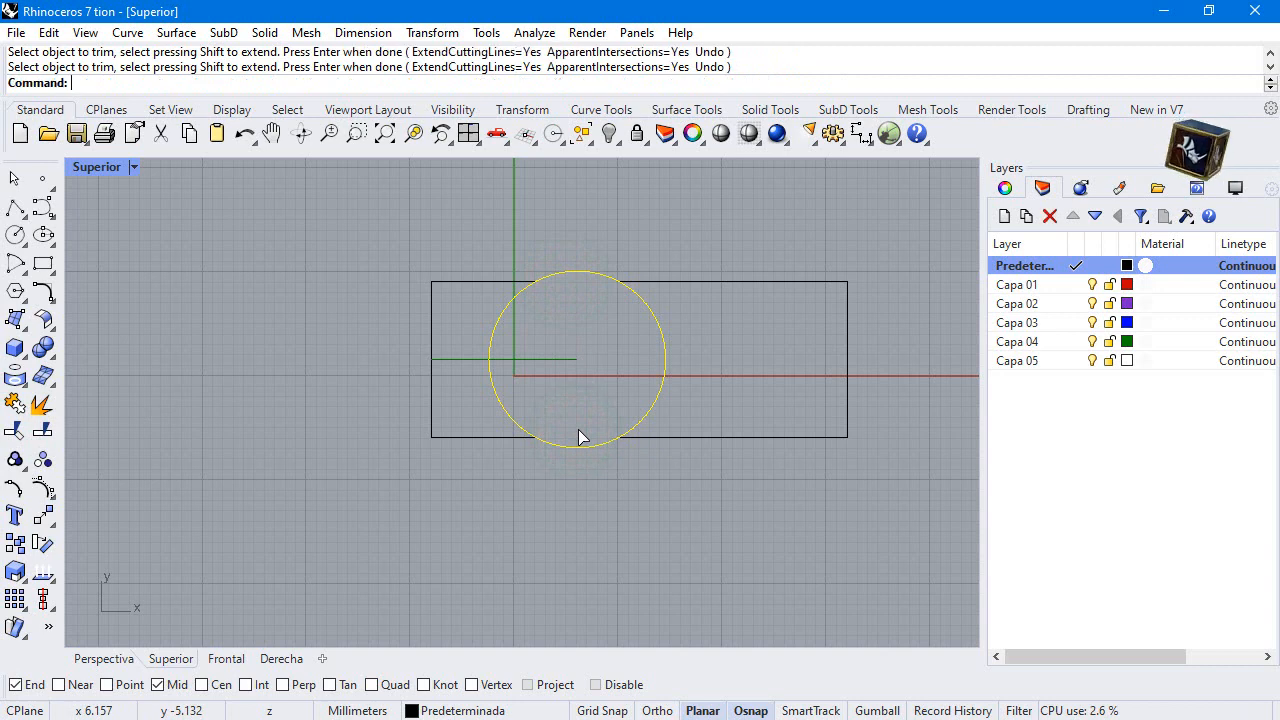
- Trim the circle and rectangle against each other so the outline bulges at top and bottom
left_click(810, 280)
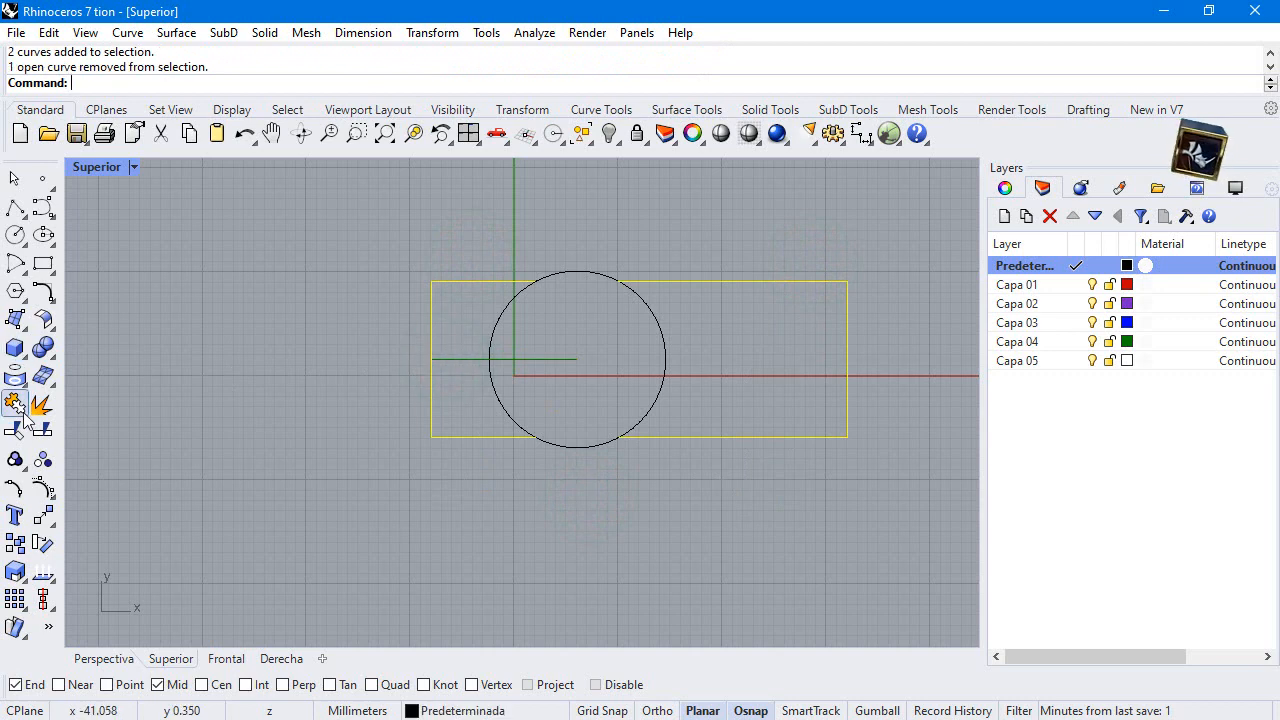
left_click(16, 404)
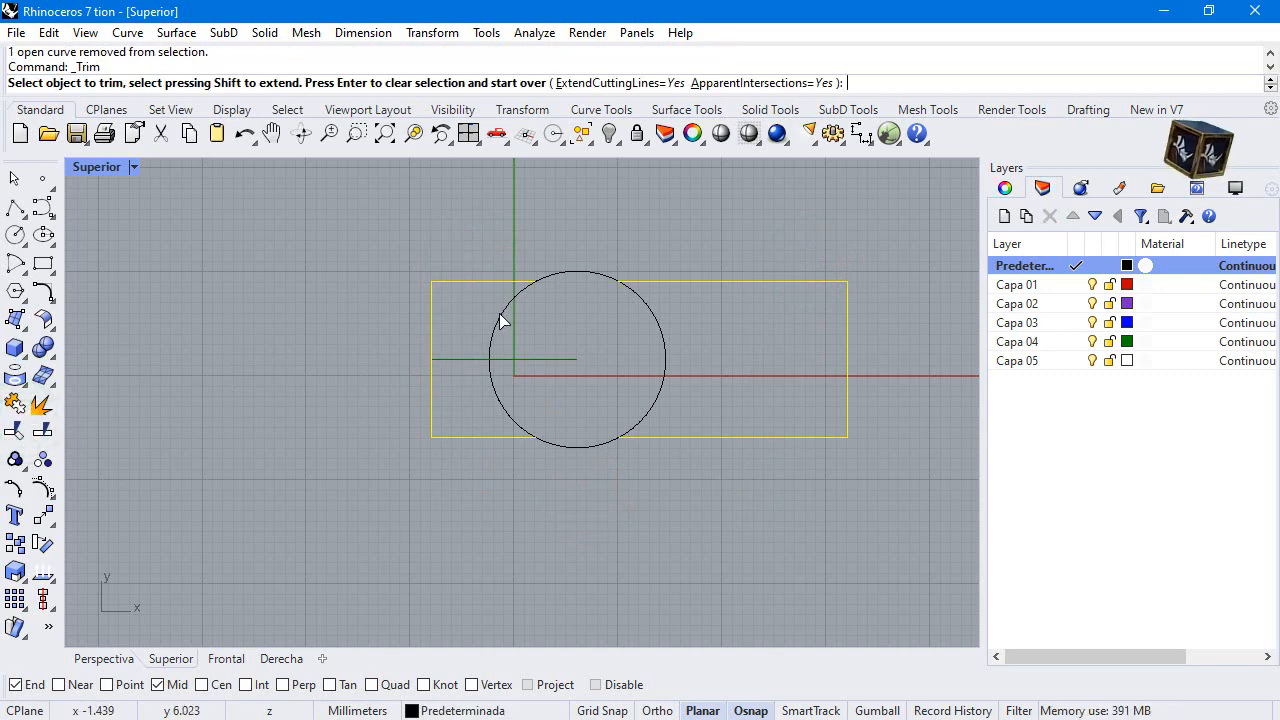
left_click(660, 330)
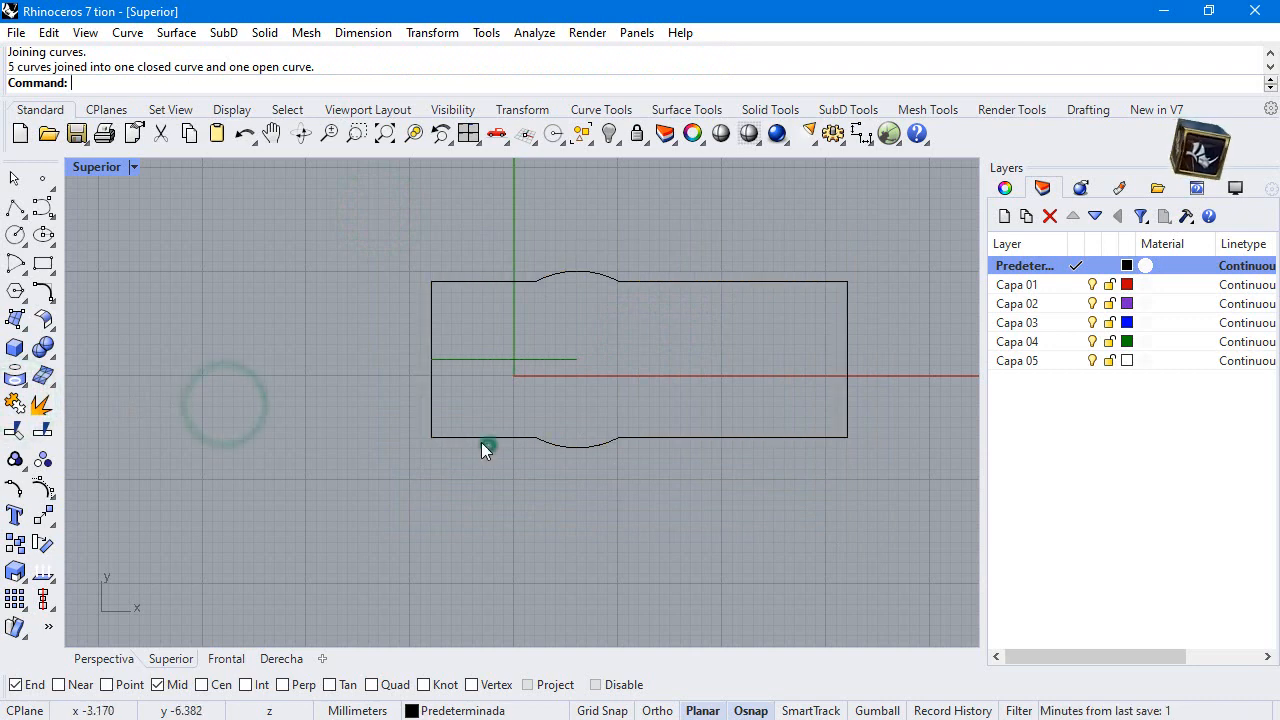
- Extrude the joined bulged outline into a solid and begin a center-radius circle in the Front view
left_click(488, 446)
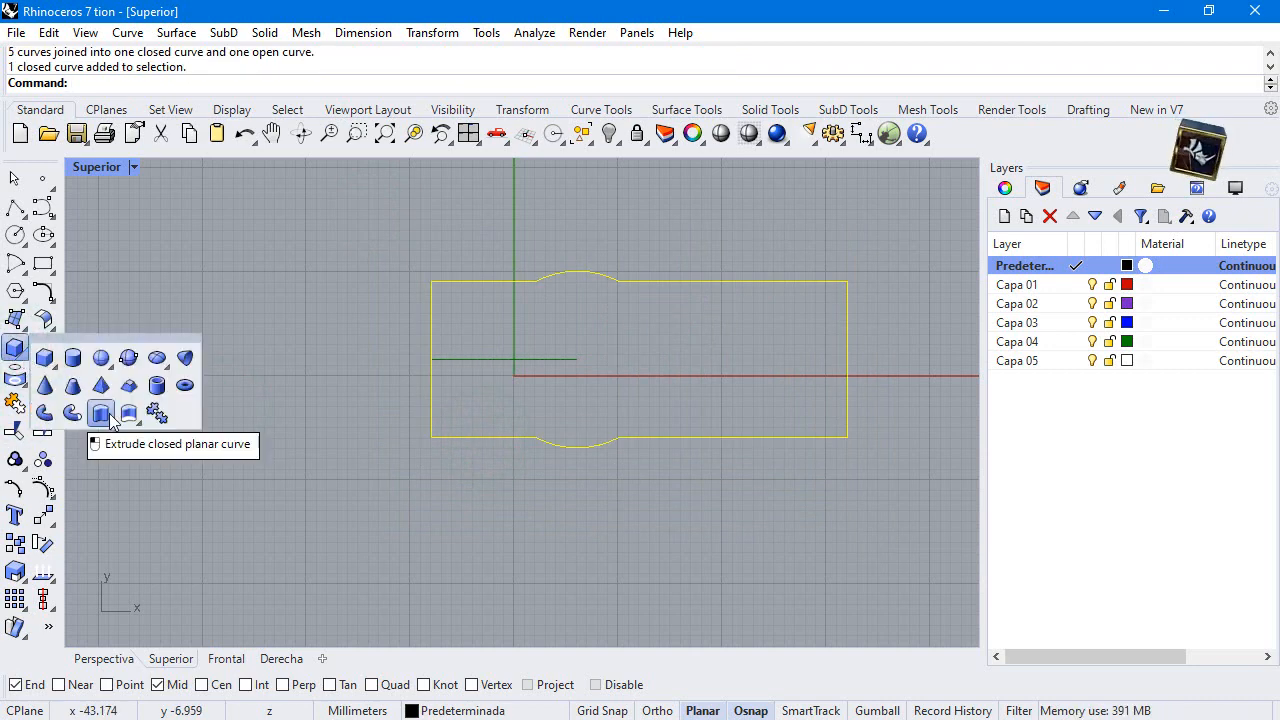
left_click(100, 412)
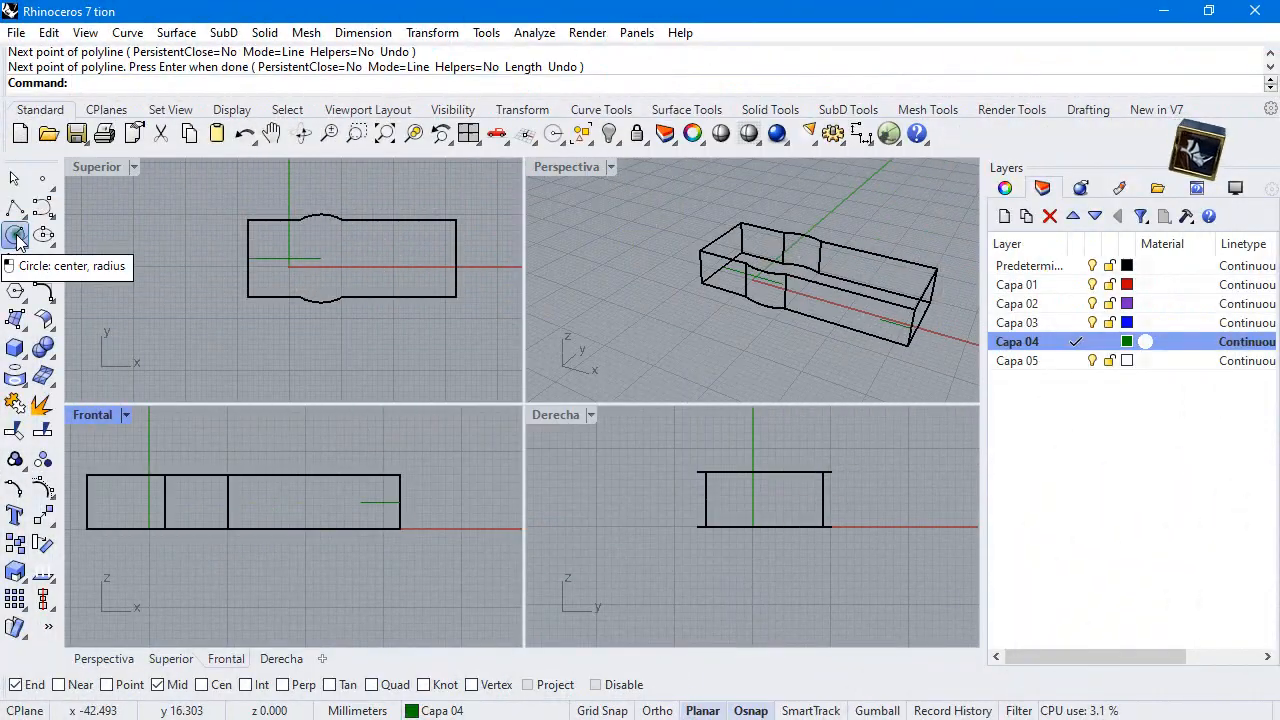
left_click(16, 234)
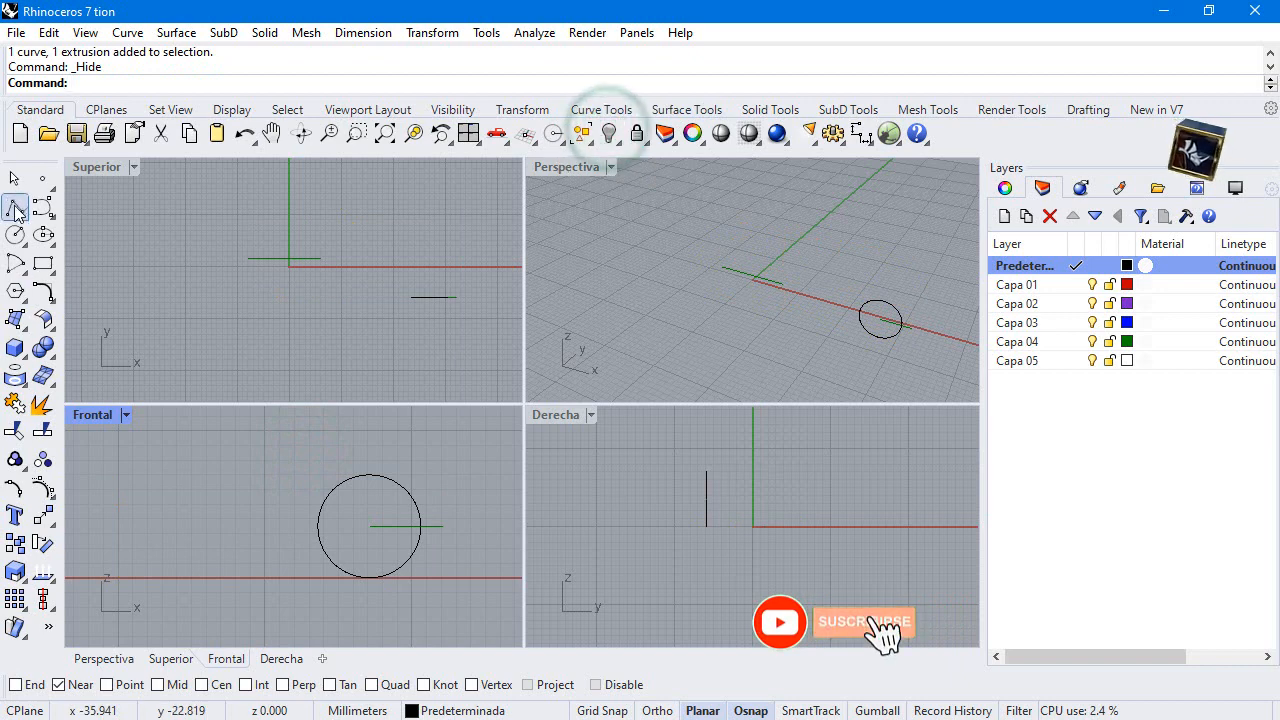
- Draw two tangent lines, trim away the circle's outer half to form a rounded end profile, and unhide the body
left_click(16, 210)
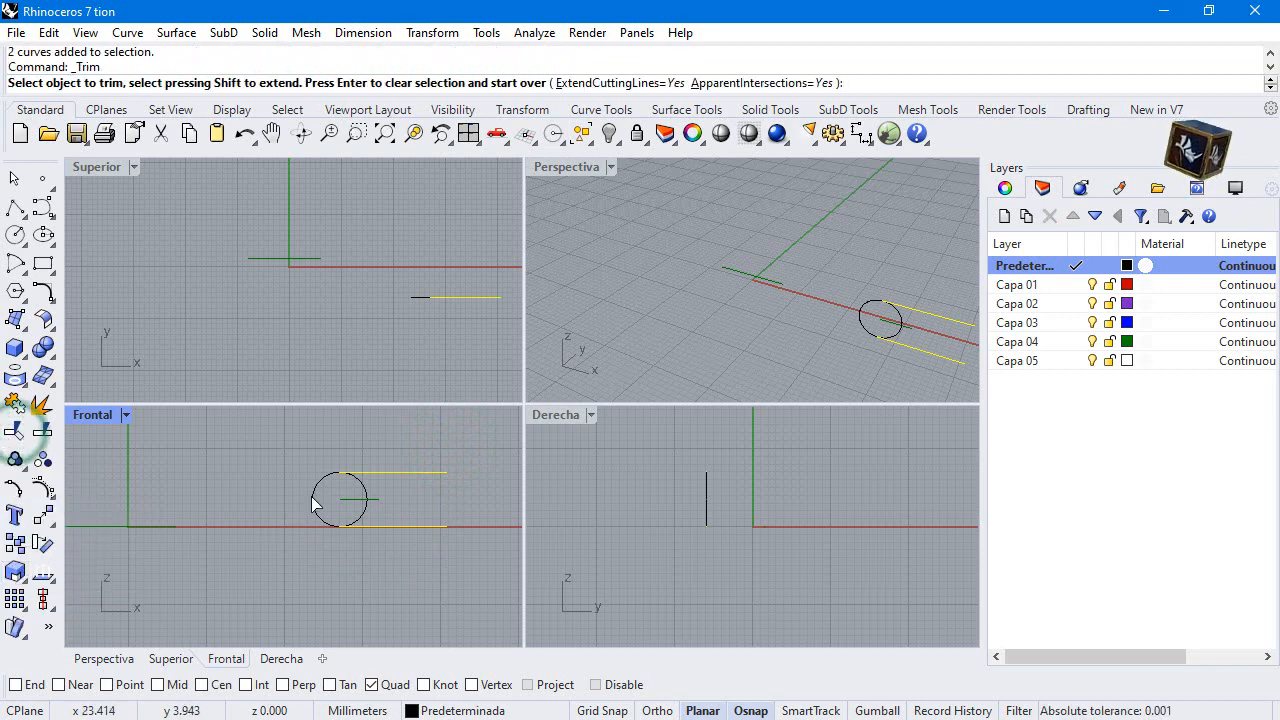
left_click(340, 500)
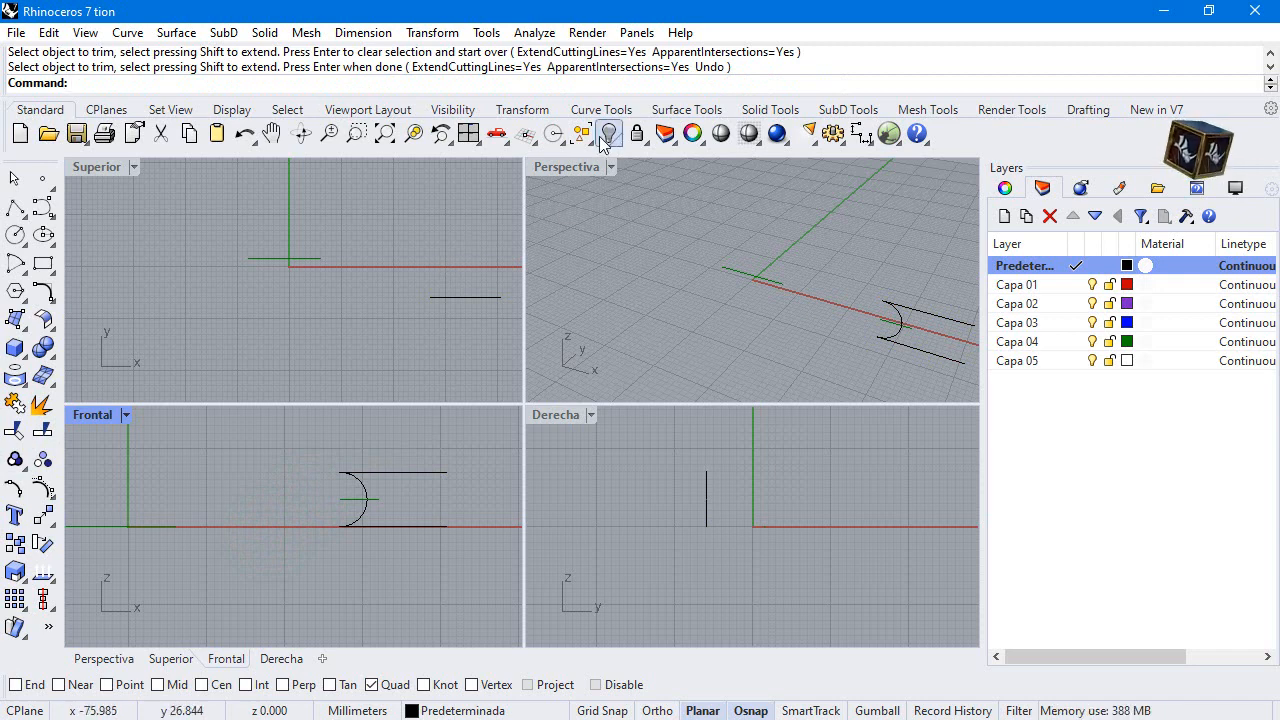
left_click(608, 132)
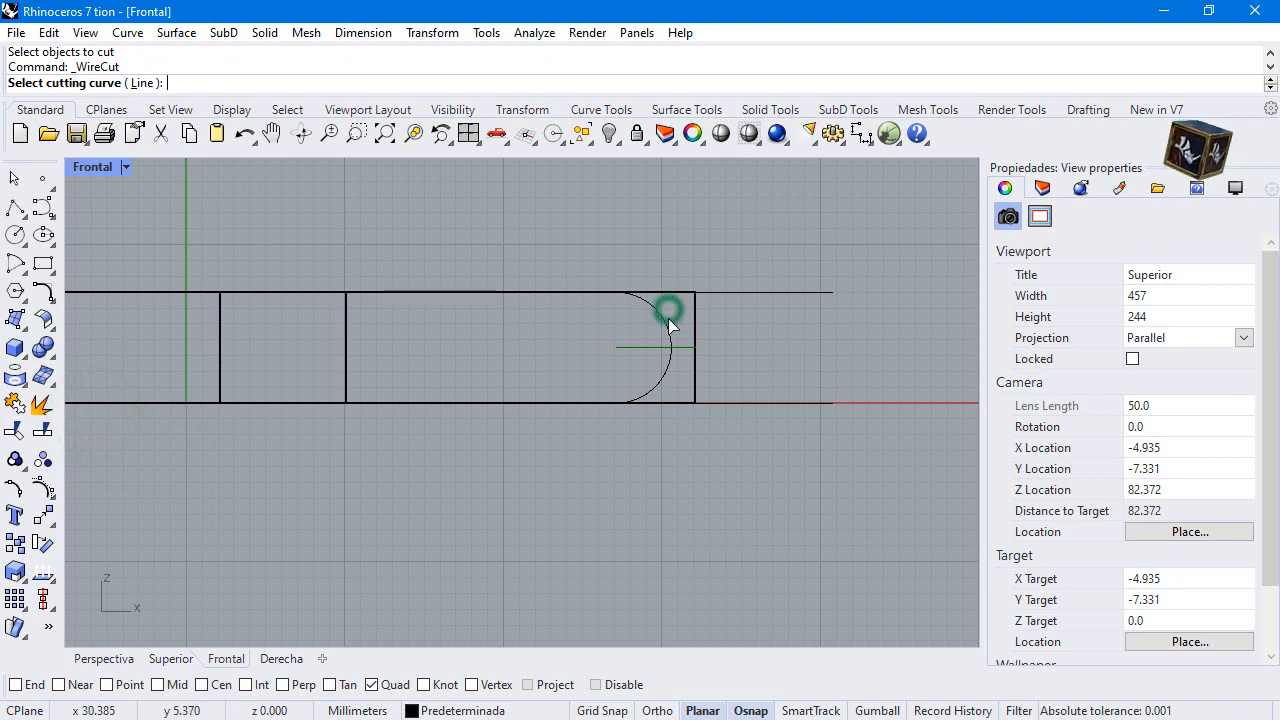
- WireCut the body end with the rounded profile through both sides, giving the tip a curved shape
left_click(664, 310)
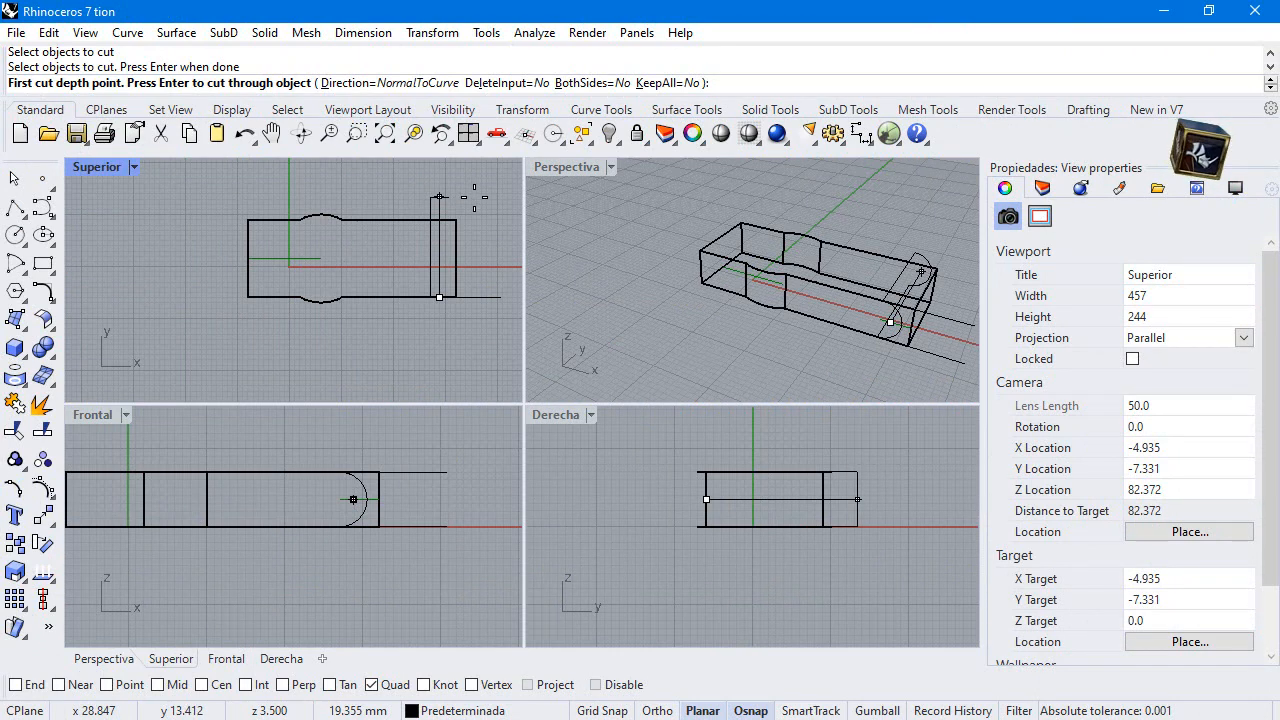
left_click(578, 82)
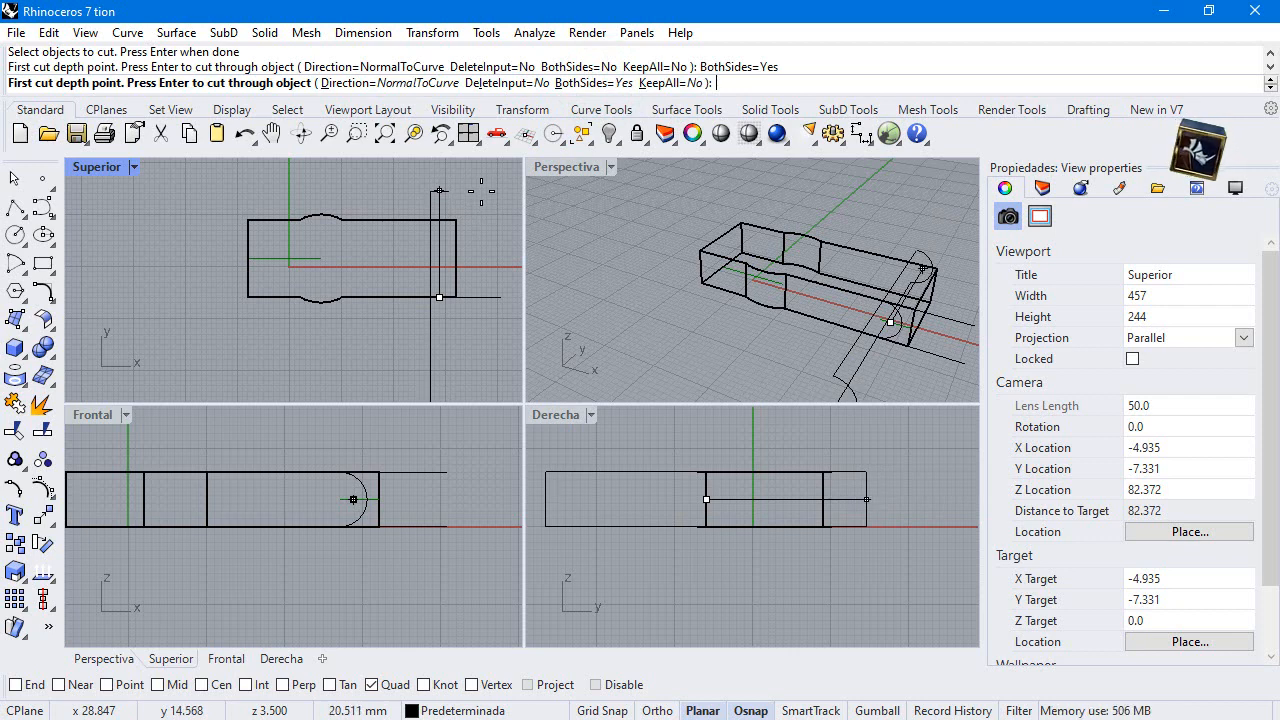
left_click(480, 190)
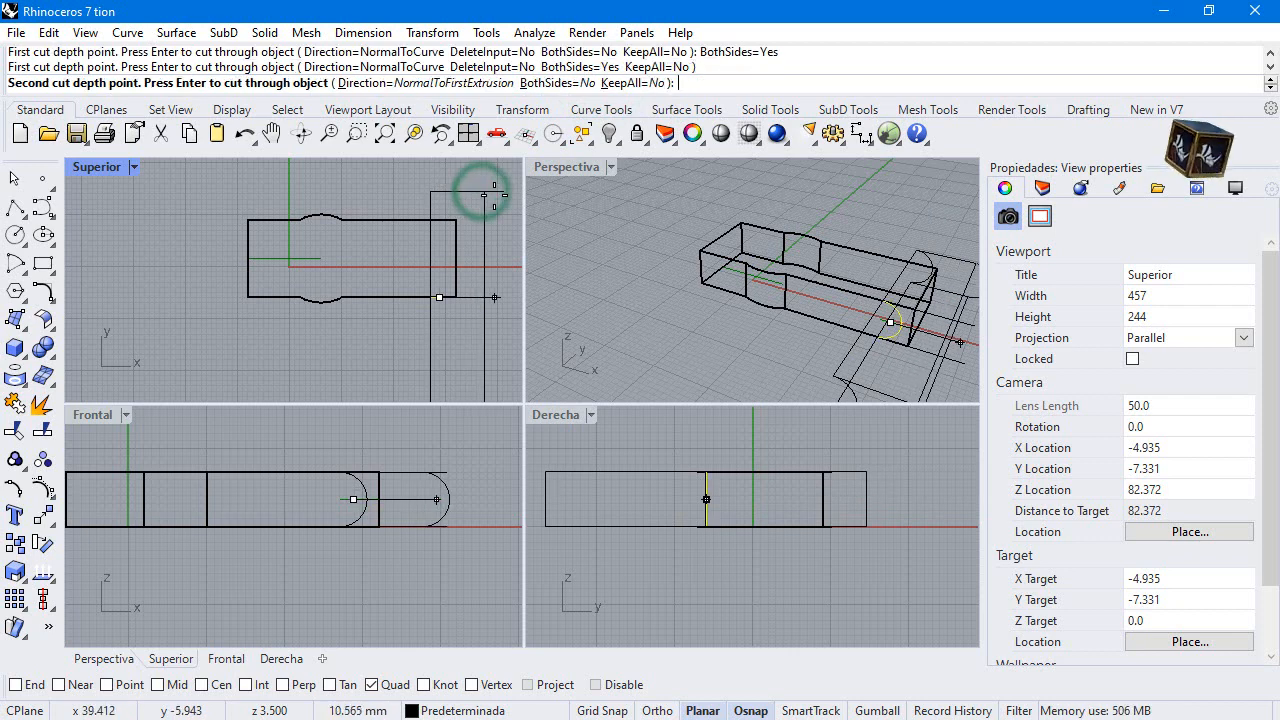
left_click(484, 204)
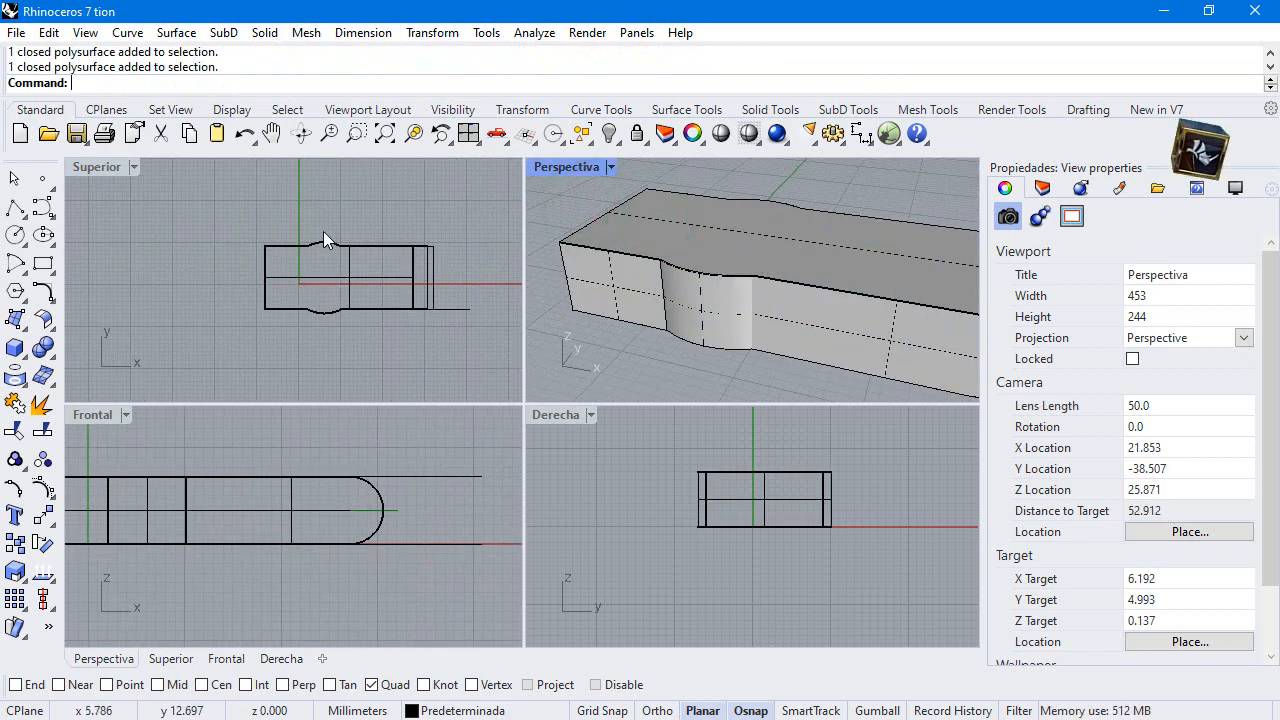
- Create a 10 mm diameter cylinder centred on the bulge, passing through the body
left_click(16, 348)
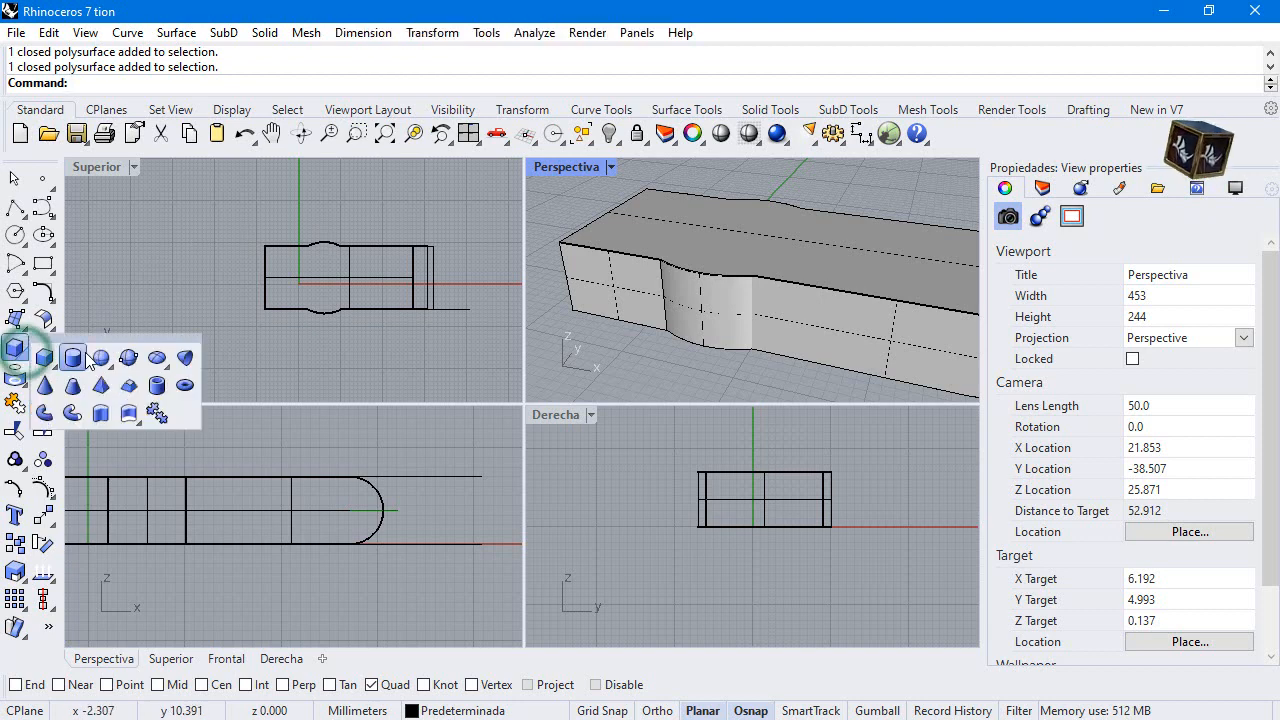
left_click(72, 356)
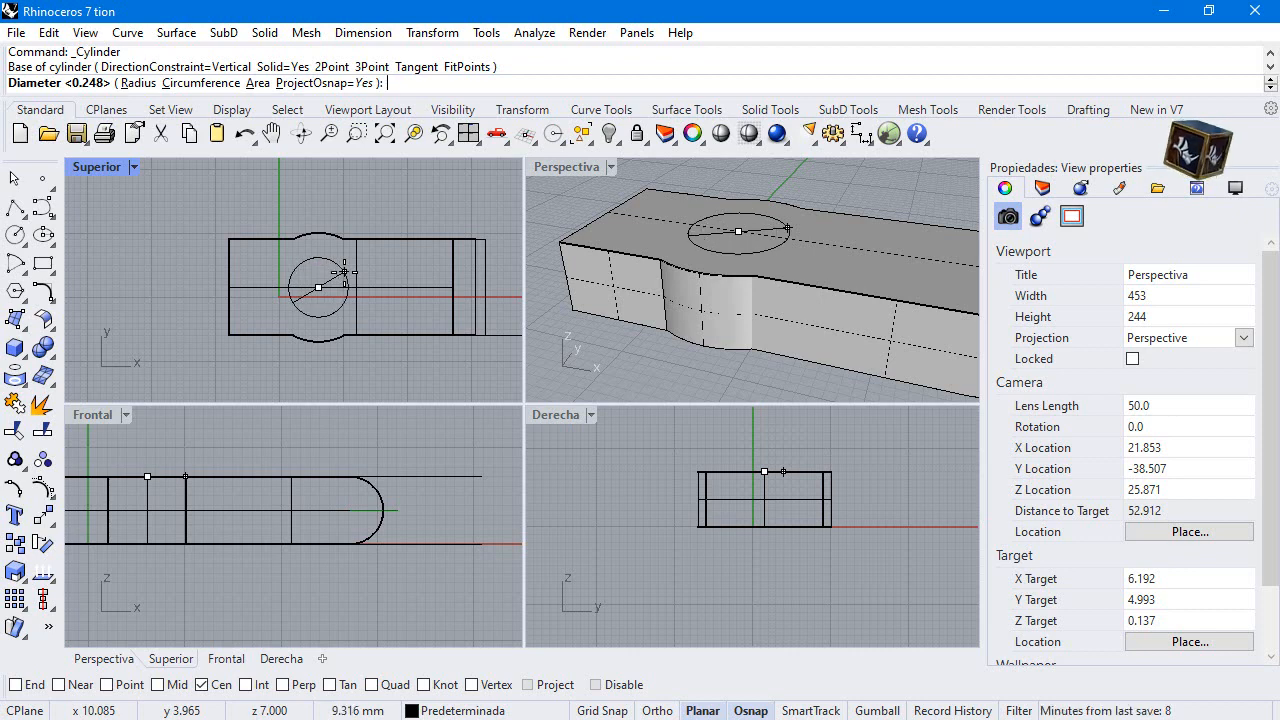
type("10")
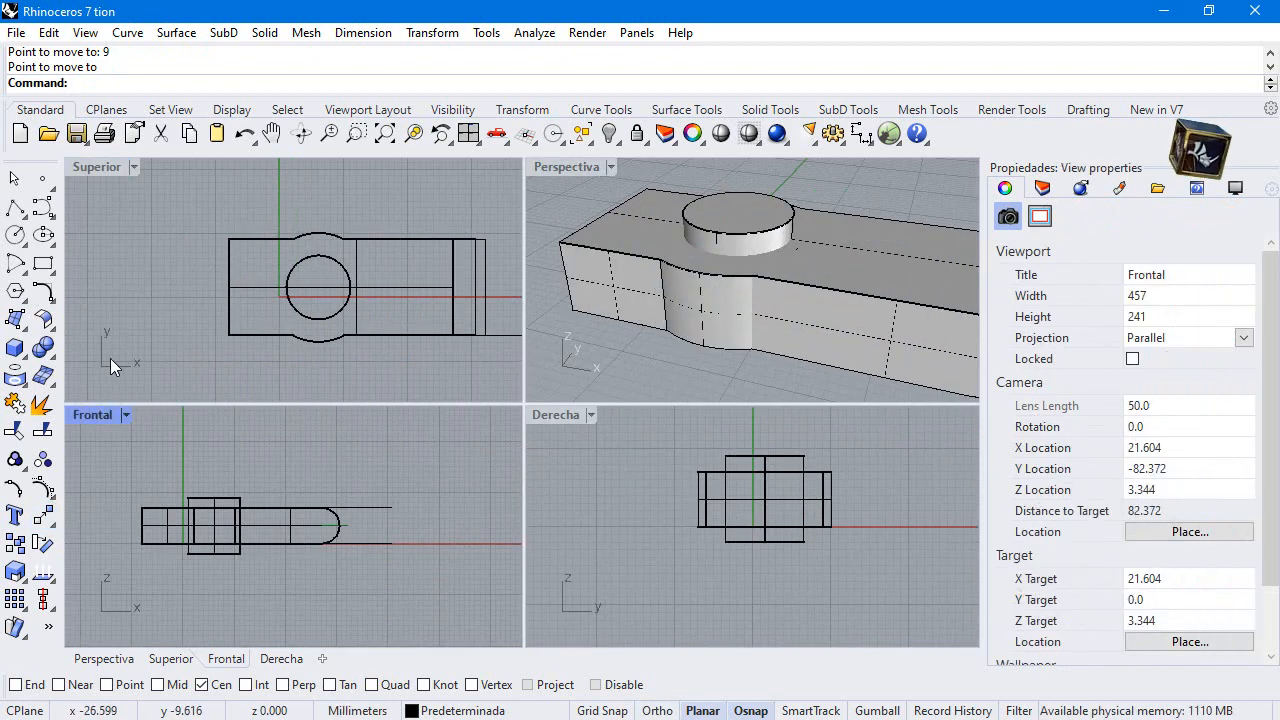
- Round the cylinder's top edge and orbit the perspective view to inspect the cap on the body
left_click(16, 348)
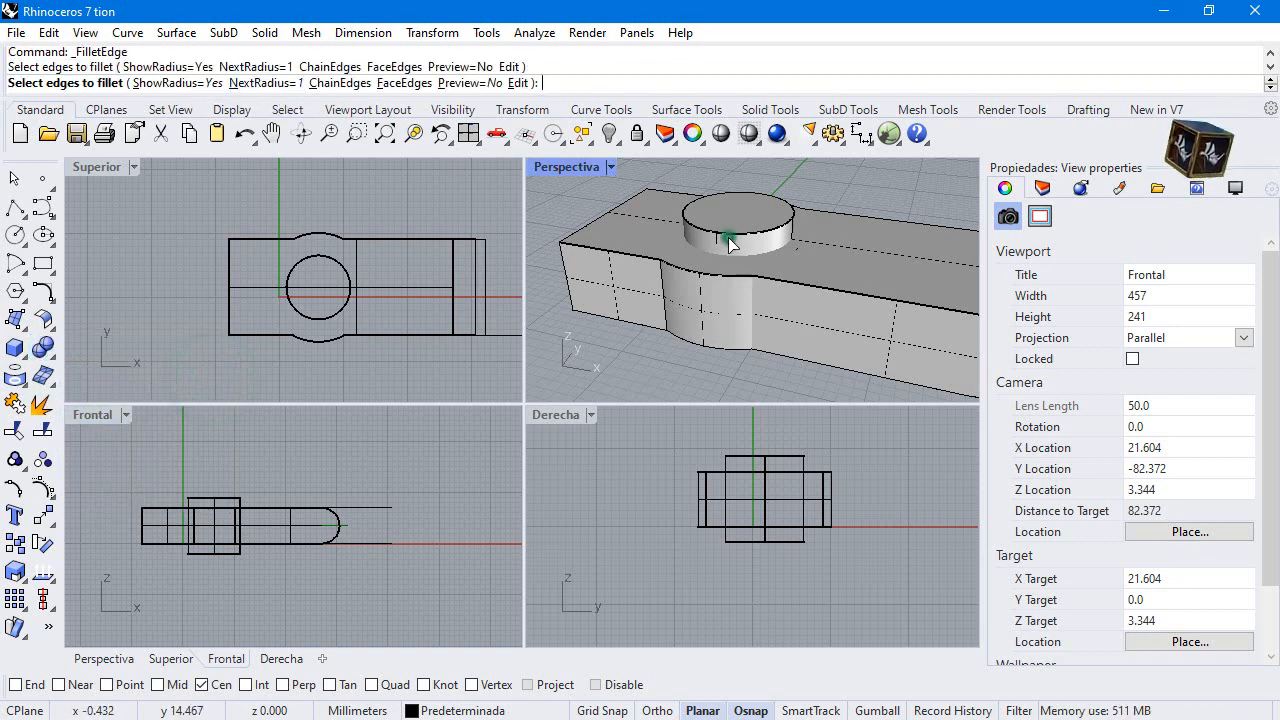
left_click(730, 244)
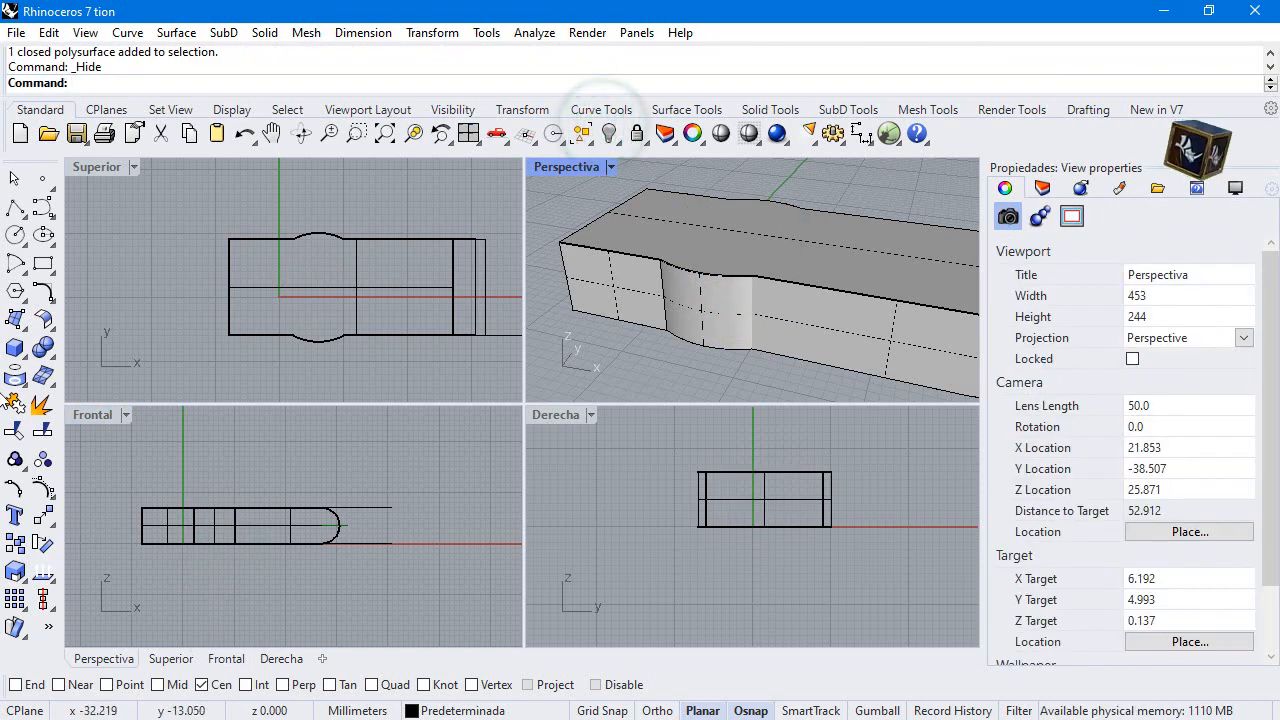
mouse_move(42, 348)
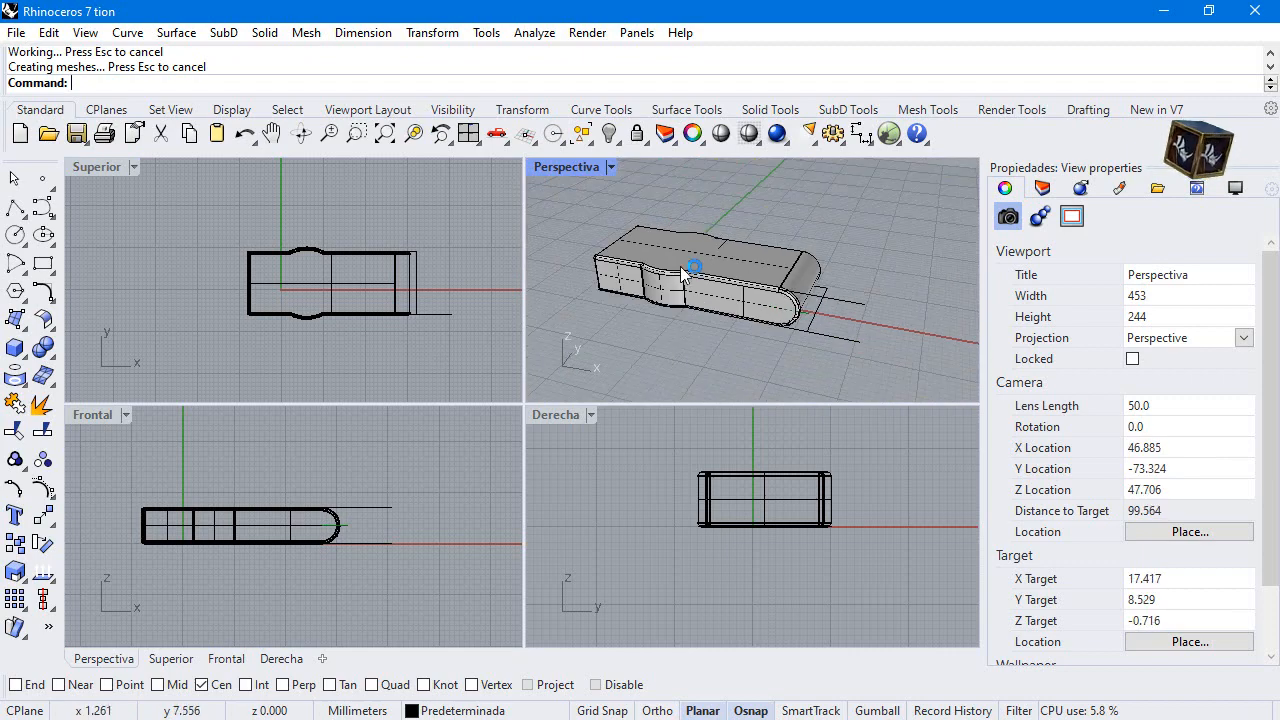
left_click_drag(690, 270, 690, 270)
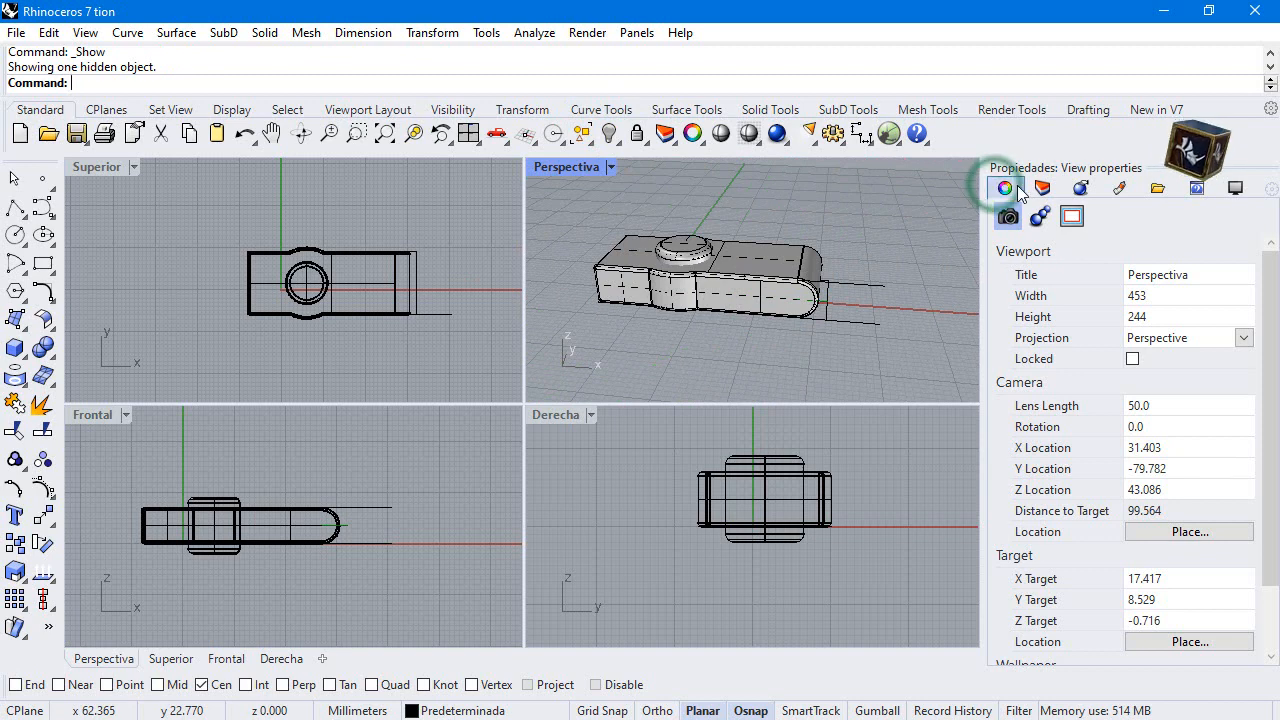
- On layer Capa 01, create a red box 11 mm high with Box: 3 points, height
left_click(1042, 188)
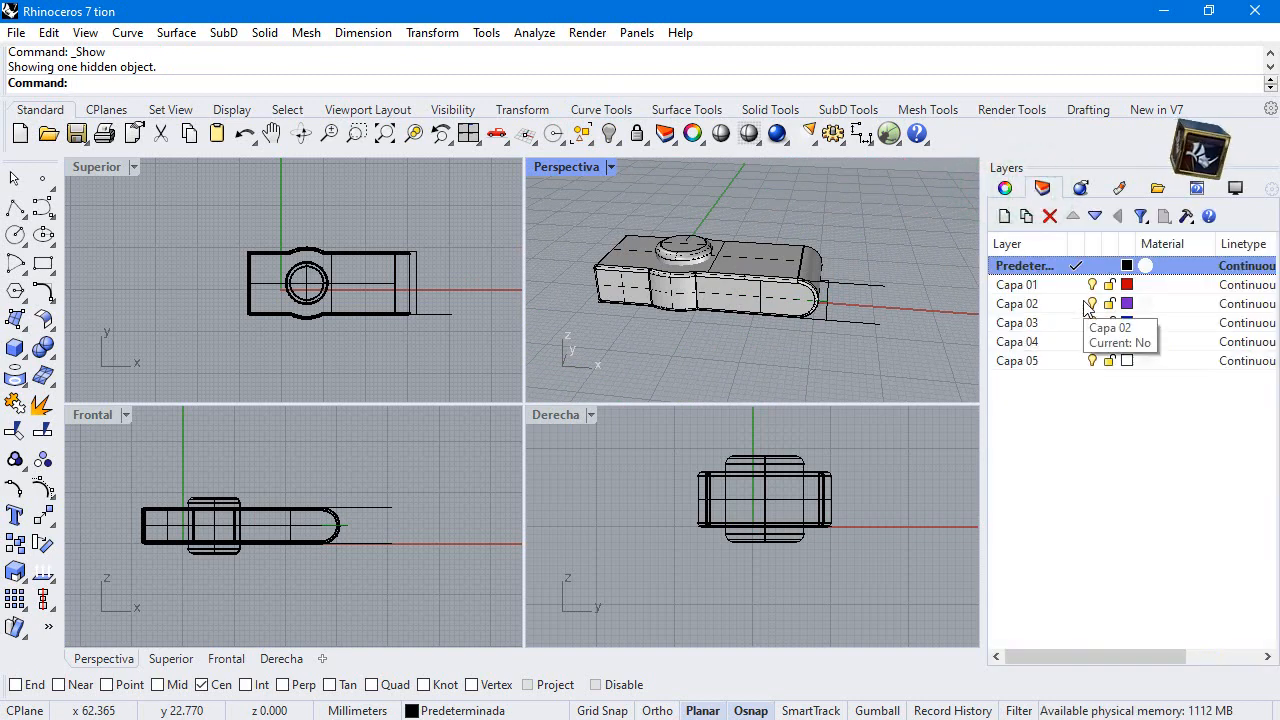
left_click(1016, 284)
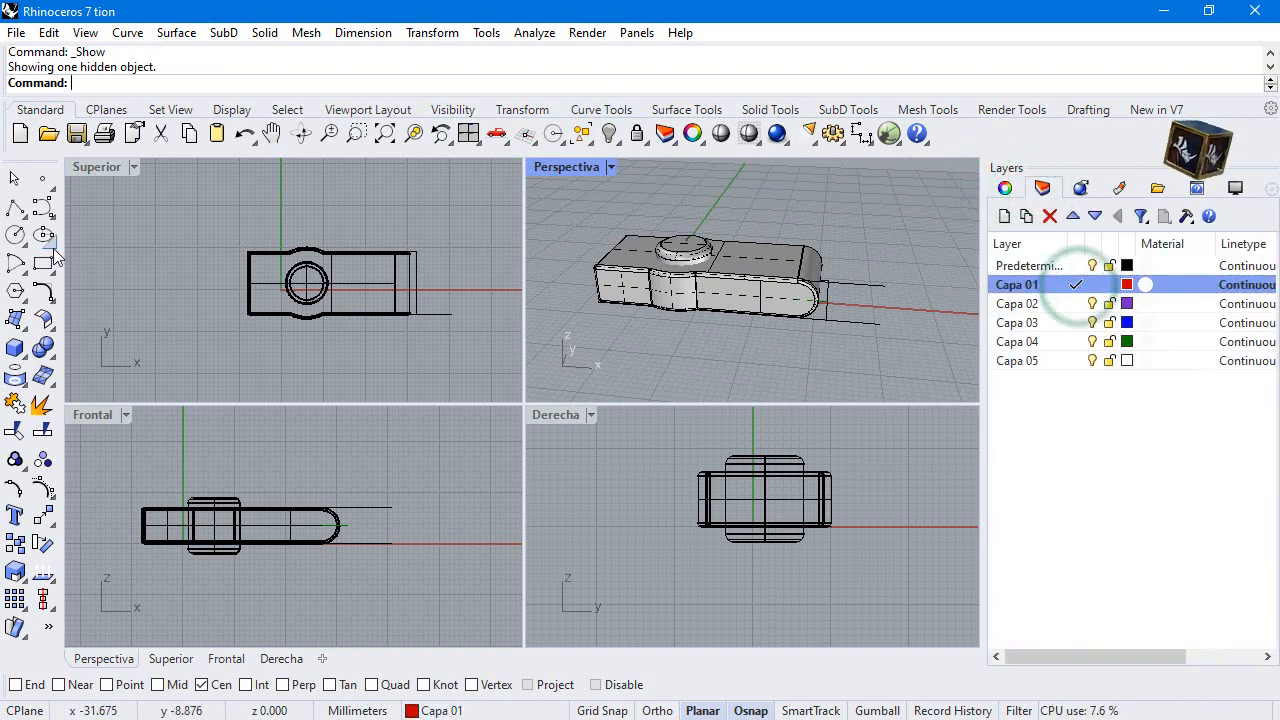
left_click(16, 348)
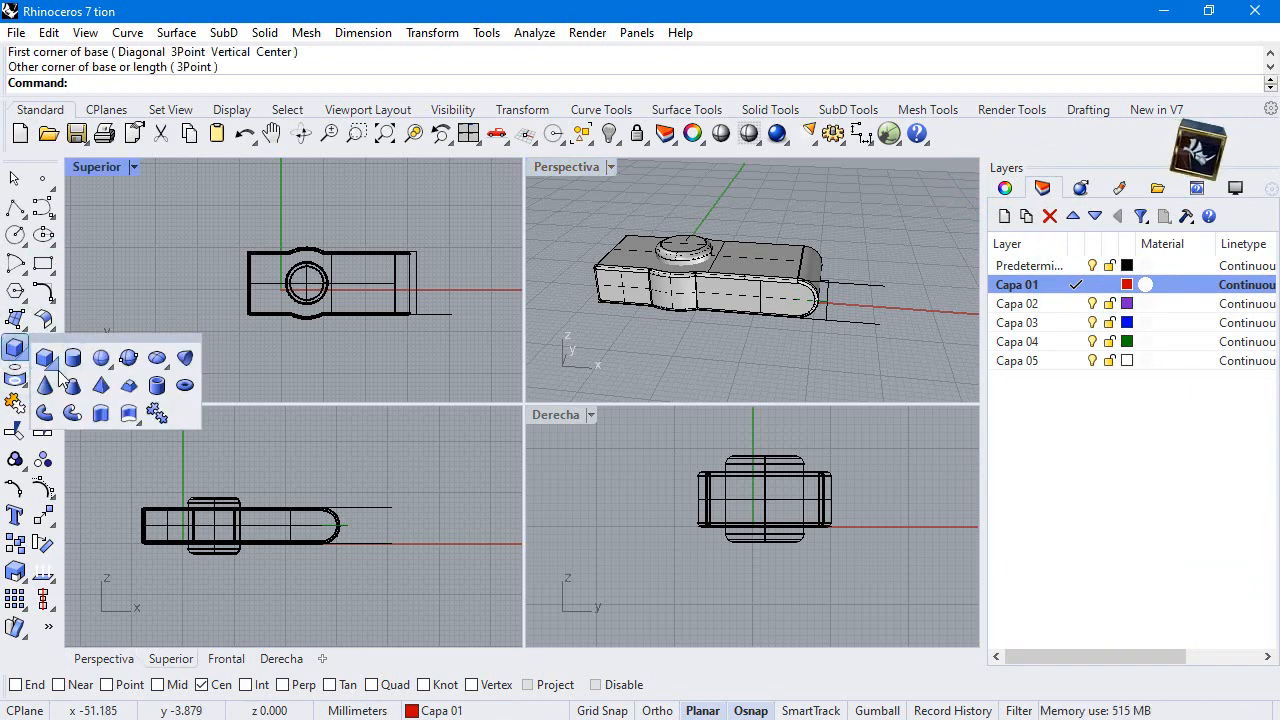
mouse_move(100, 396)
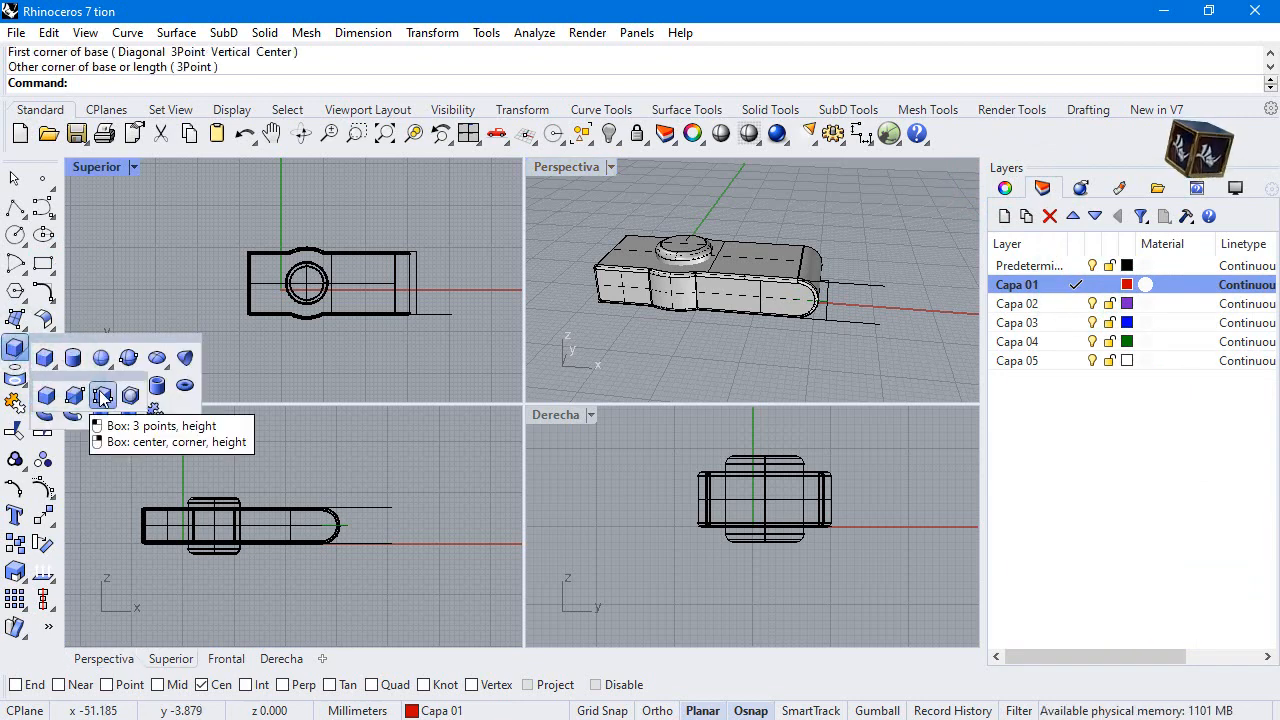
type("11")
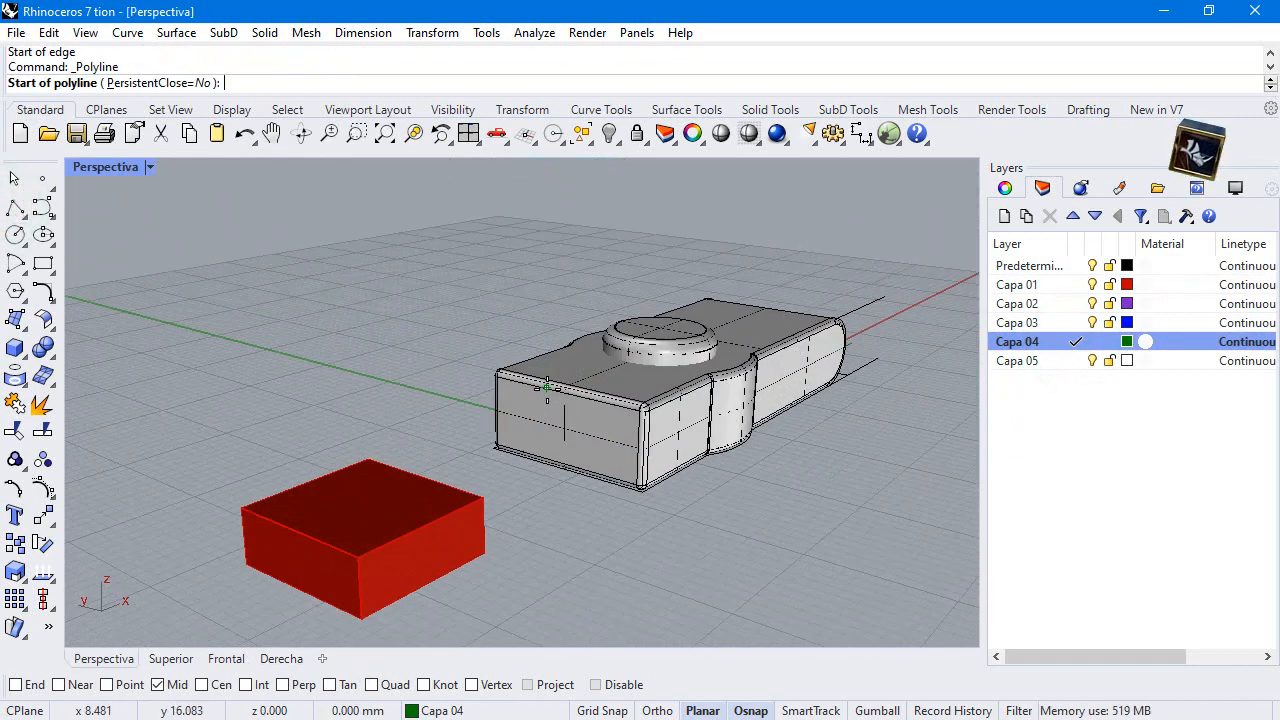
- Move the box against the flat end of the pen drive body as the connector
left_click(568, 390)
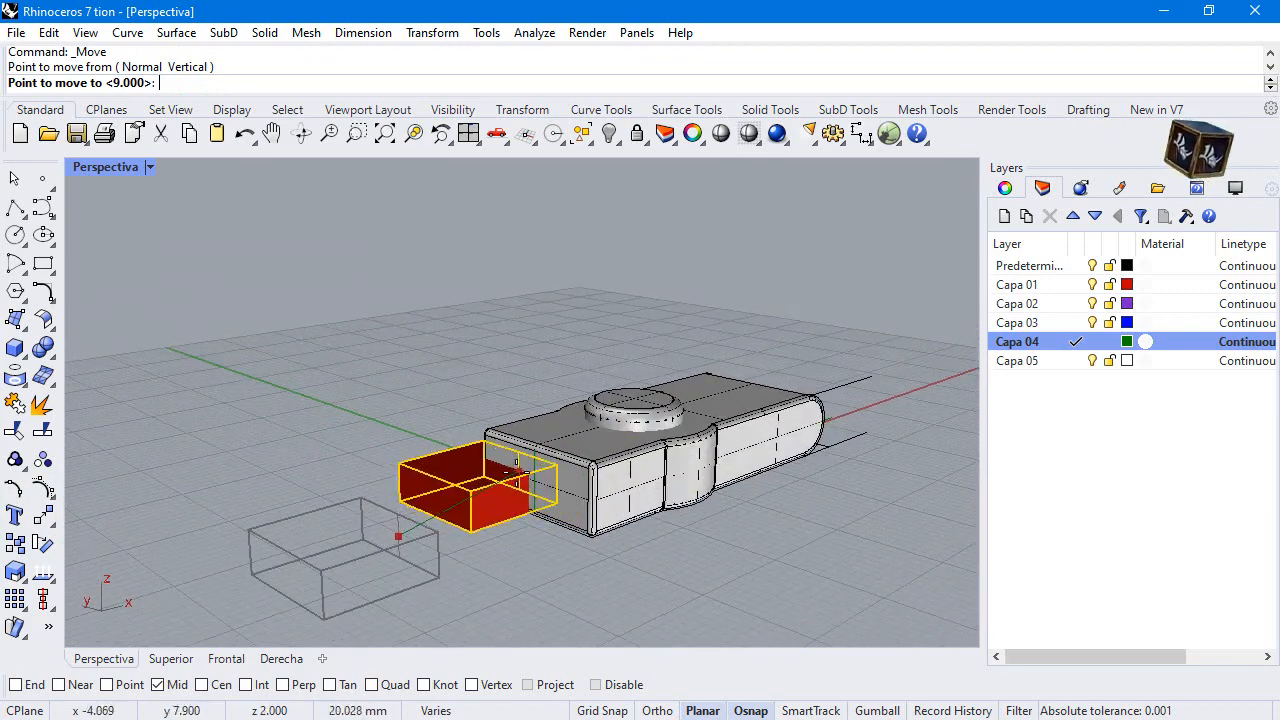
left_click(370, 536)
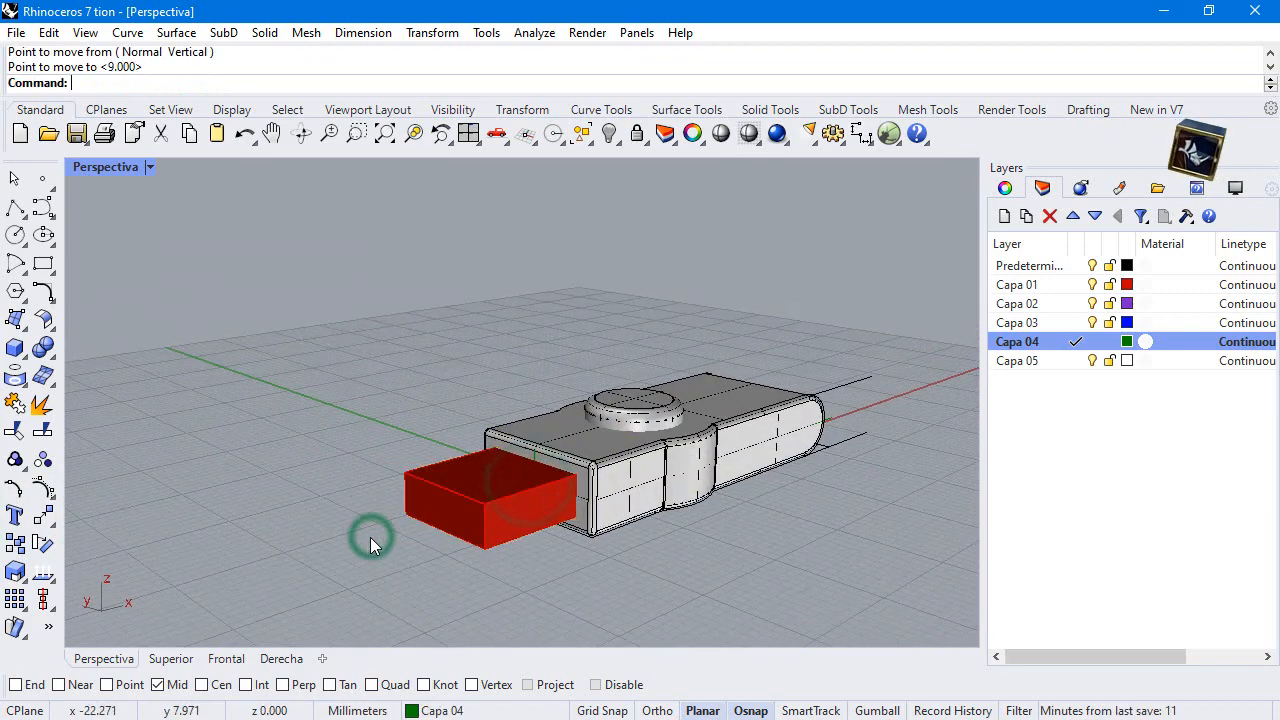
left_click(16, 348)
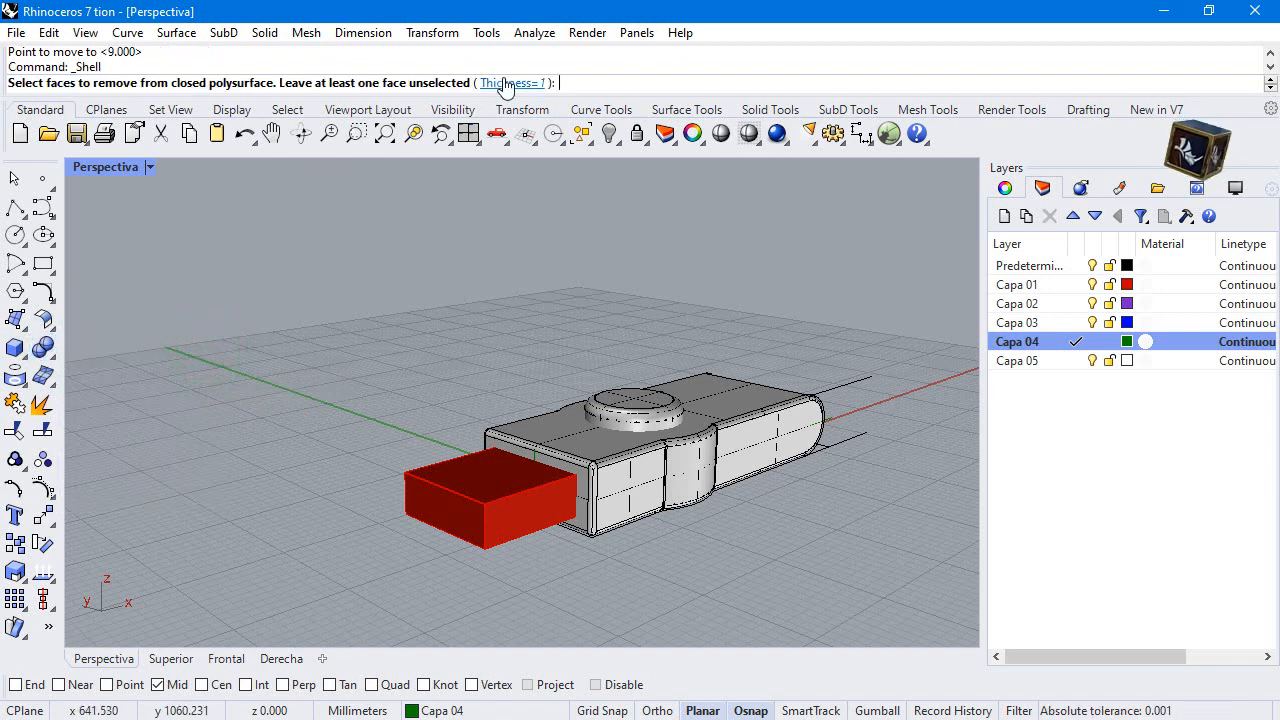
- Shell the red connector box into a thin-walled casing open at one end
left_click(510, 84)
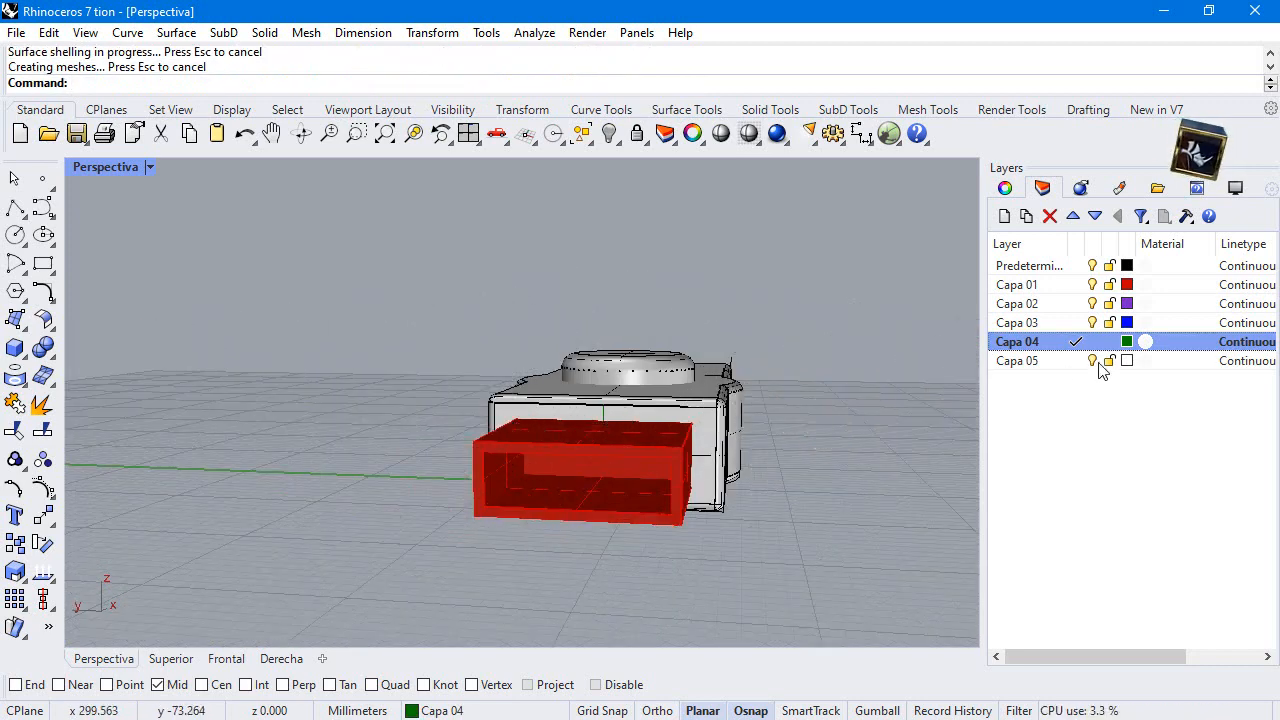
- Make Capa 03 current with End osnap on and draw a height-1 box inside the shell
left_click(1016, 322)
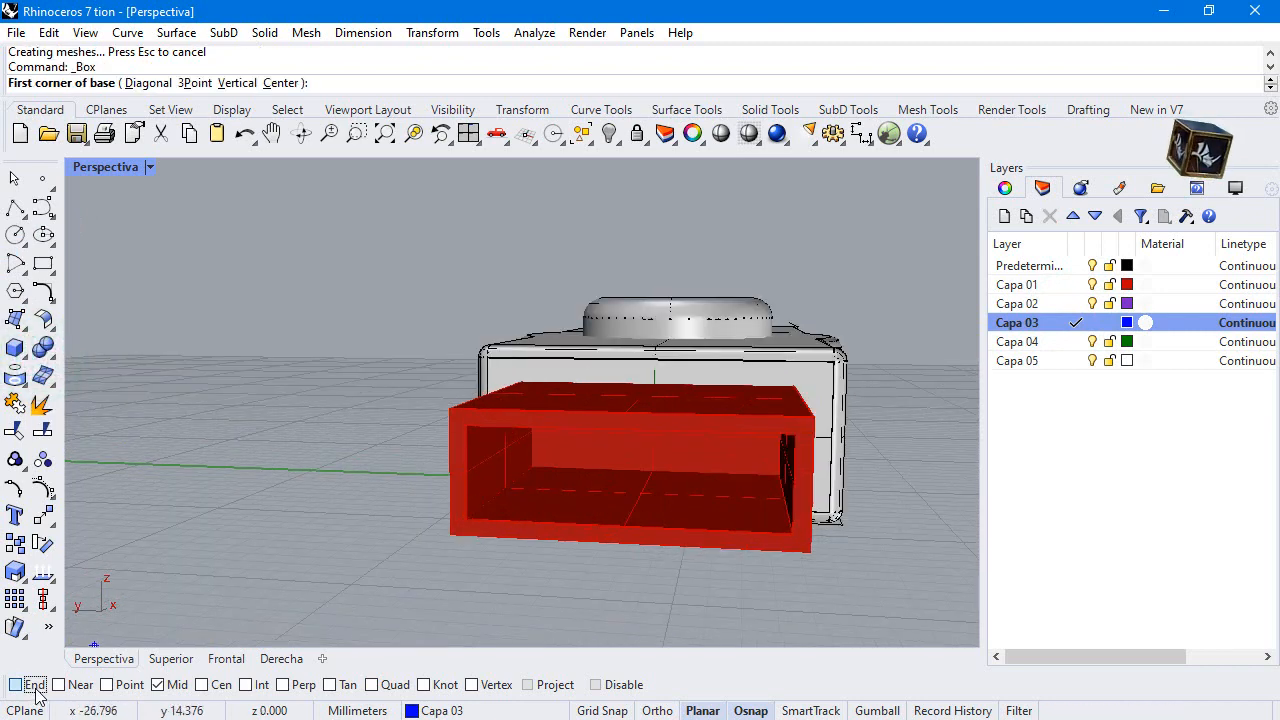
left_click(532, 466)
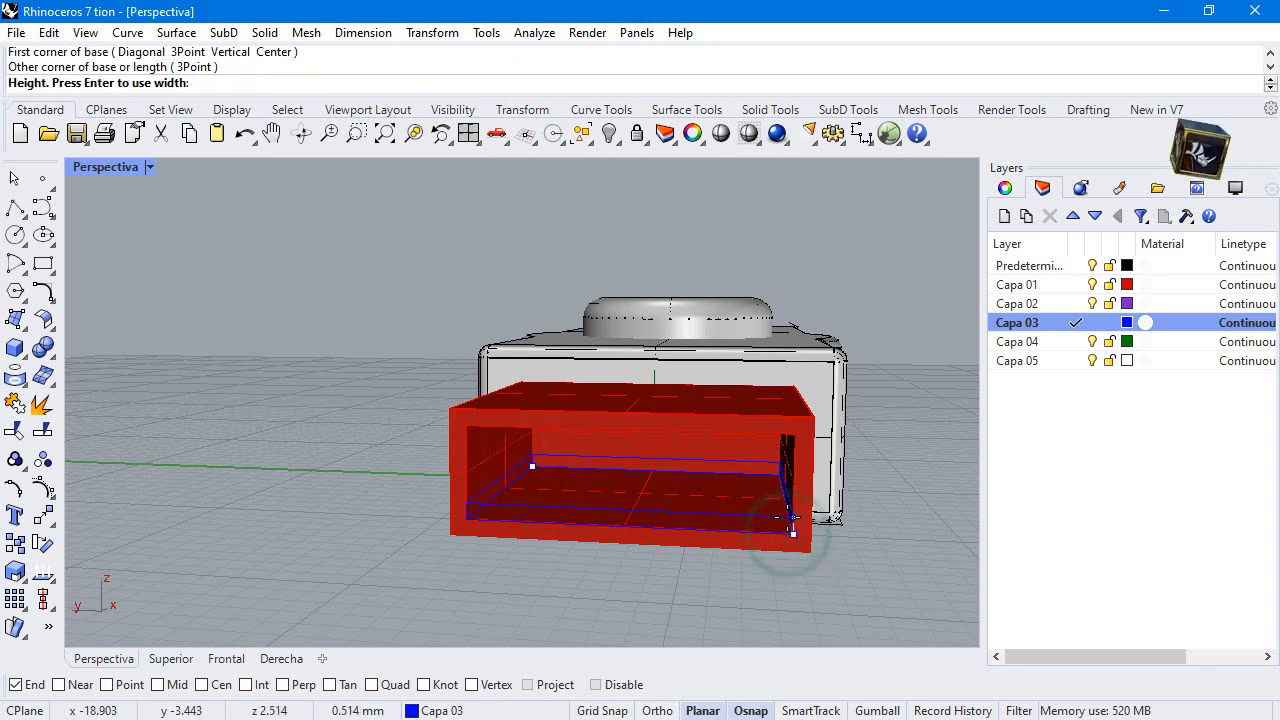
type("1")
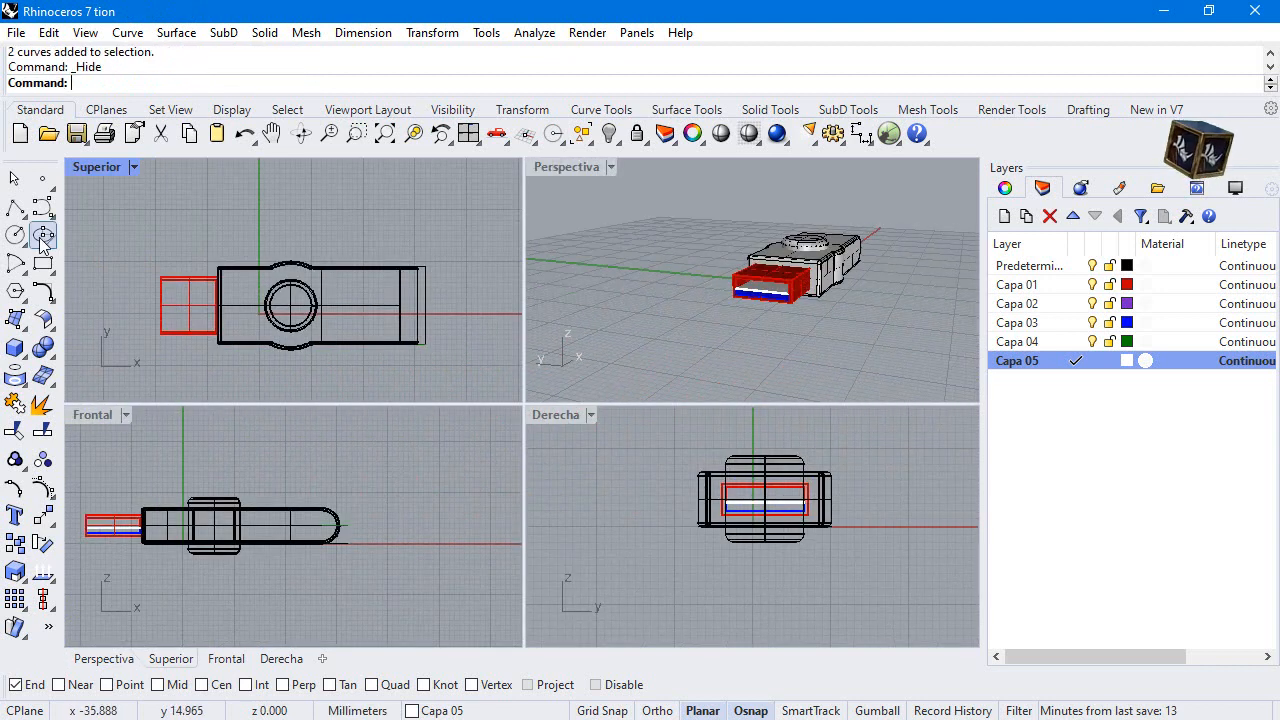
mouse_move(44, 236)
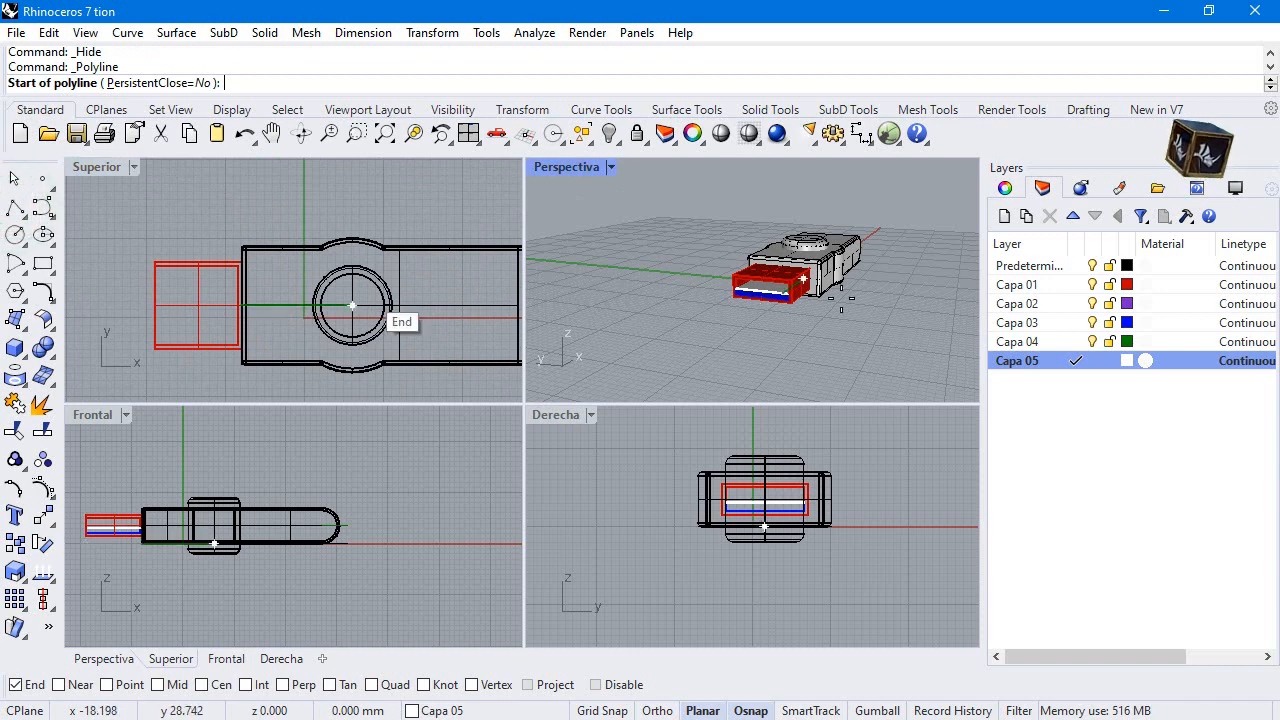
- Draw a centred square on the connector top and move a copy 2 units along it
left_click(1018, 340)
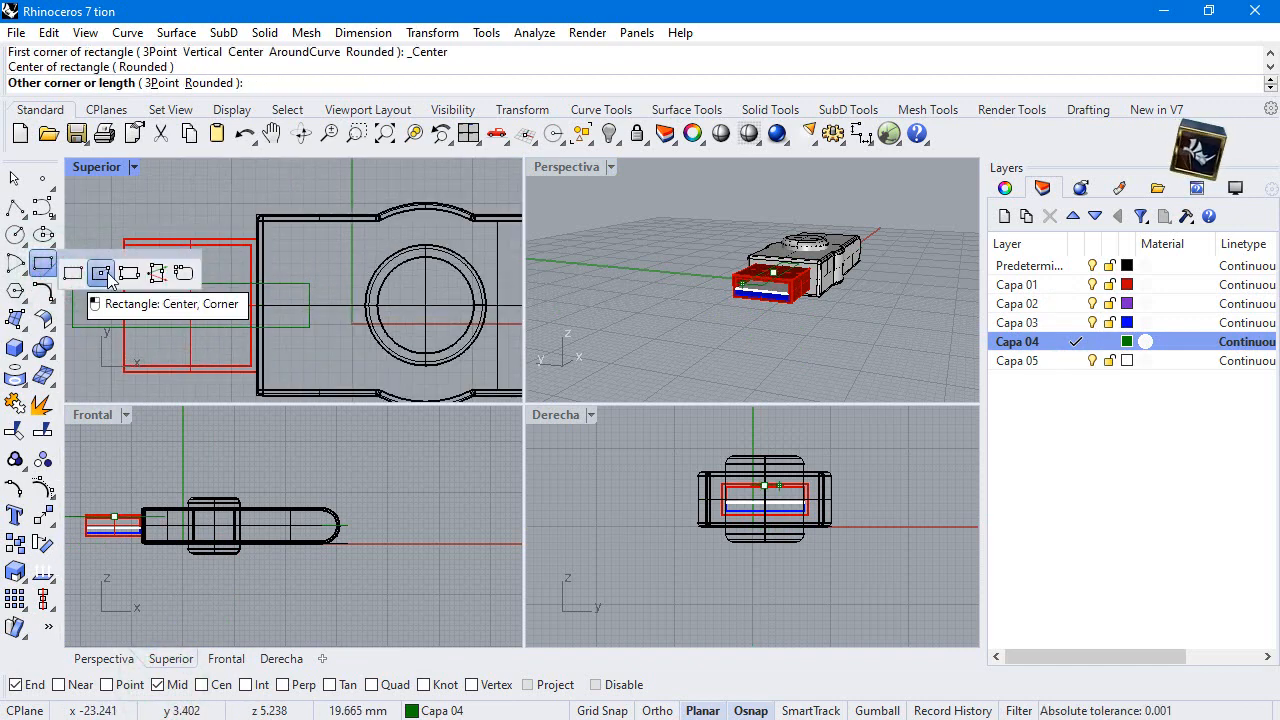
left_click(208, 302)
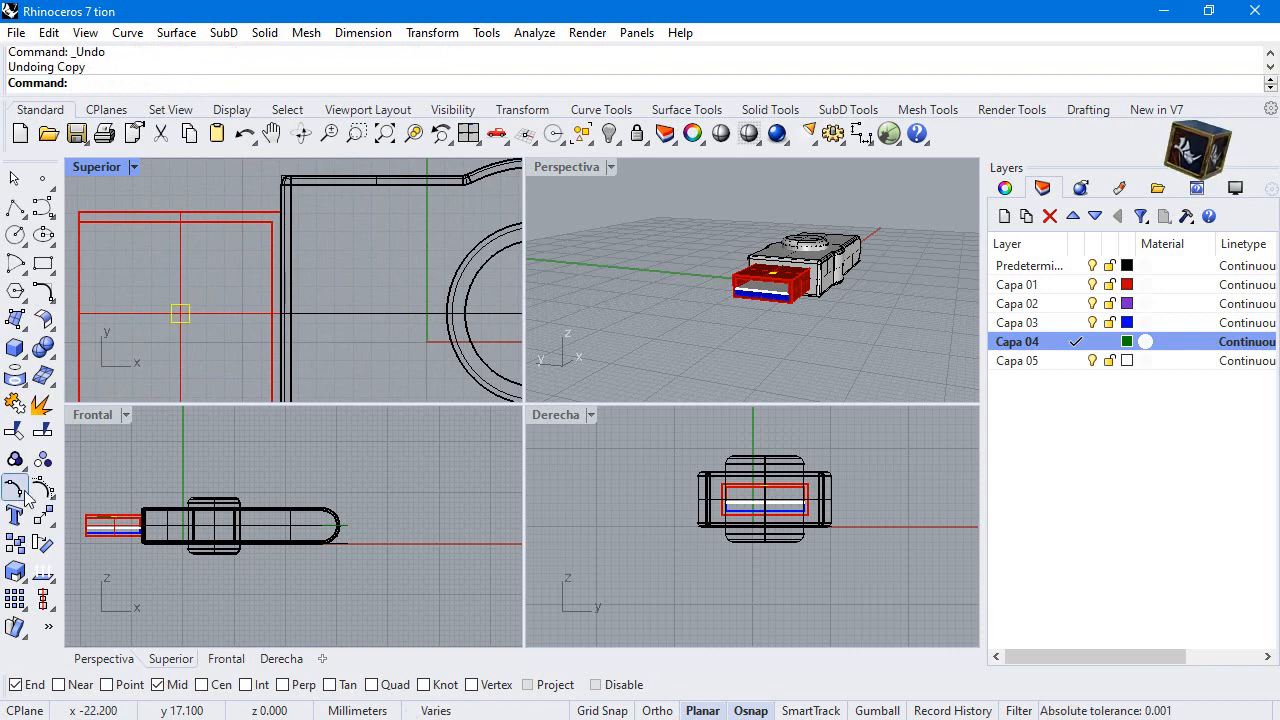
left_click(16, 488)
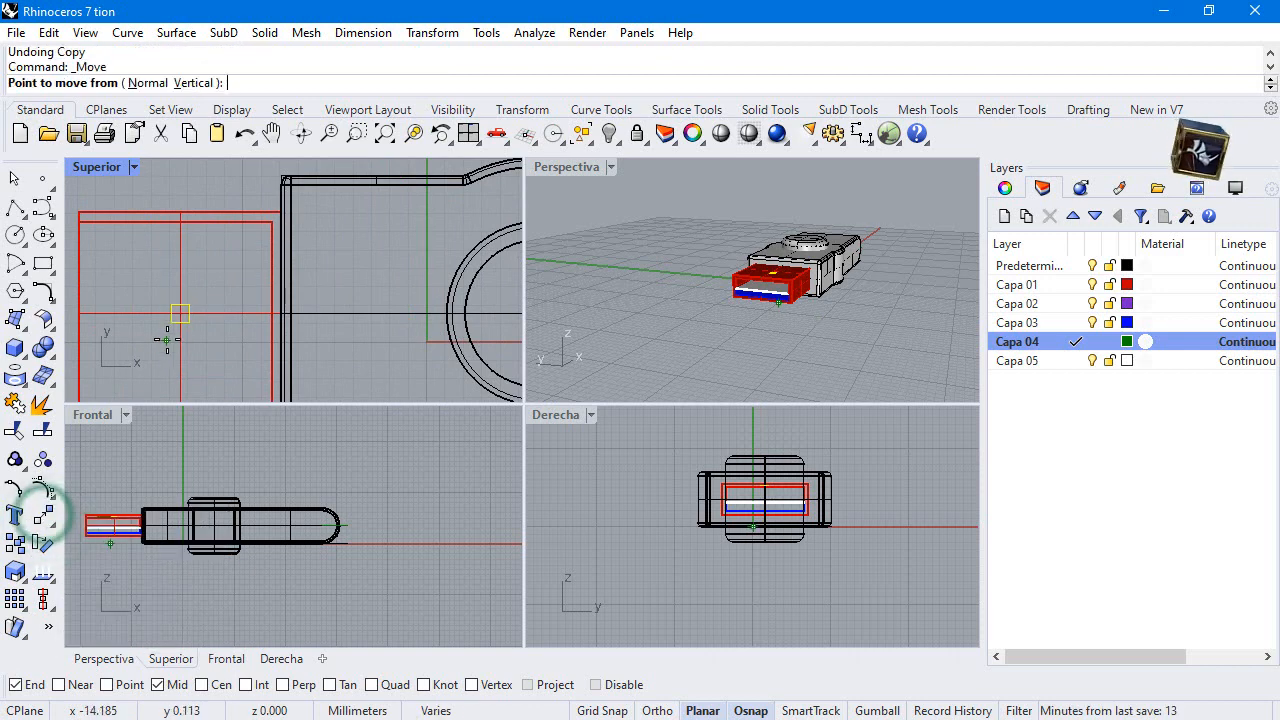
type("2")
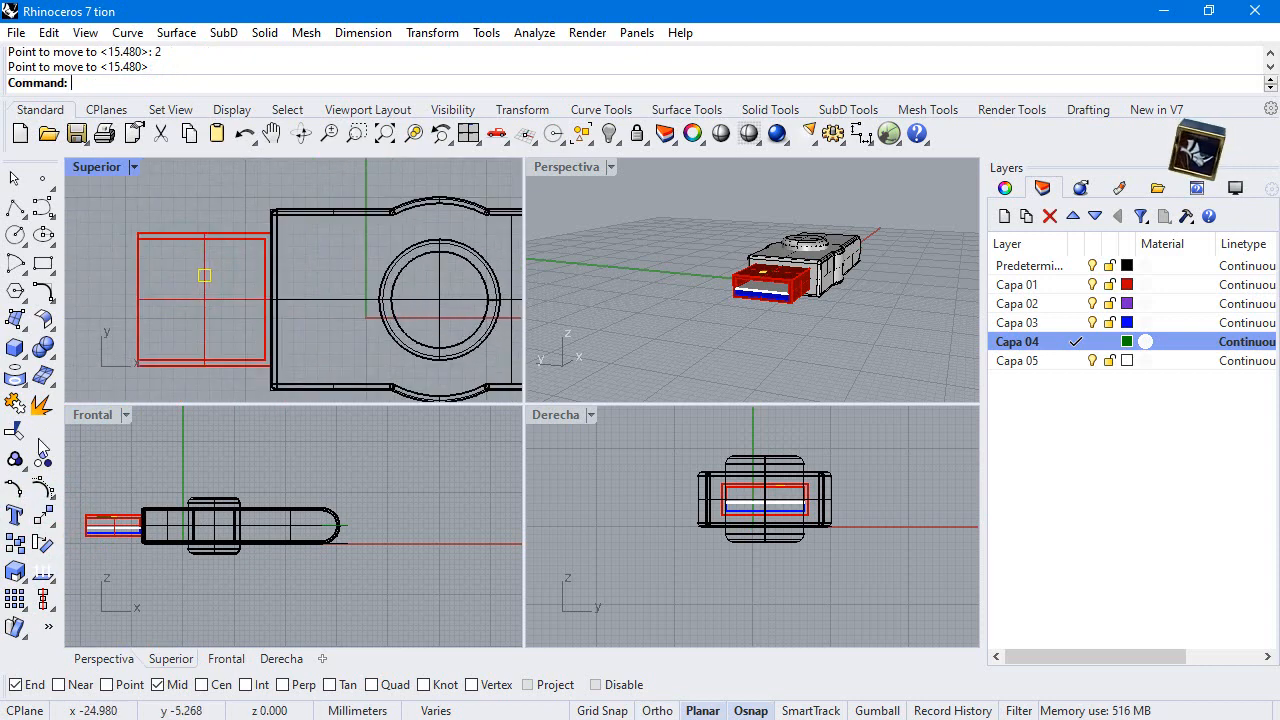
- Extrude the squares both sides into solids deep enough to cut through the connector top
left_click(16, 348)
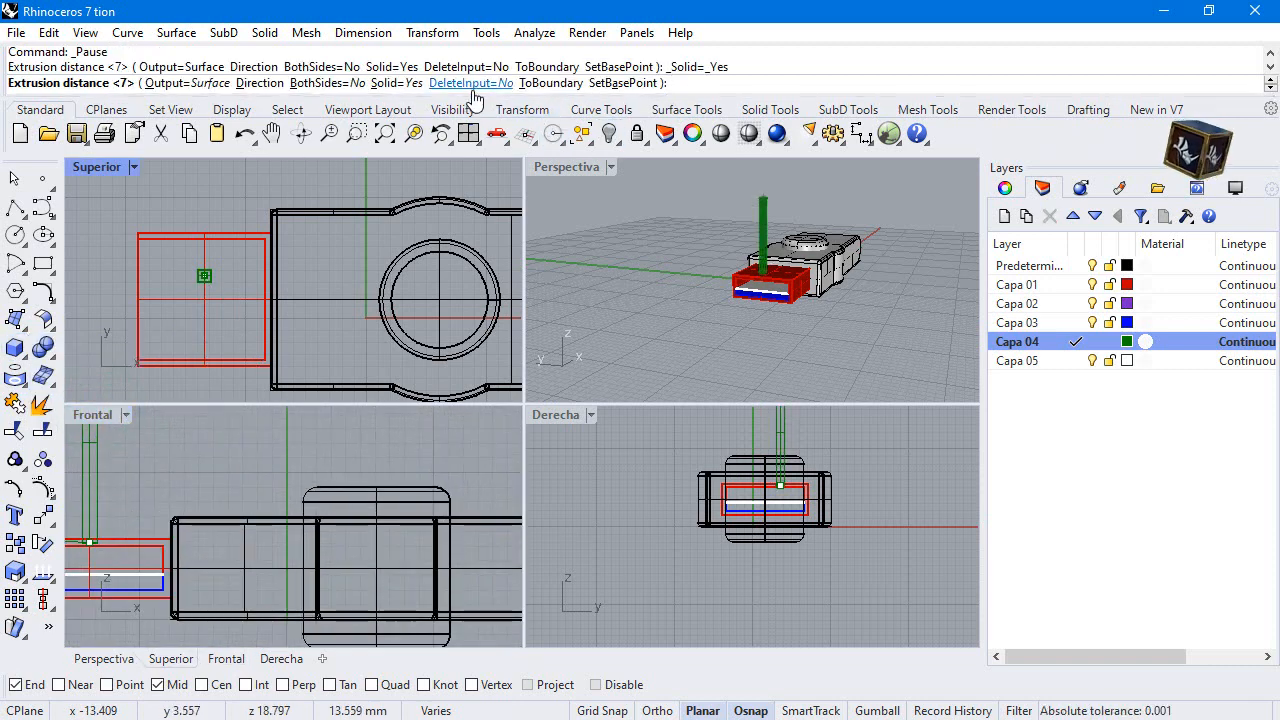
left_click(332, 84)
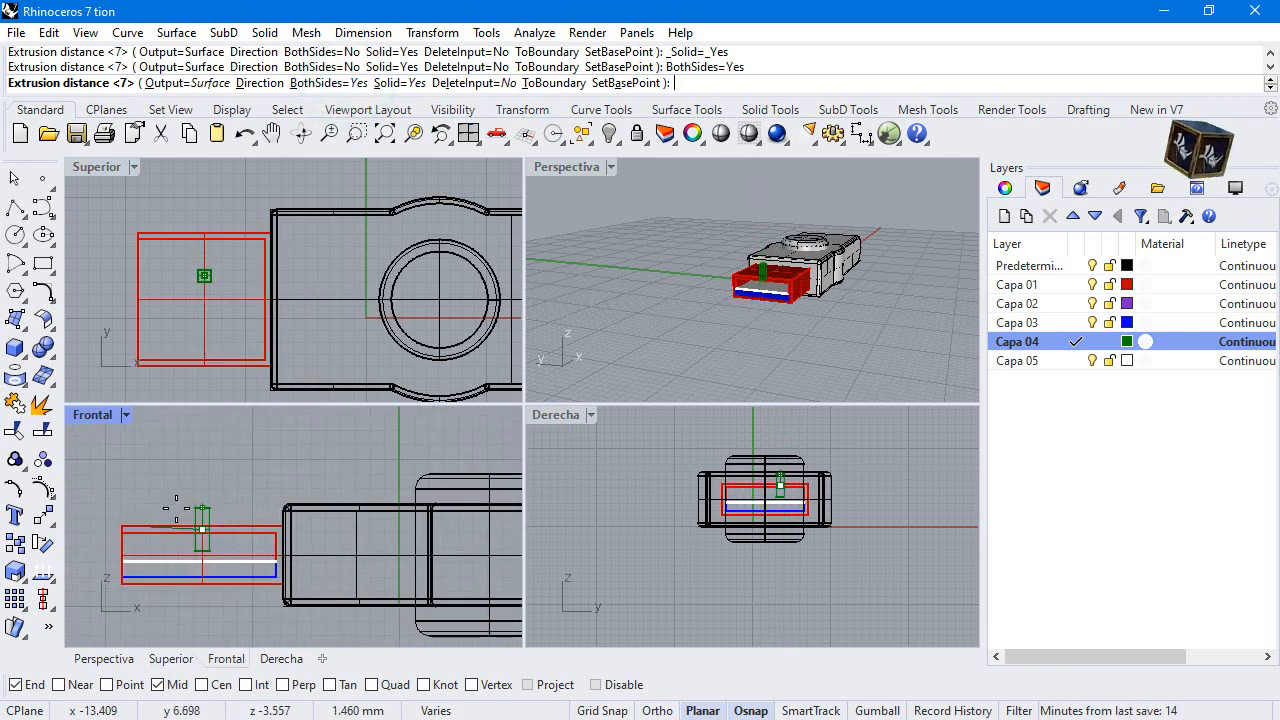
left_click(176, 512)
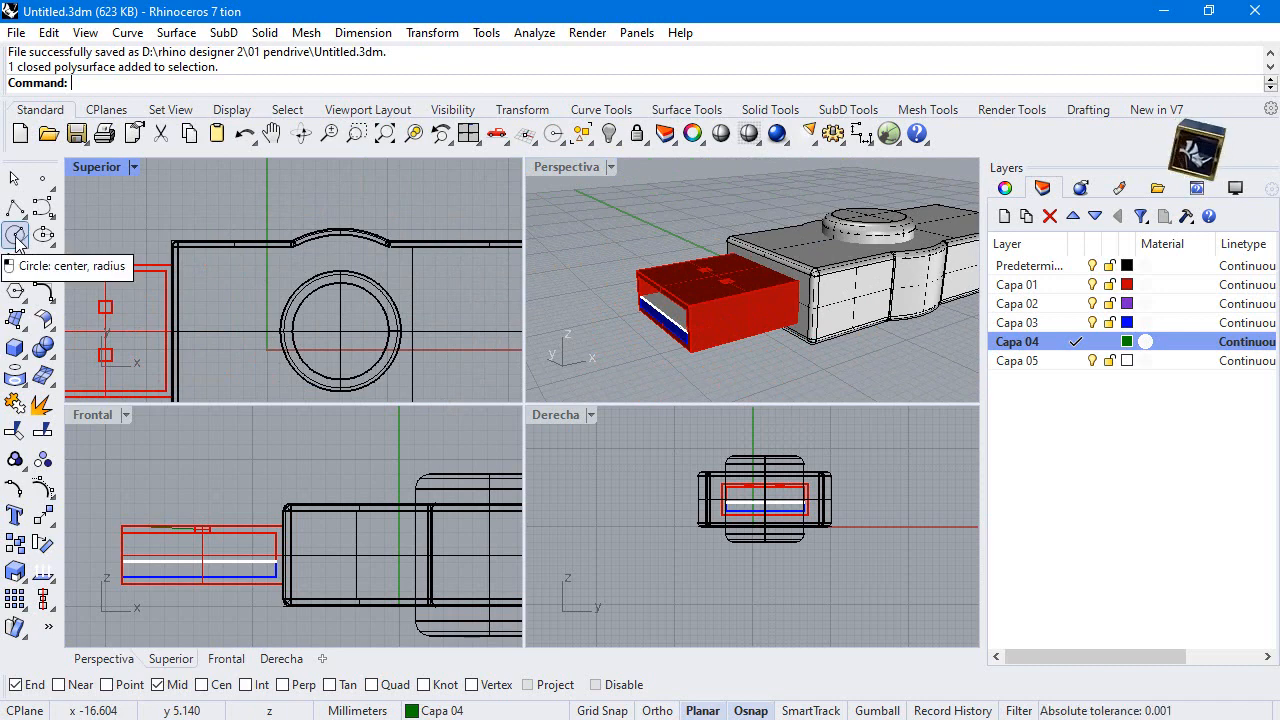
- Draw a centre-radius circle around the cap on Capa 02 and maximise the perspective view
left_click(16, 236)
type("17")
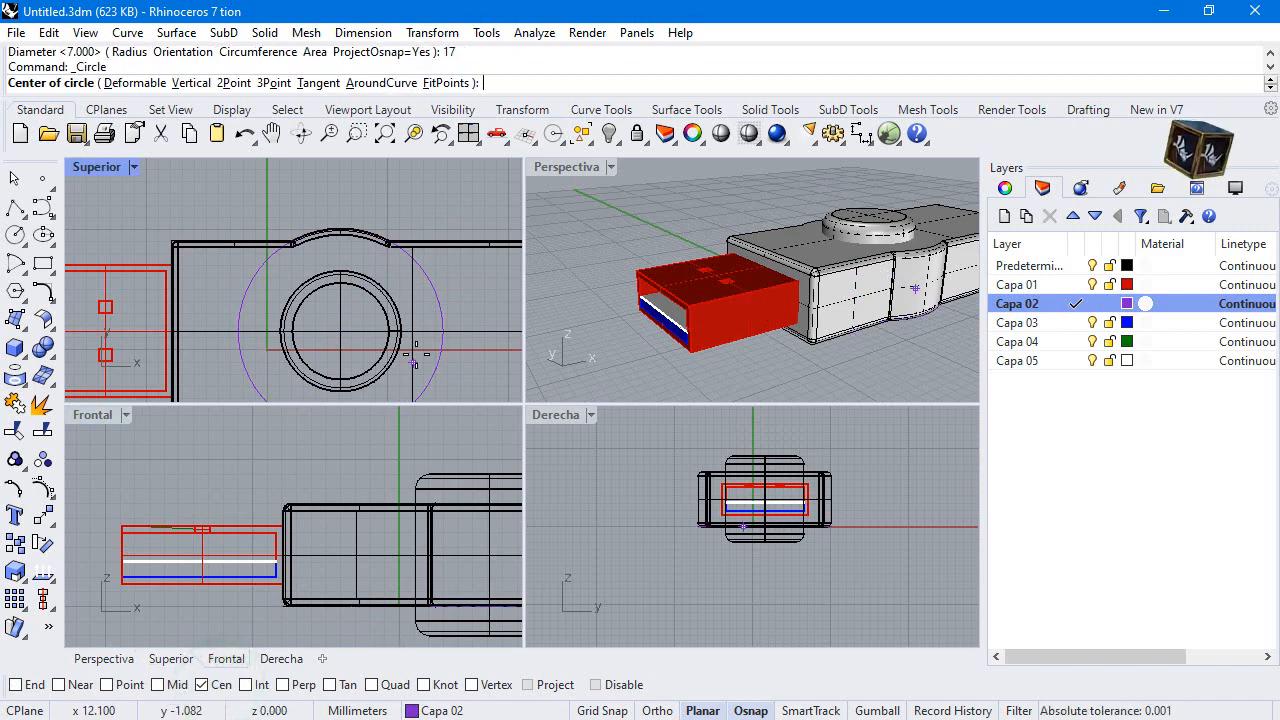
left_click(440, 290)
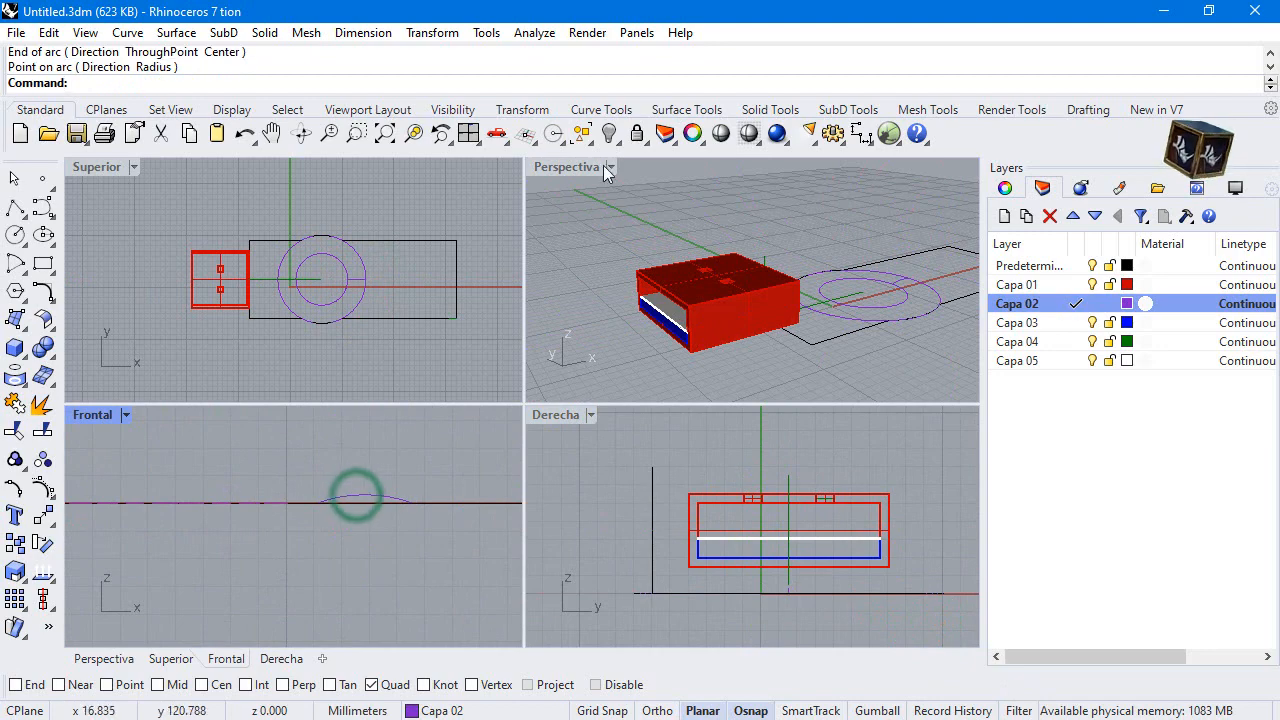
double_click(568, 168)
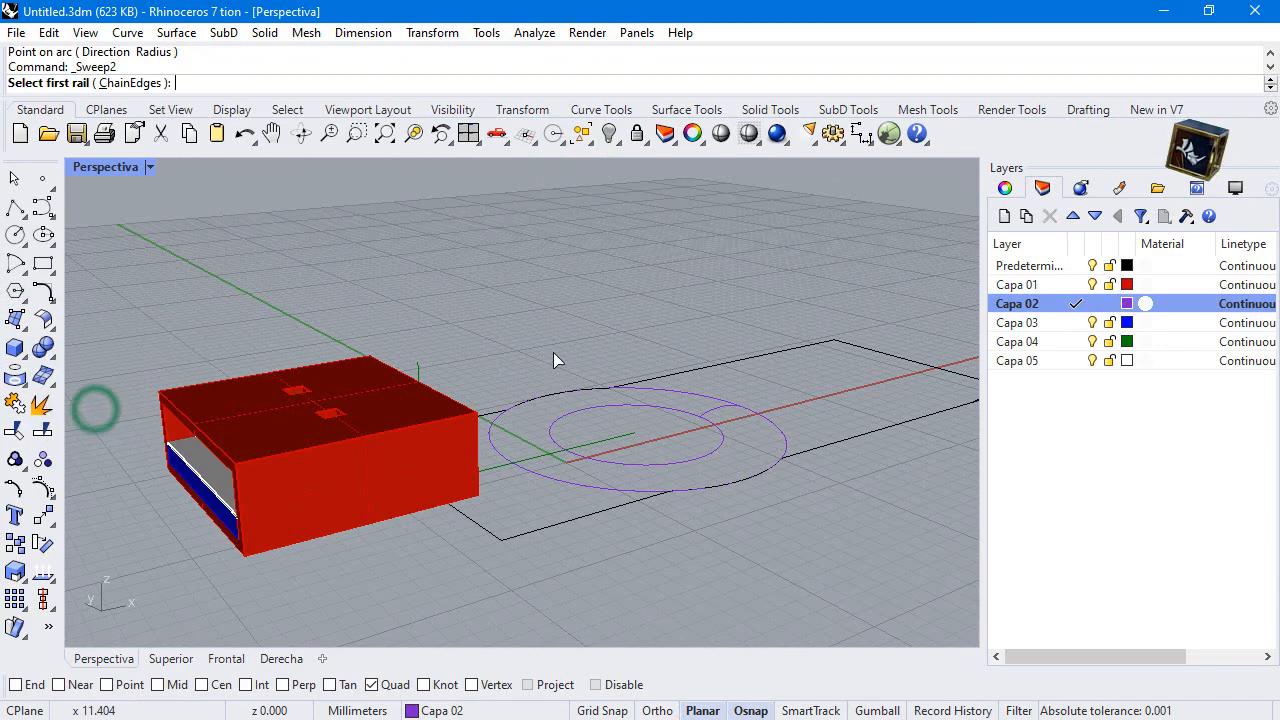
- Sweep2 the two circle rails with the arc profile into a flat ring around the cap
left_click(700, 400)
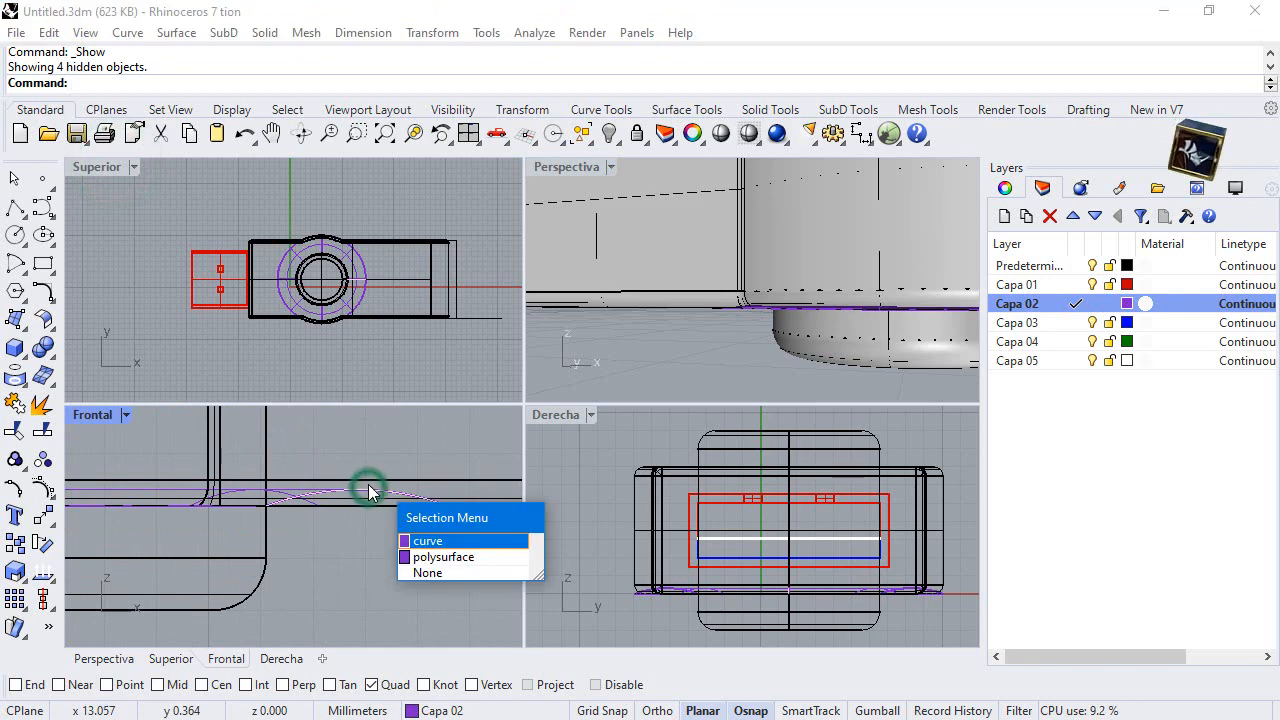
left_click(442, 556)
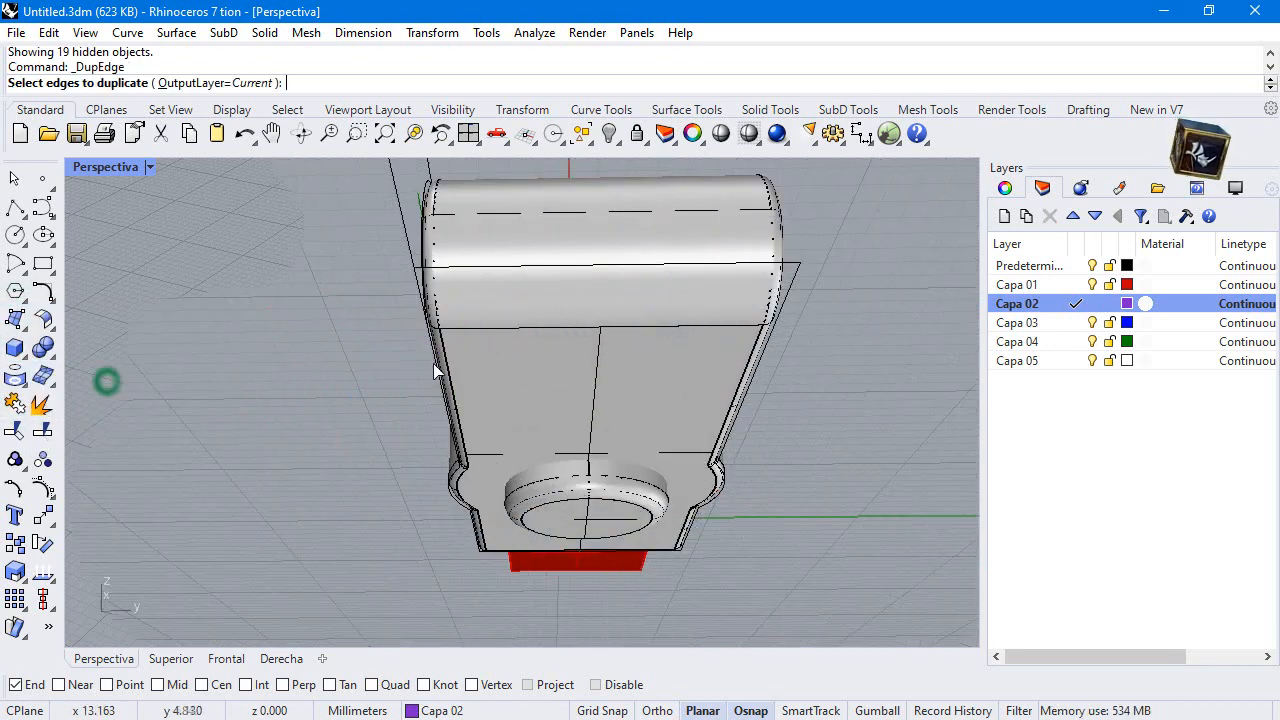
- Duplicate the body's side and rounded-end edges as curves with DupEdge
left_click(436, 308)
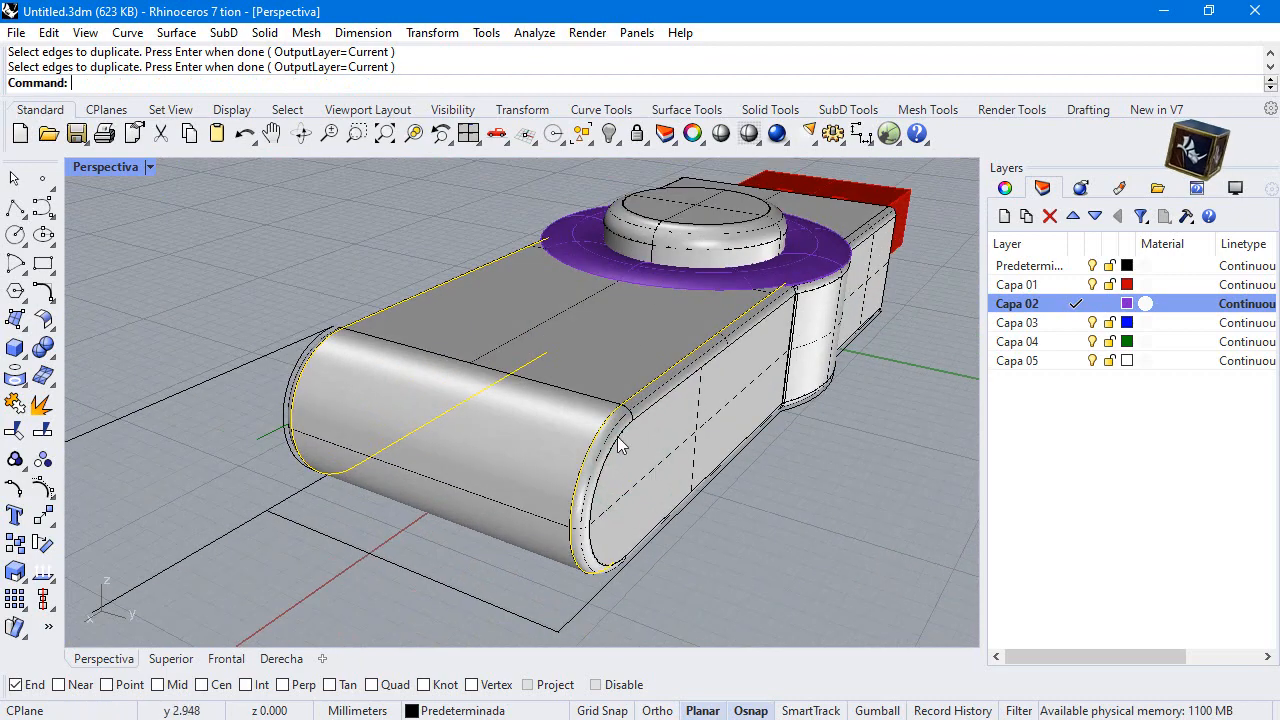
left_click(620, 444)
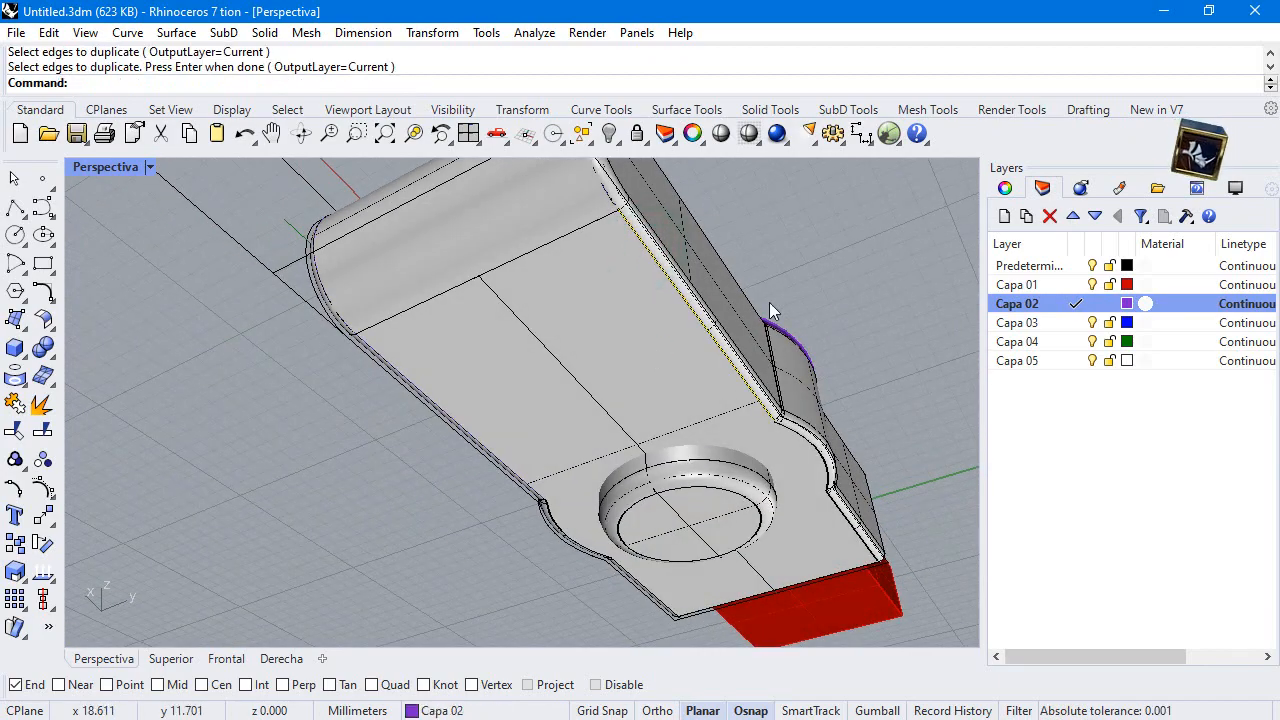
left_click_drag(770, 310, 750, 444)
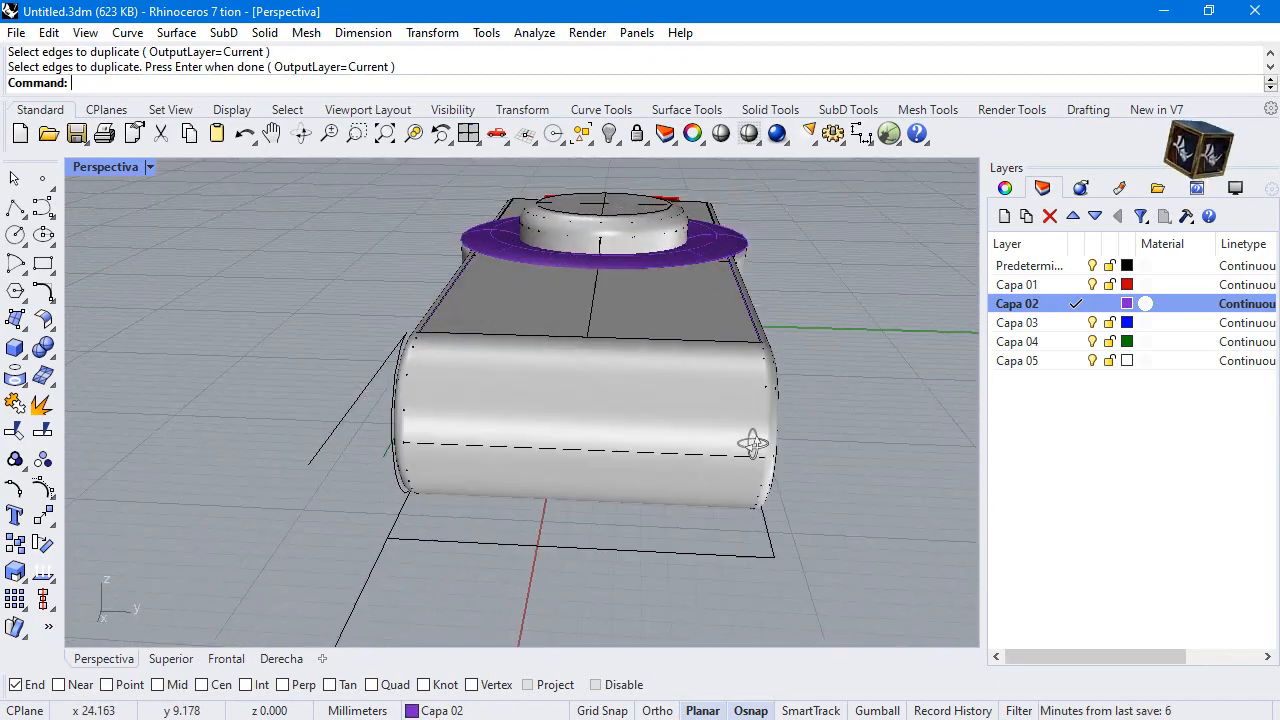
left_click(610, 132)
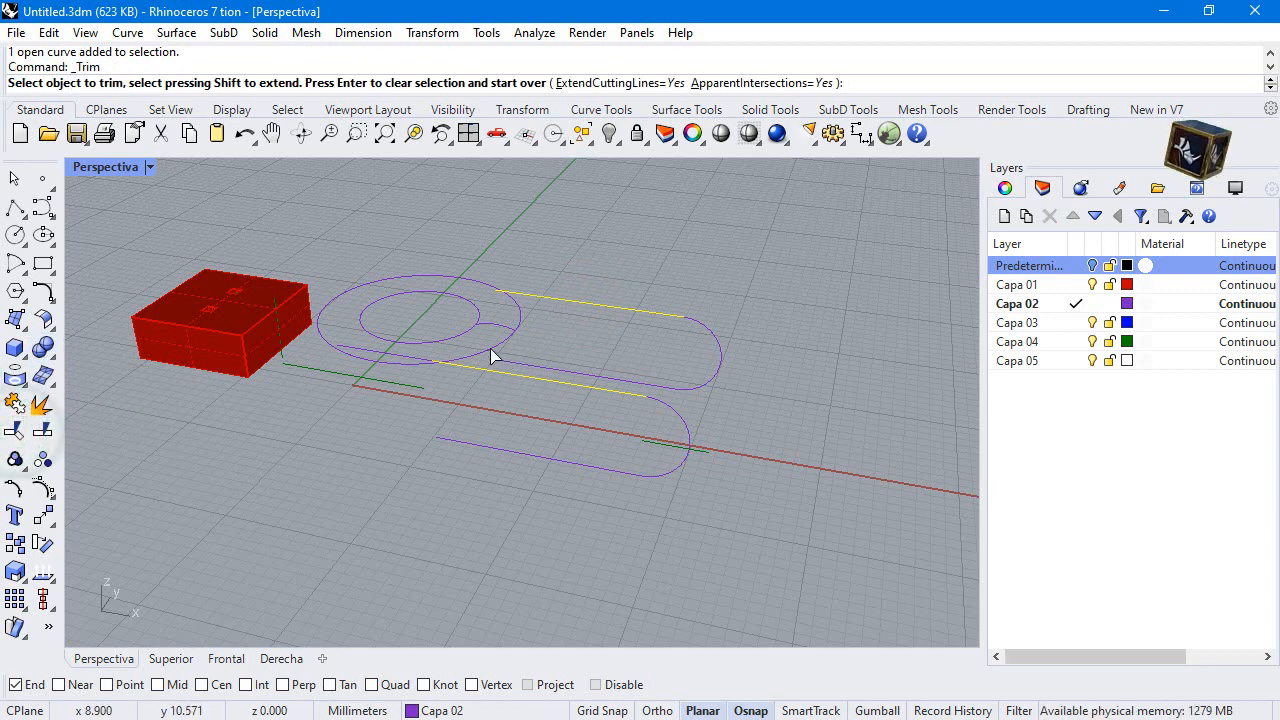
- Trim the excess curve, join the pieces into one profile and sweep it into the band surface
left_click(470, 360)
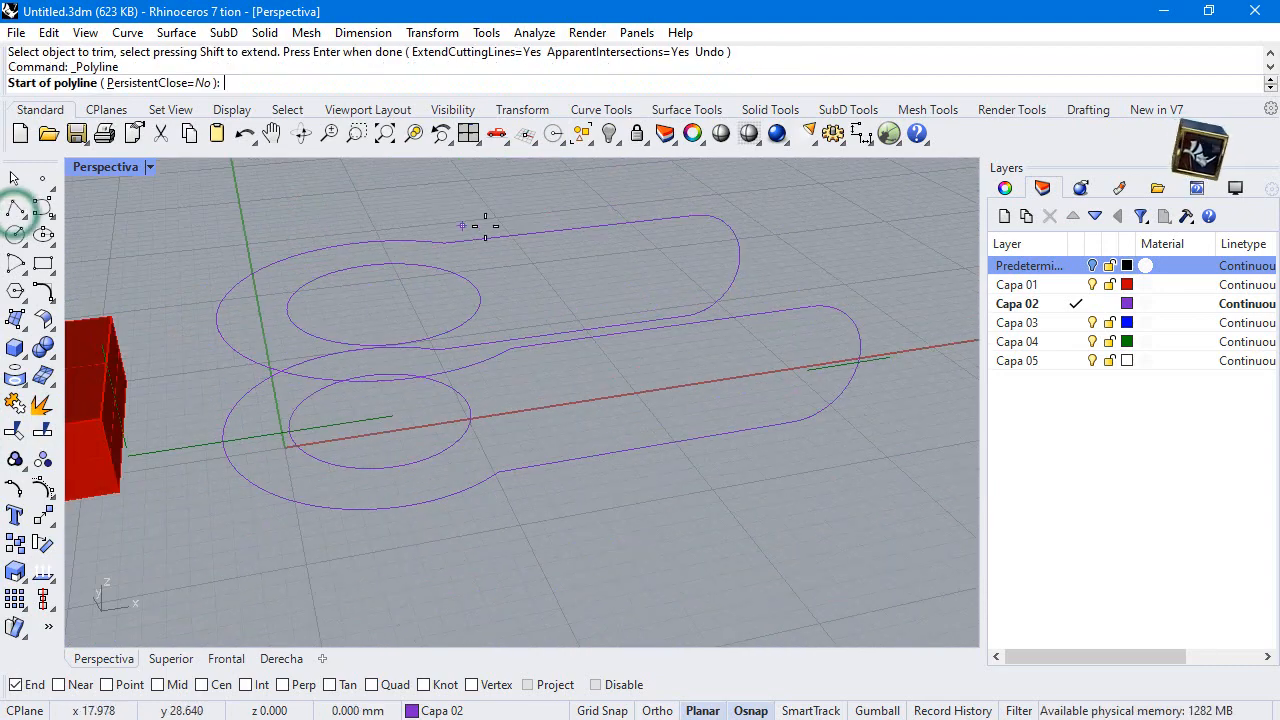
mouse_move(524, 344)
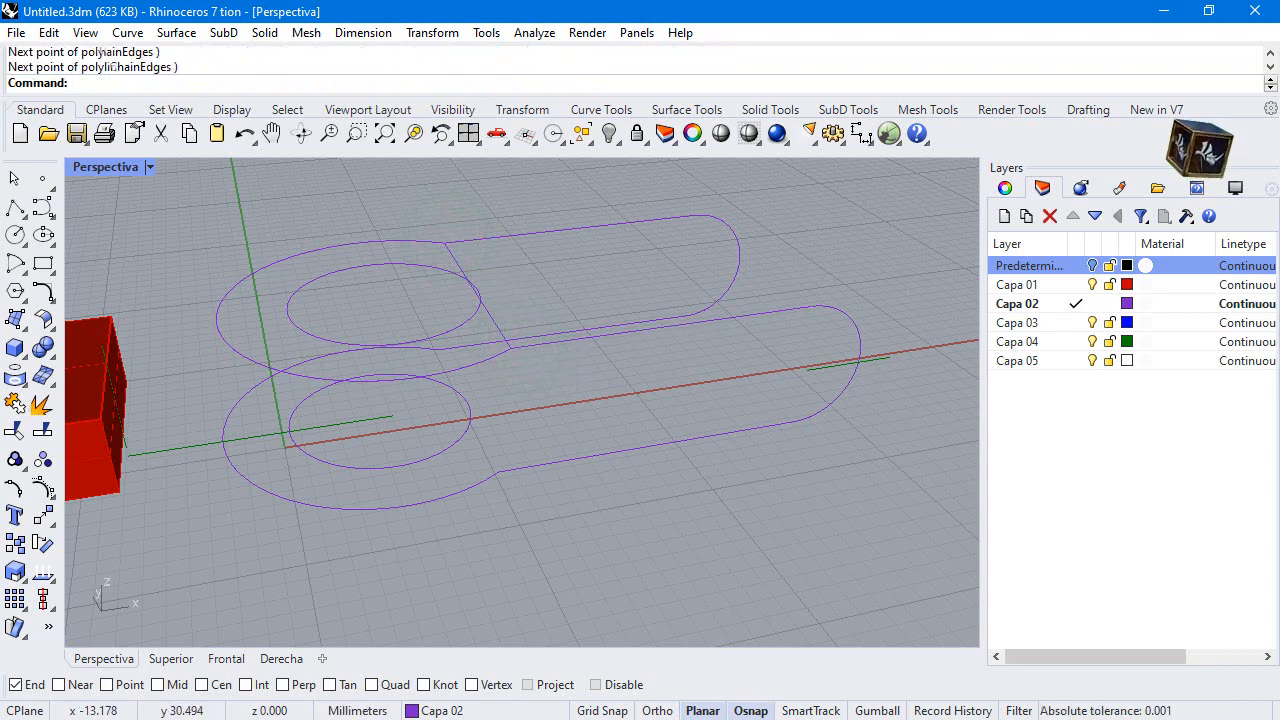
left_click(704, 226)
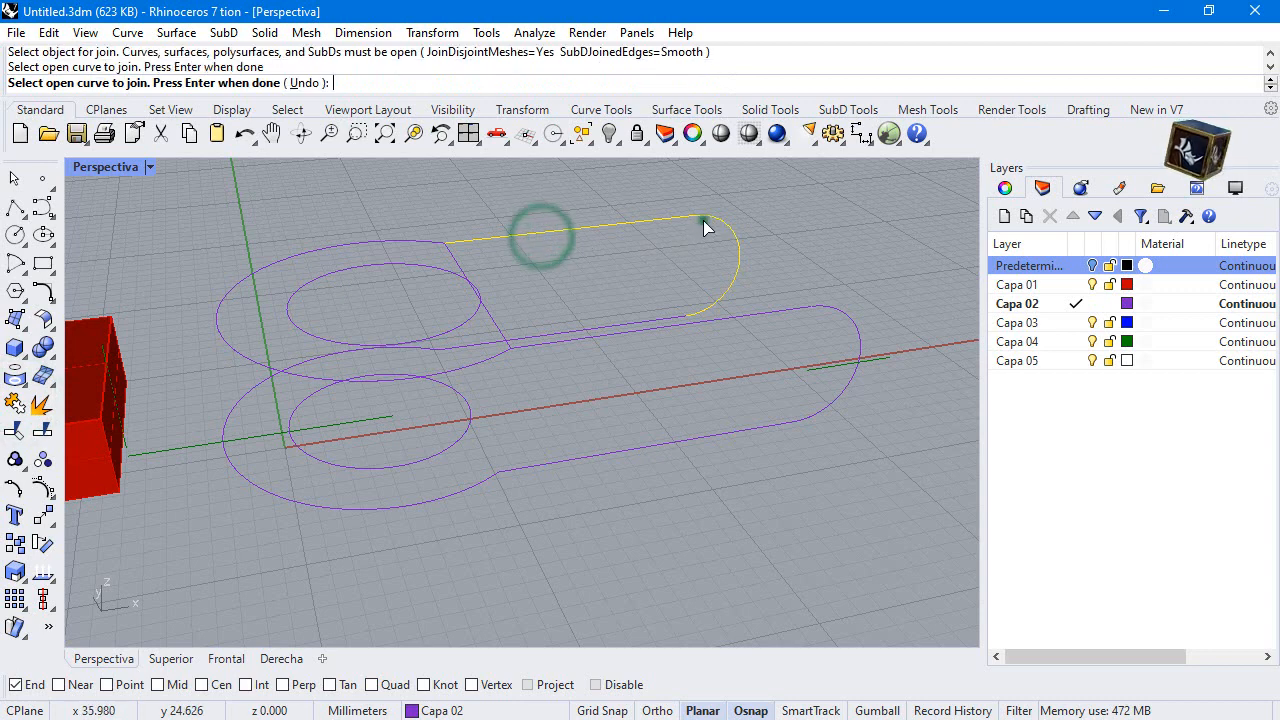
key("Enter")
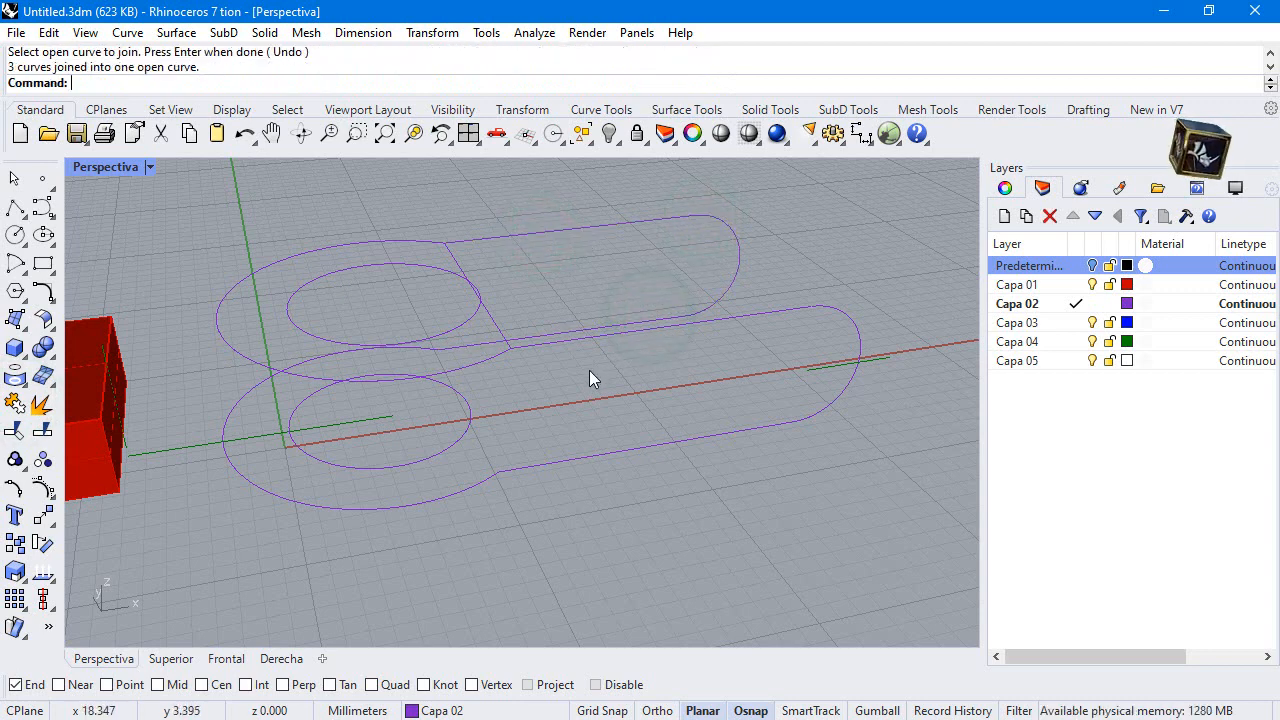
left_click(760, 418)
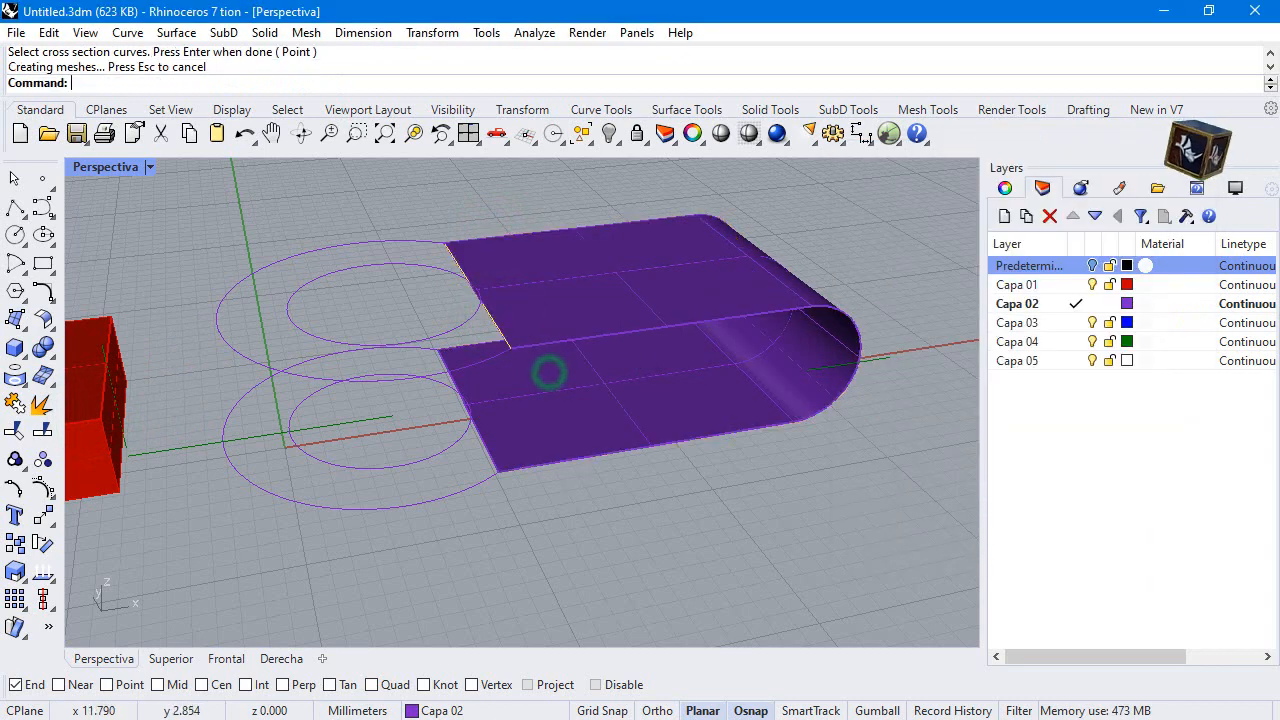
- Fill the rounded end outlines with planar surfaces and switch to four viewports
left_click(340, 250)
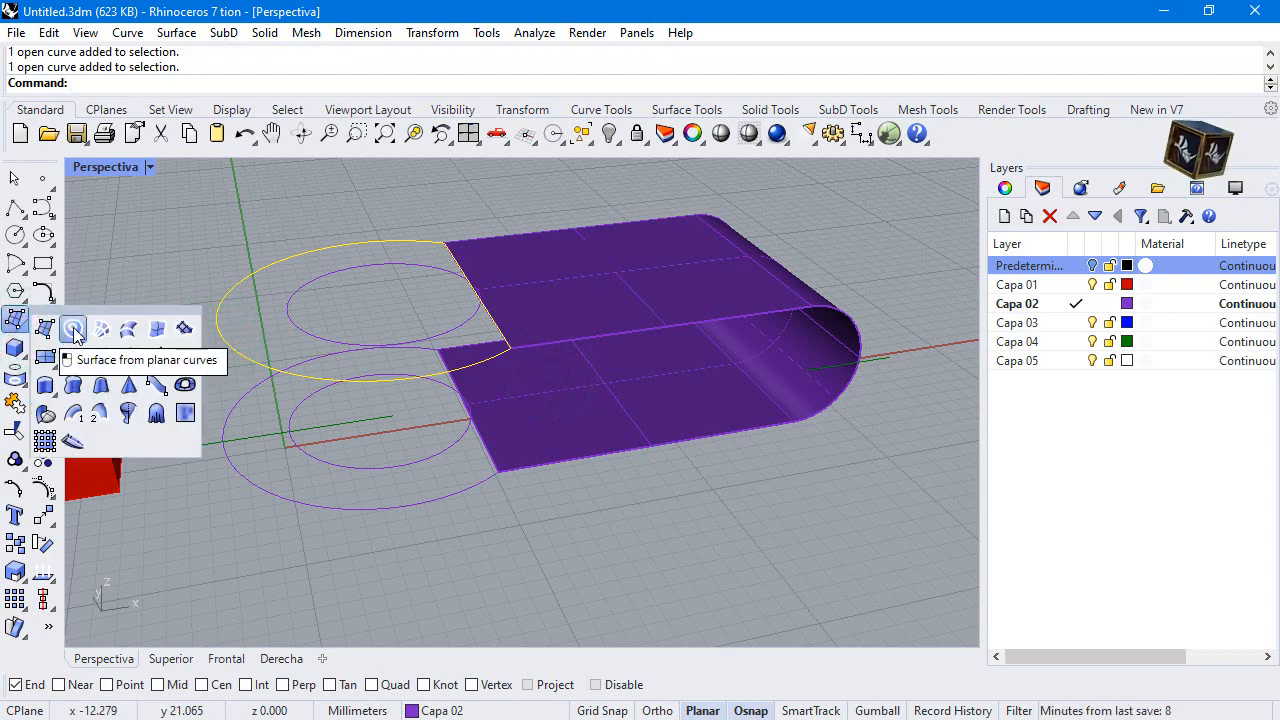
left_click(72, 328)
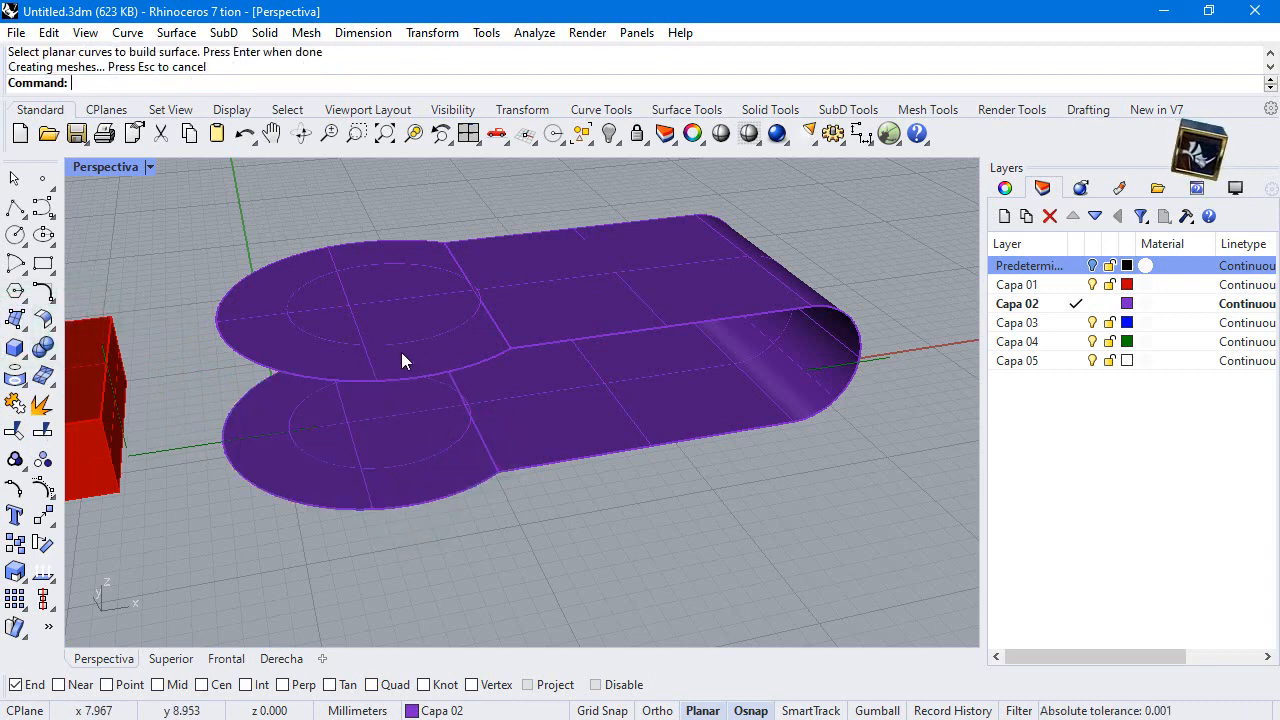
left_click(384, 300)
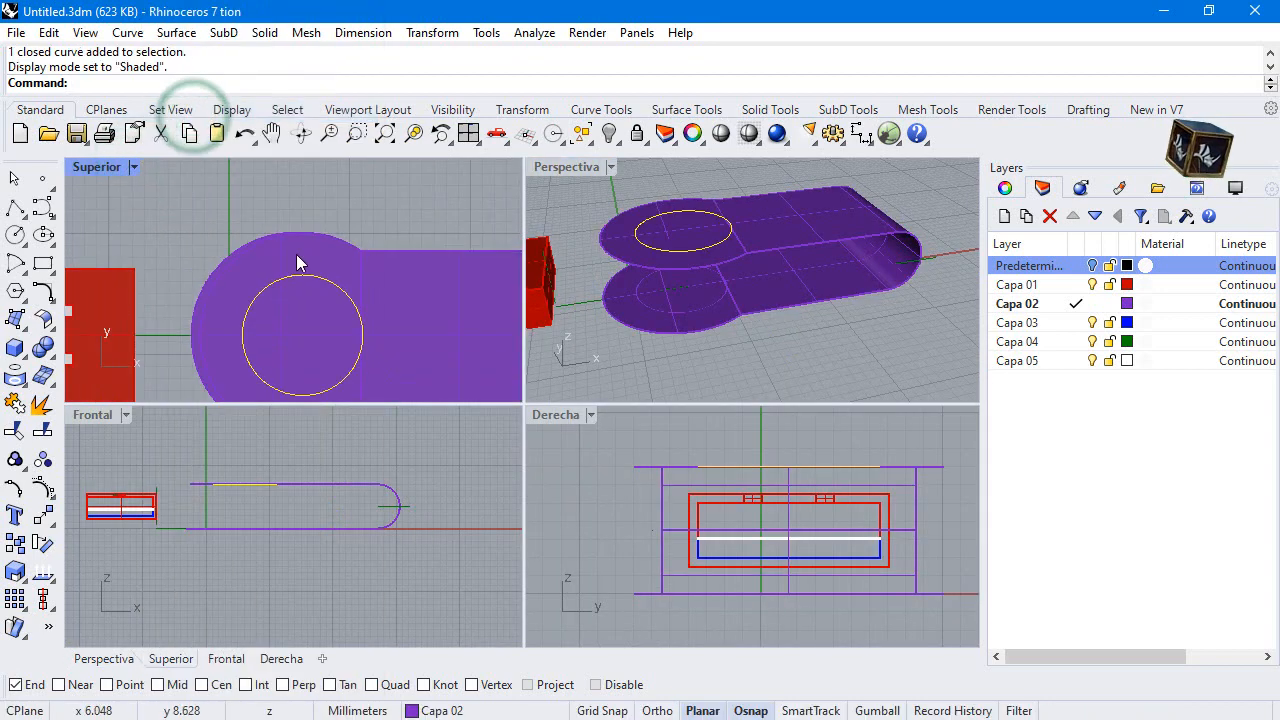
- Trim the circle out of the end surfaces to leave round holes
left_click(16, 432)
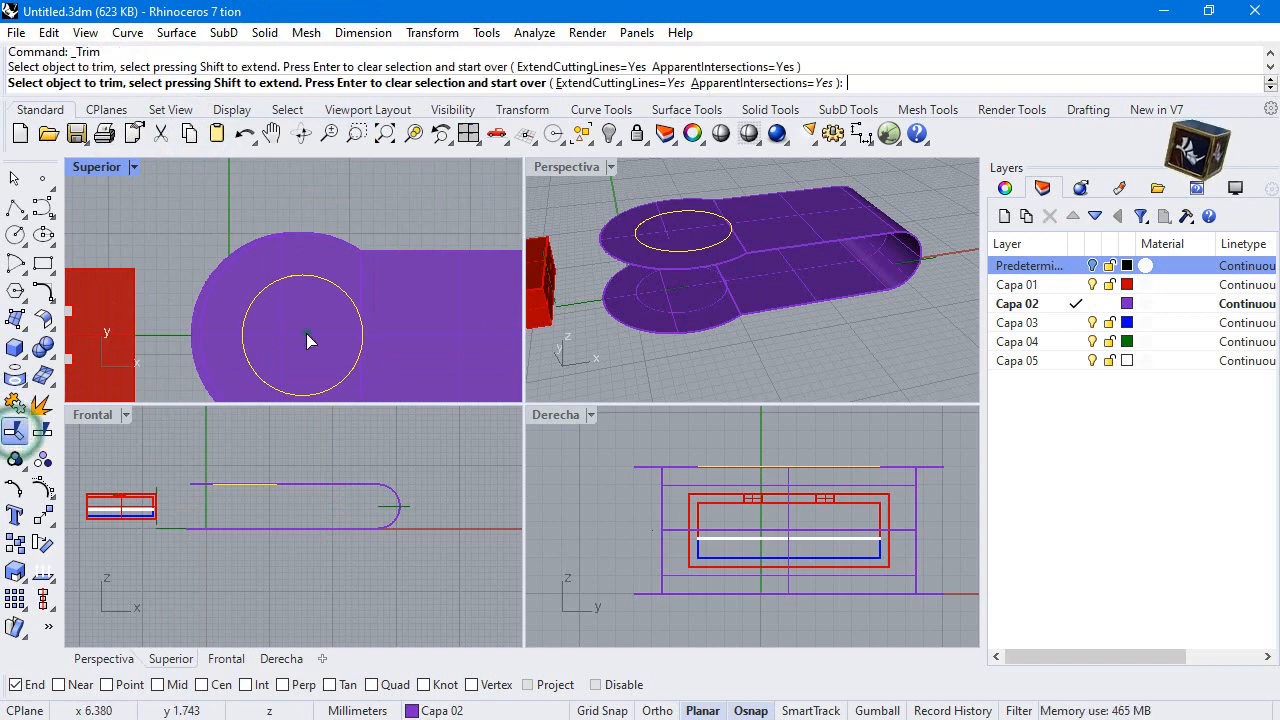
left_click(302, 336)
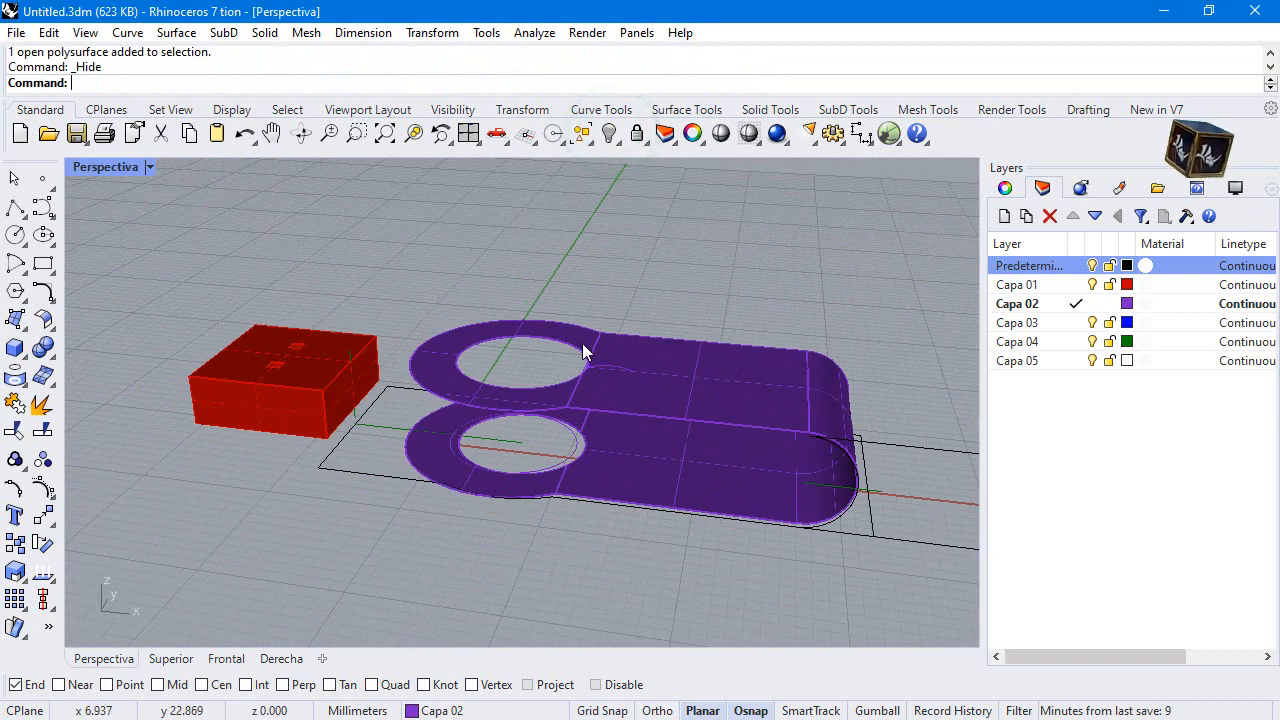
- Offset the clip surfaces 0.8 into a solid and select the purple cap ring
left_click_drag(584, 350, 528, 430)
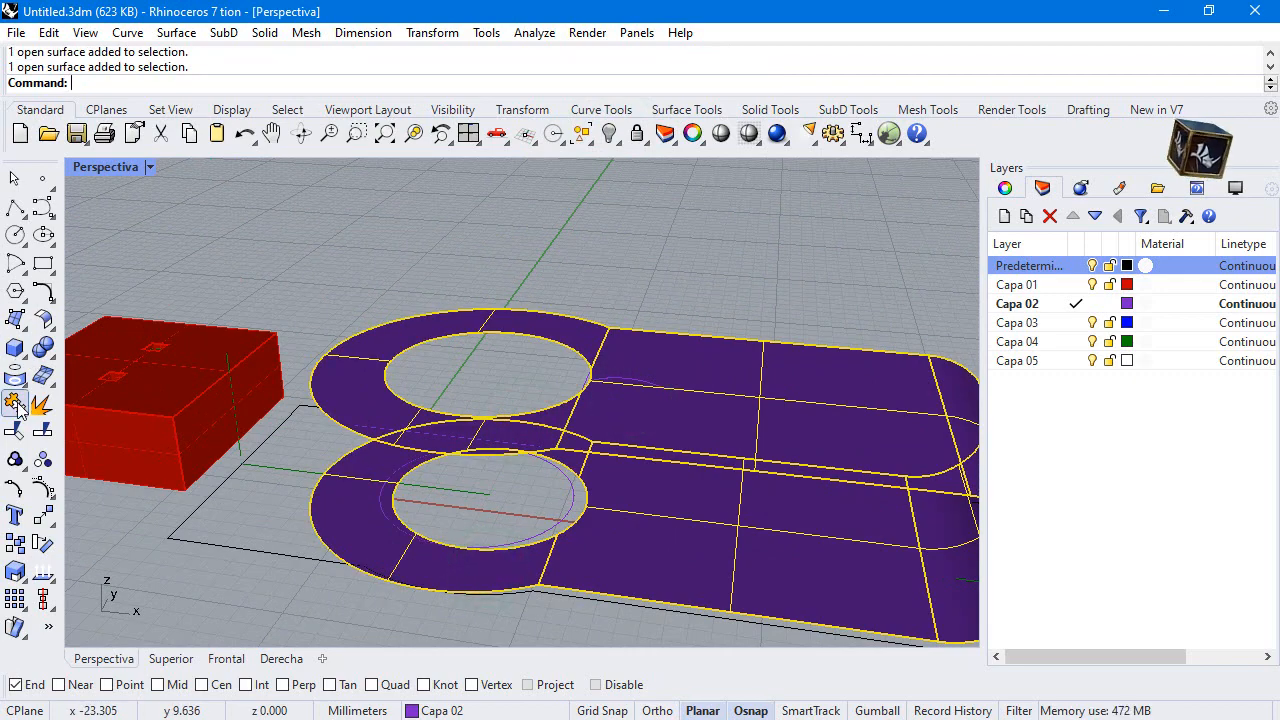
left_click(16, 348)
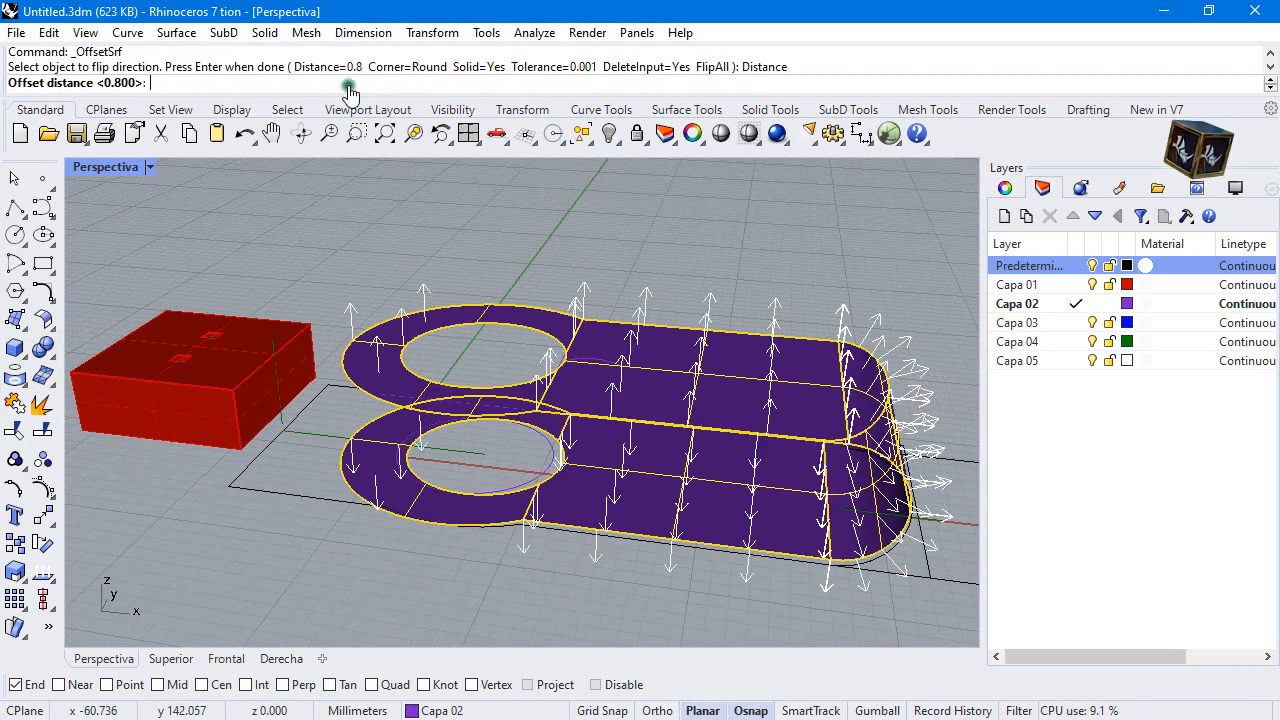
type(".8")
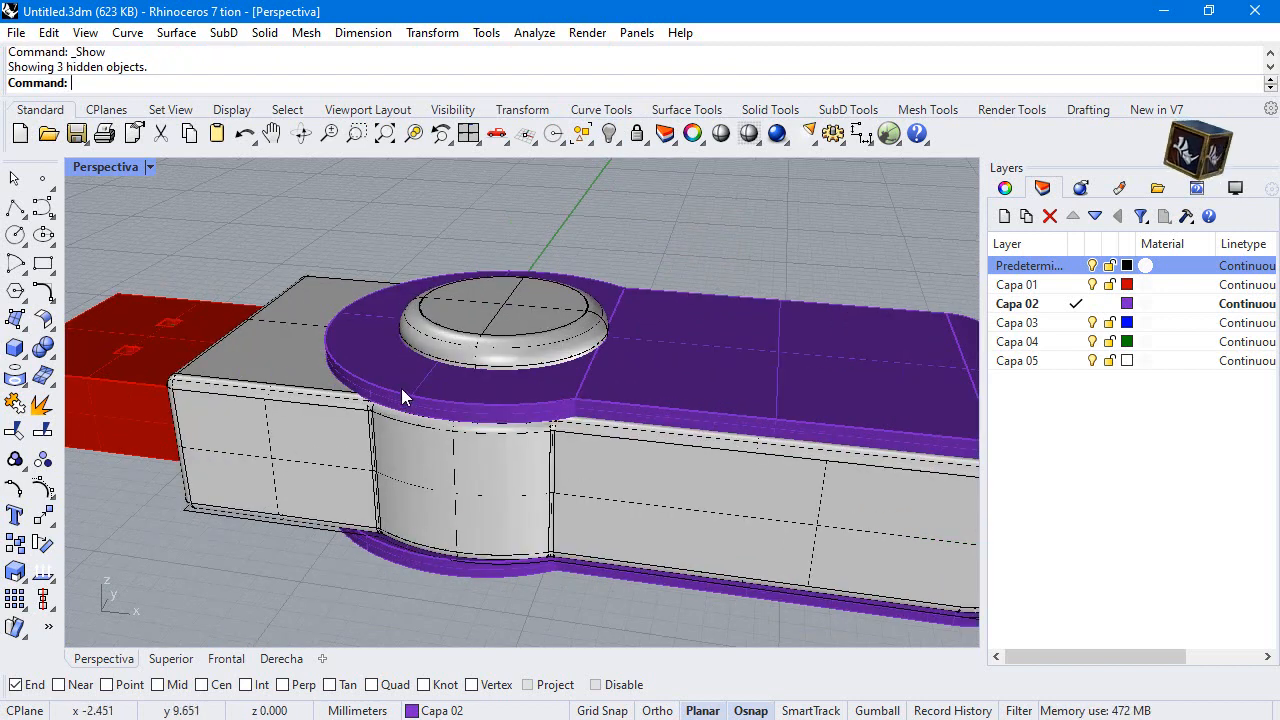
left_click(608, 132)
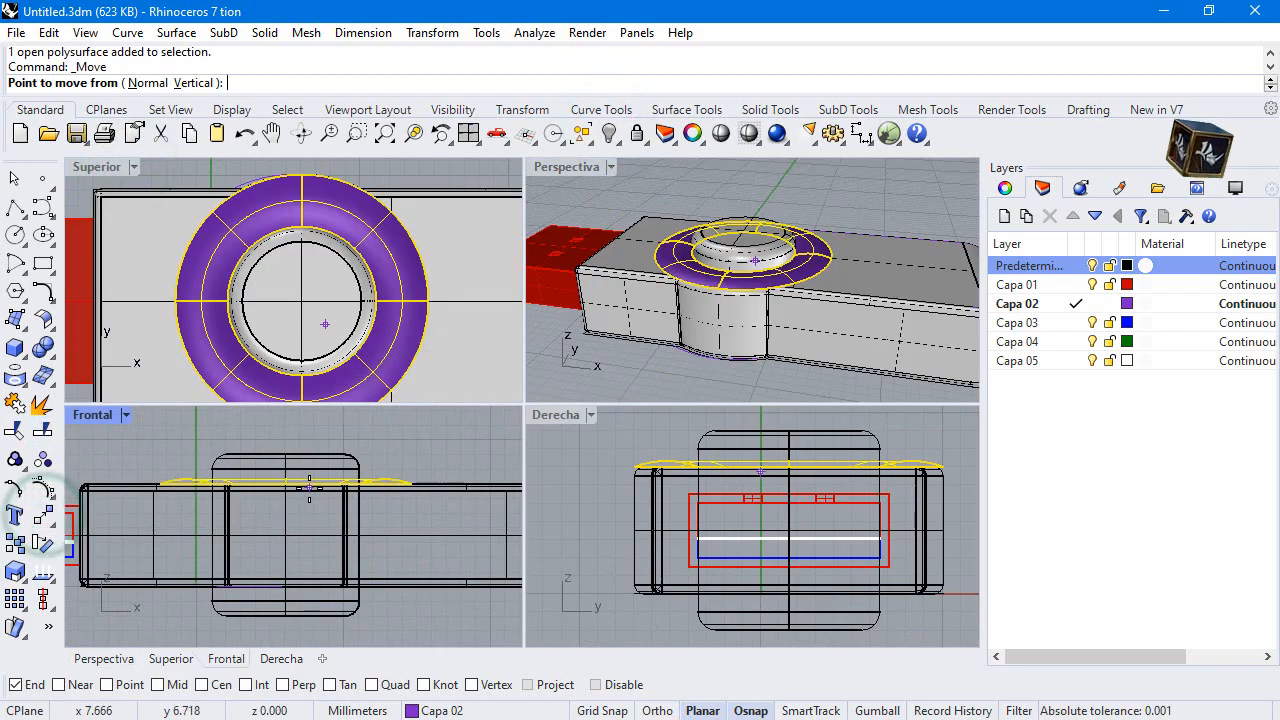
- Offset the cap ring surface by 0.2 with the direction flipped so it thickens upward
type(".8")
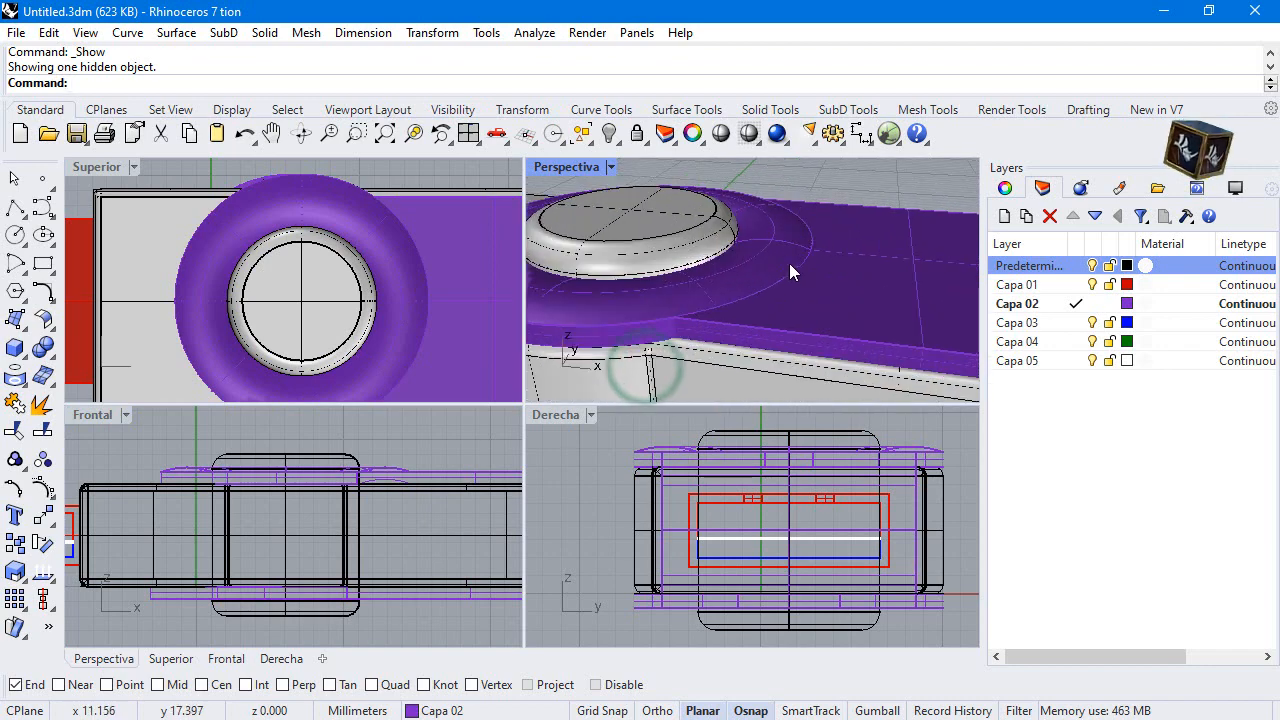
left_click(44, 322)
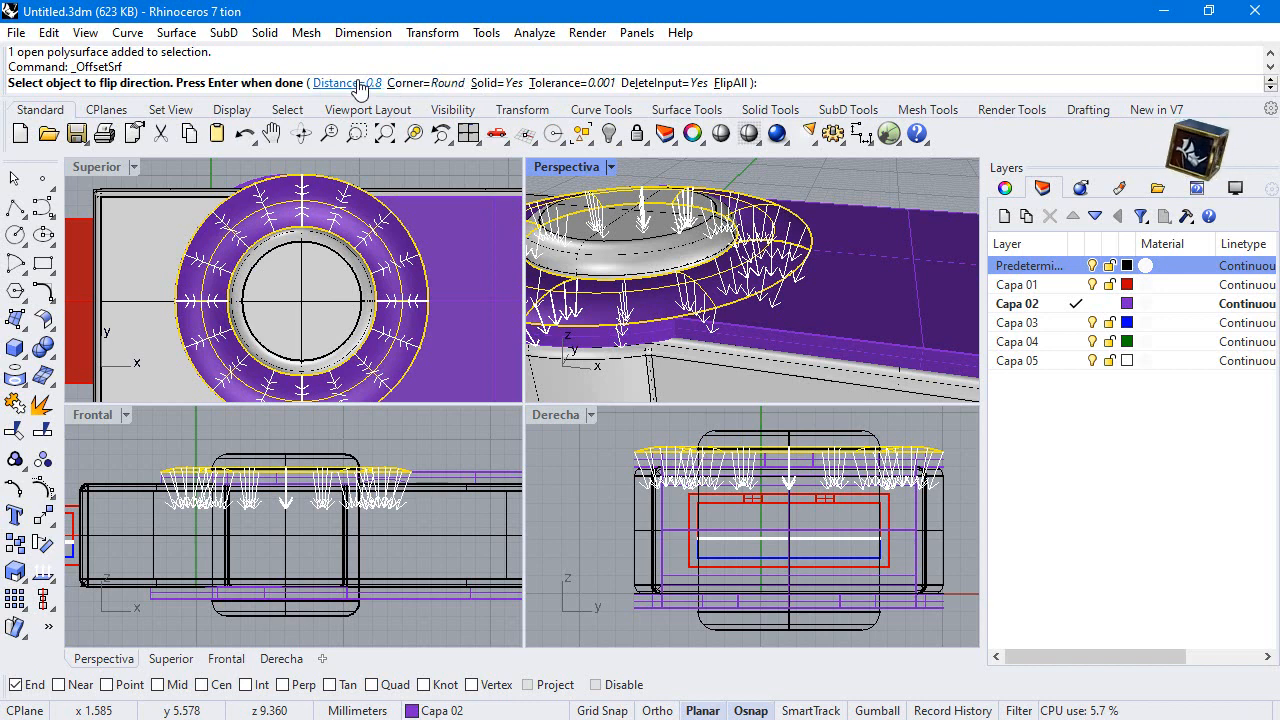
left_click(340, 84)
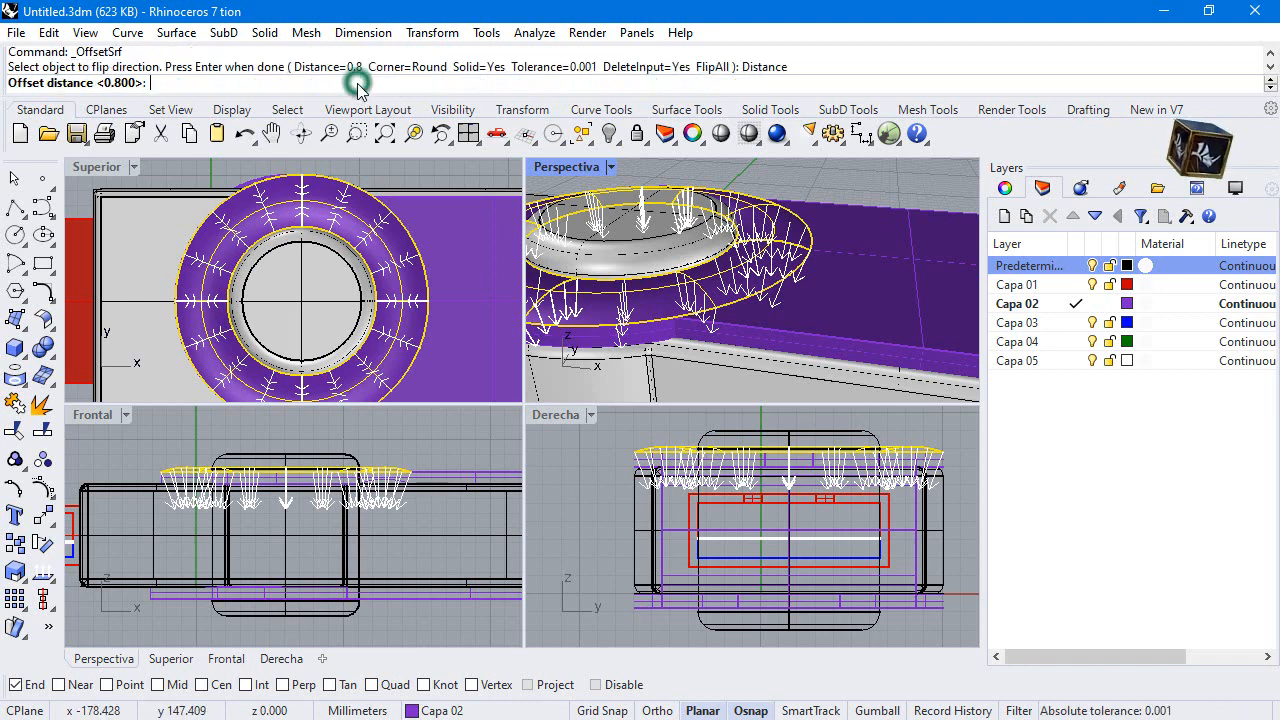
type(".2")
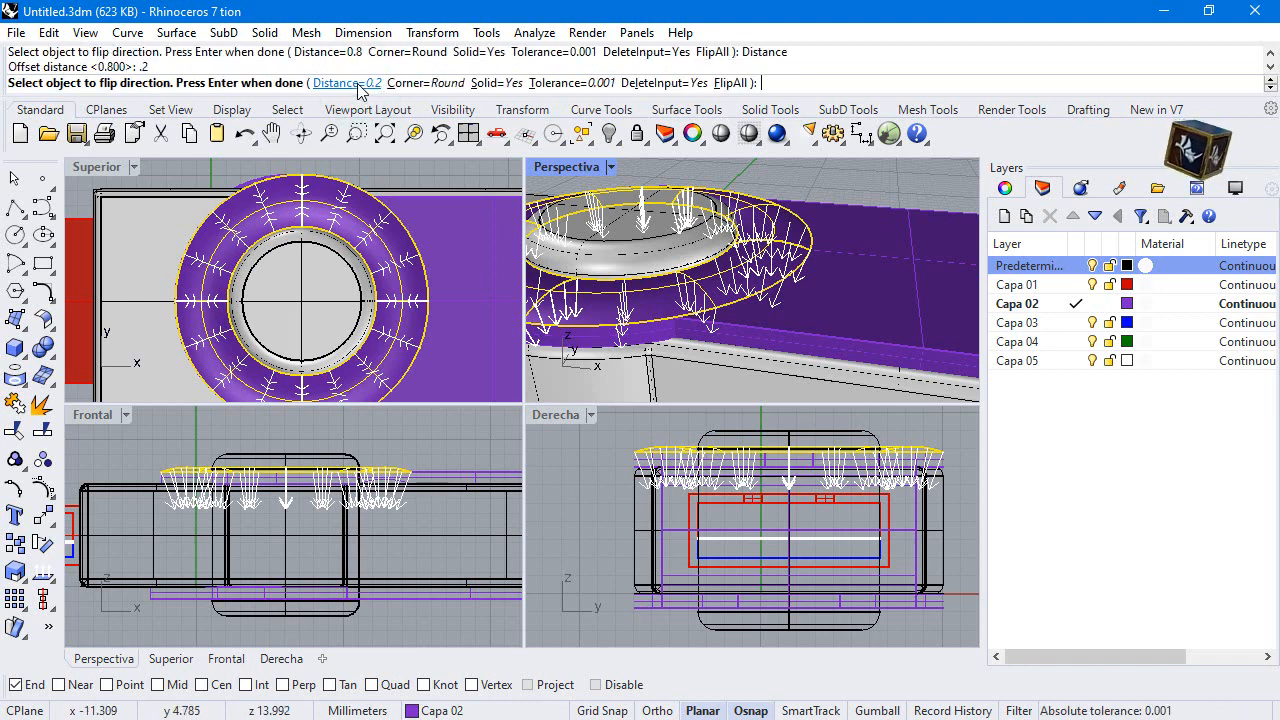
left_click(730, 84)
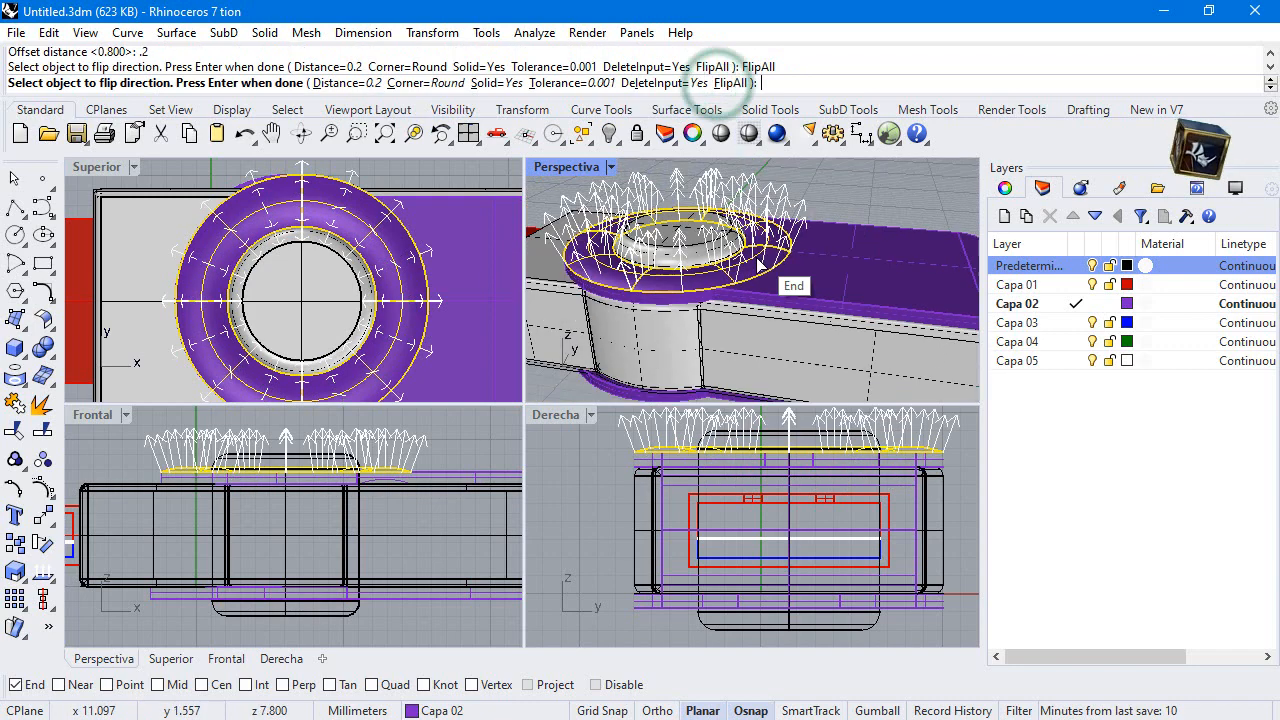
key("Enter")
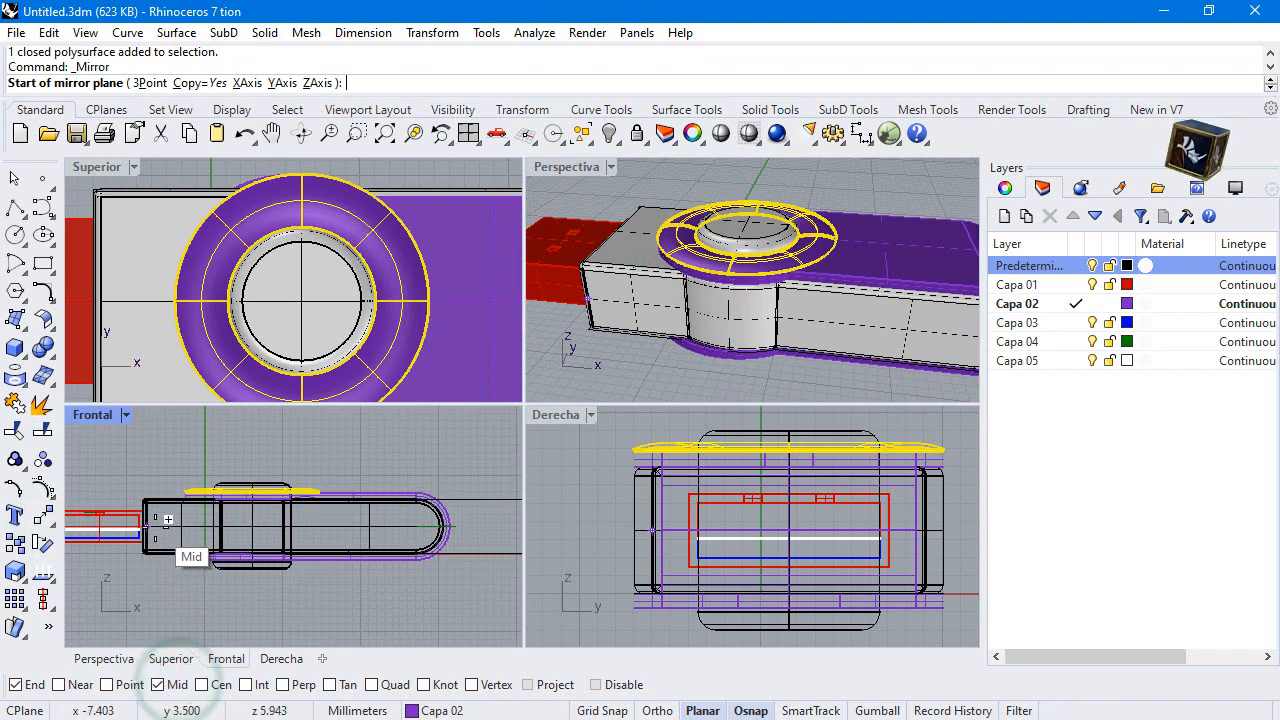
- Mirror the ring across the drive's midpoint plane to the other side
left_click(448, 448)
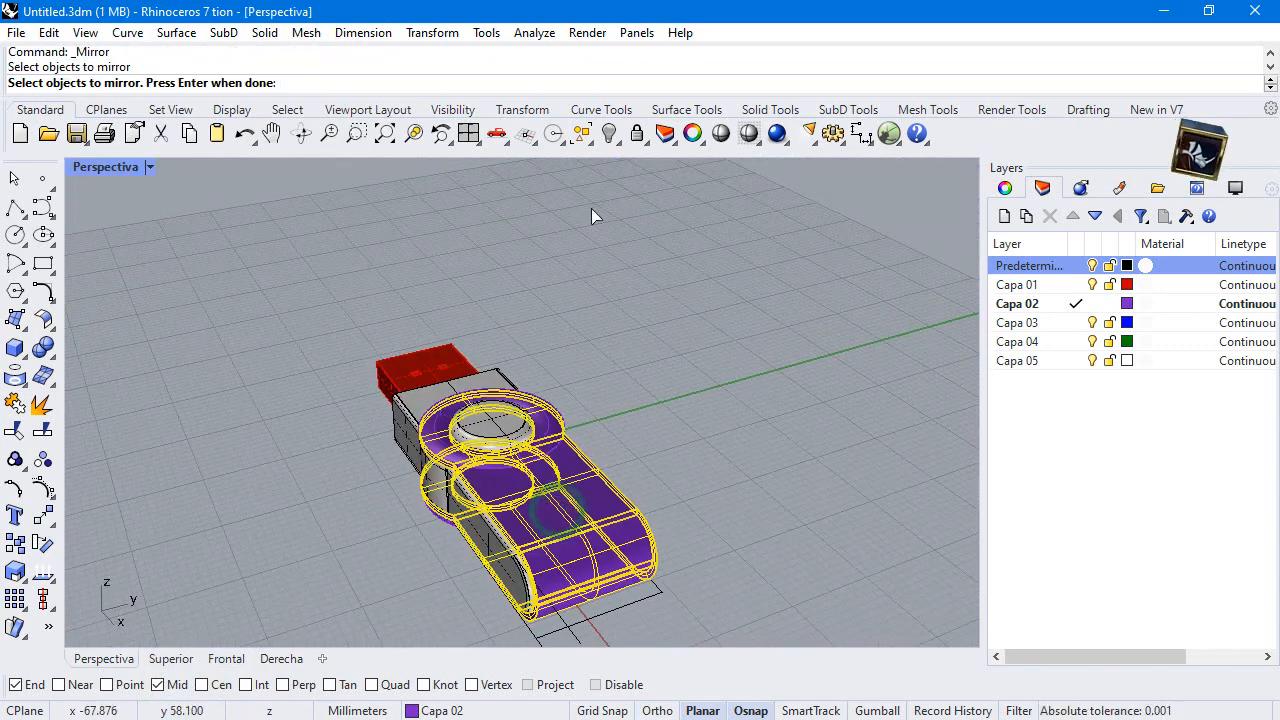
left_click(608, 132)
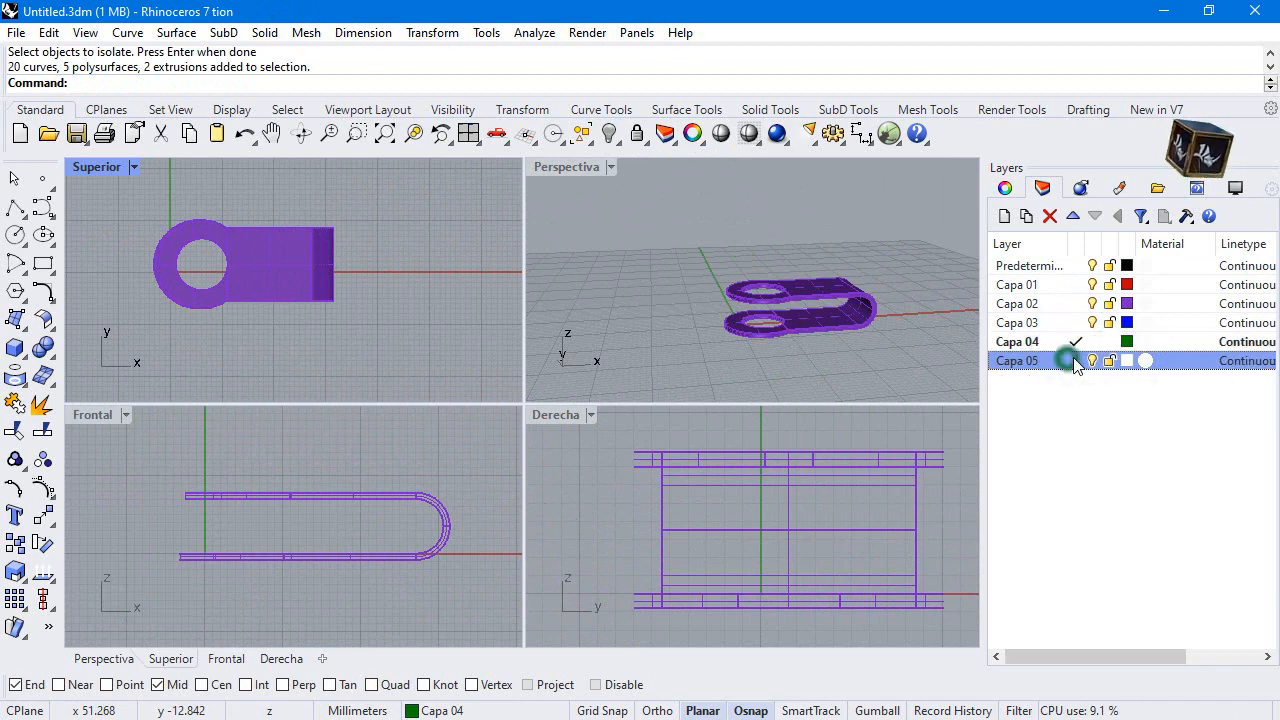
- Make Capa 05 current and draw a 20×1 rectangle on the clip's flat band
double_click(96, 166)
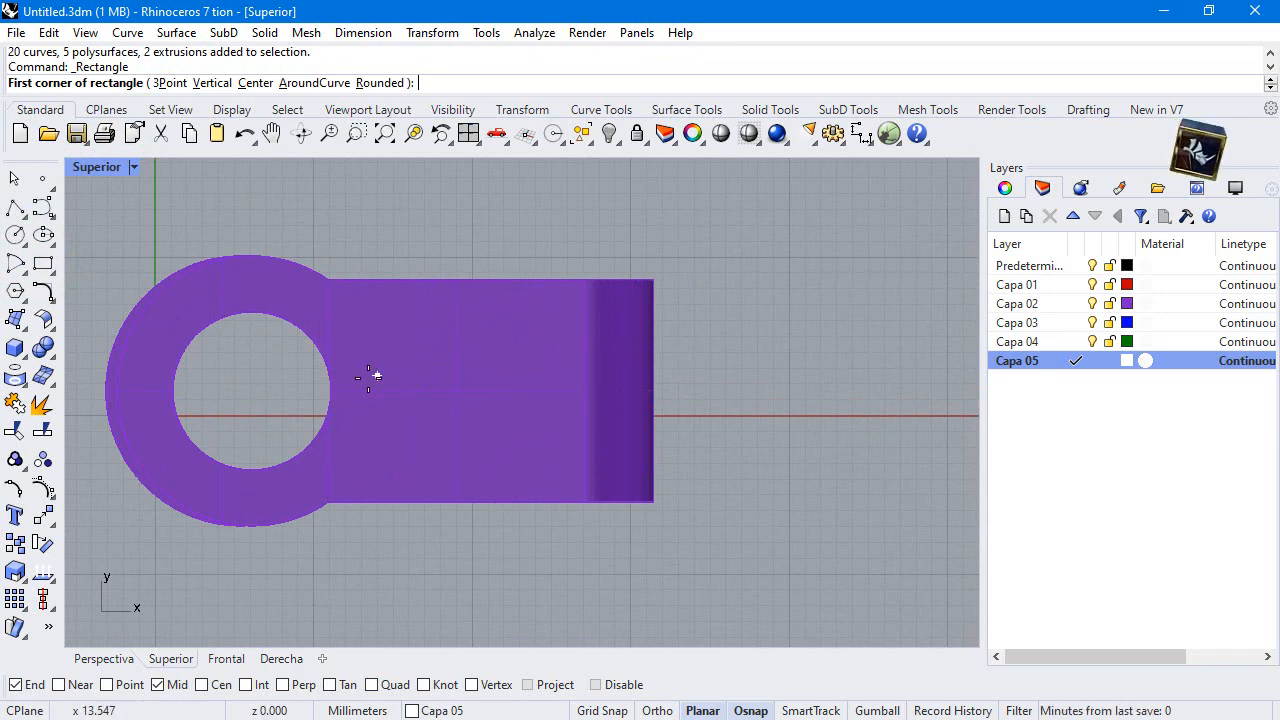
left_click(336, 392)
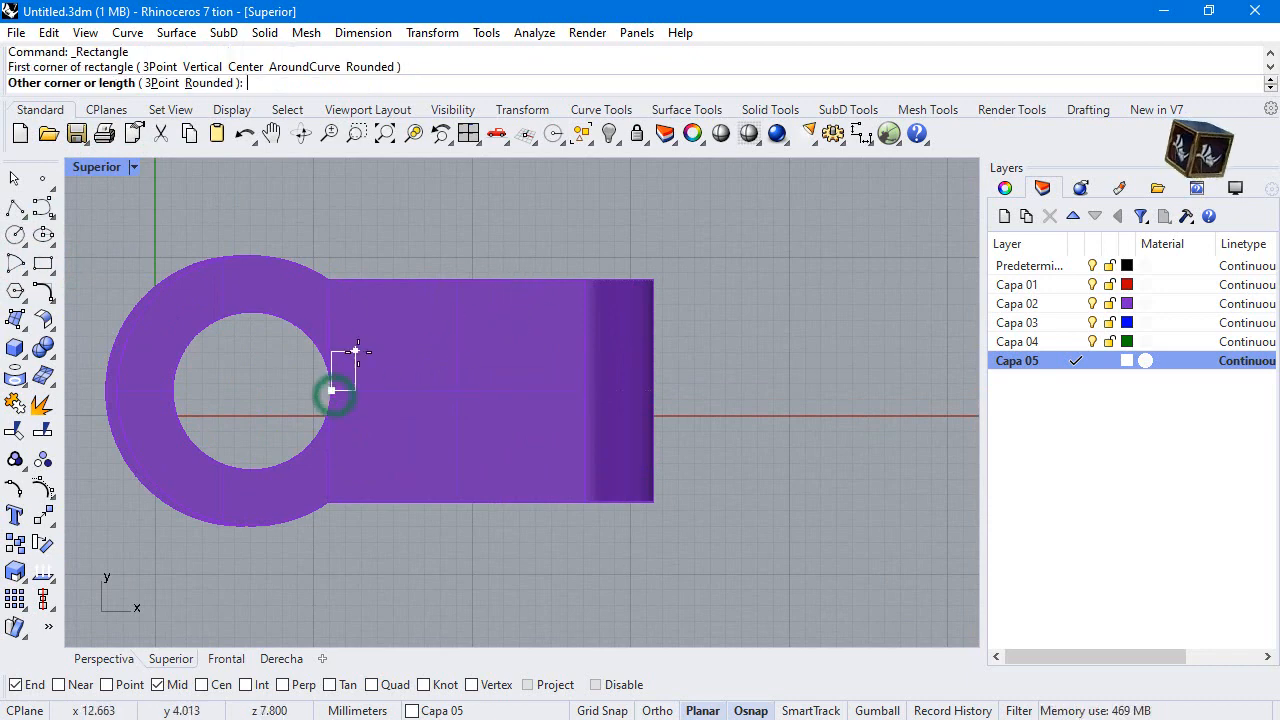
type("1")
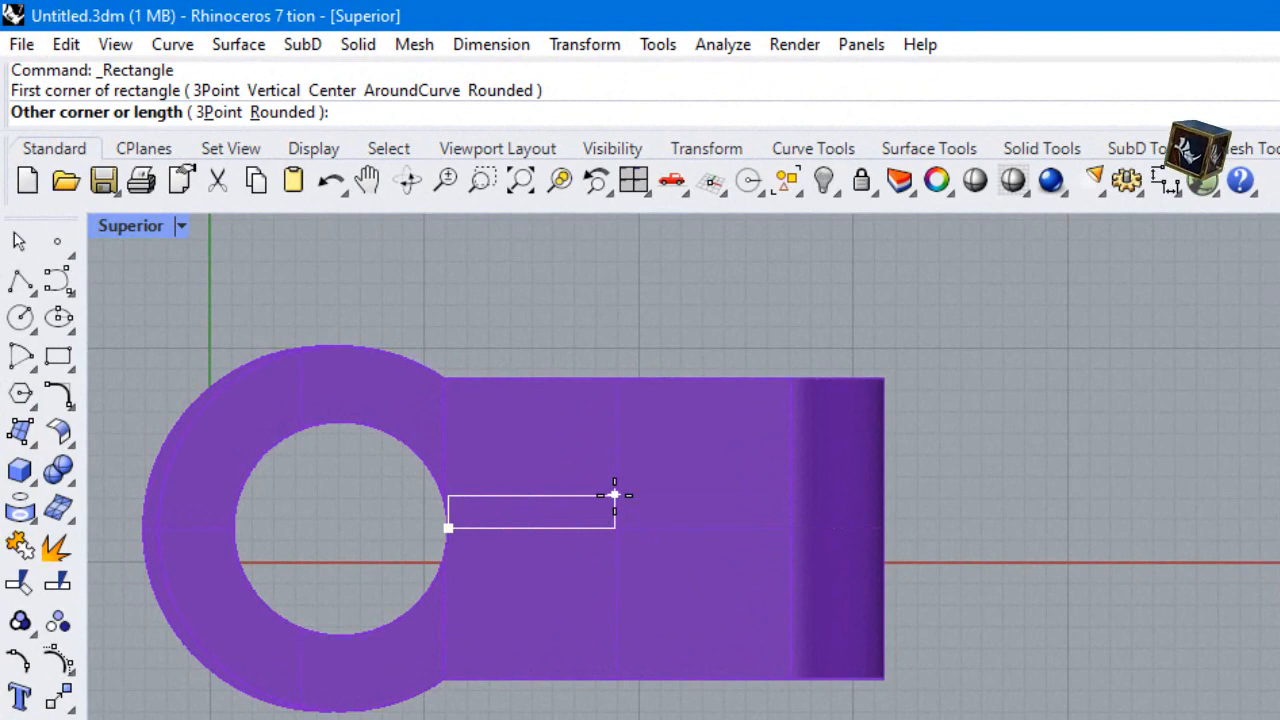
type("20")
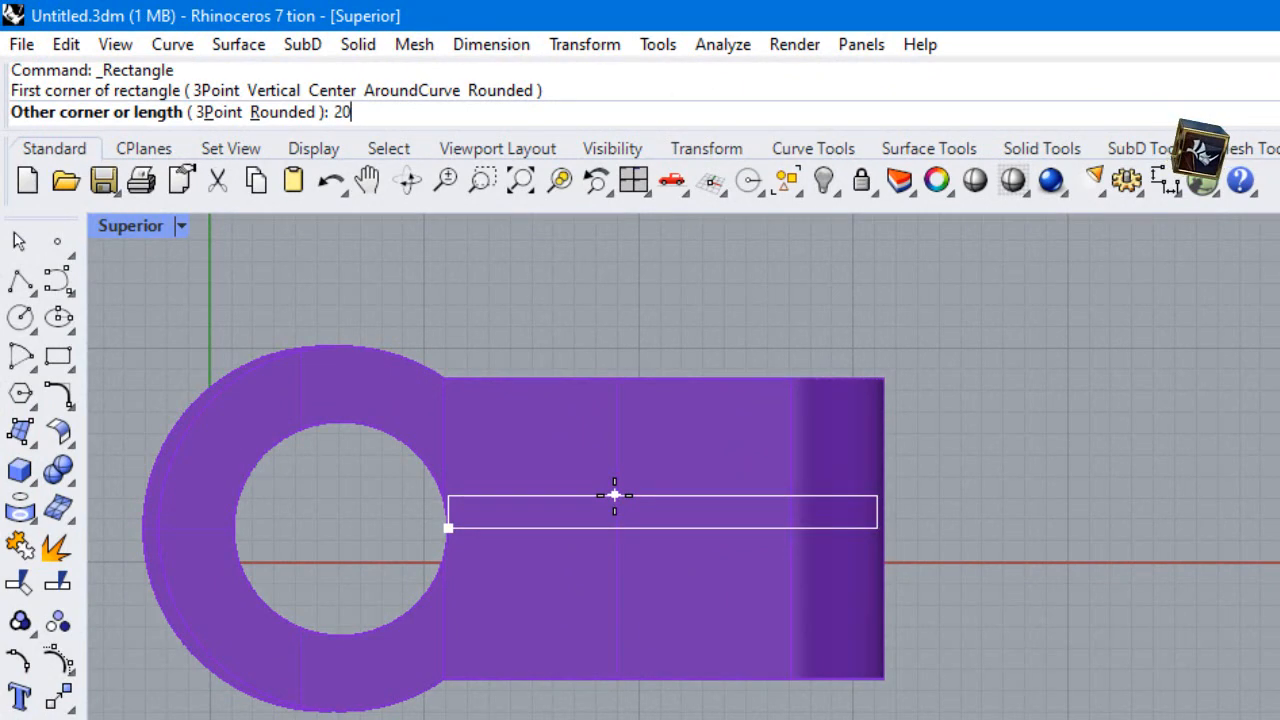
key("Enter")
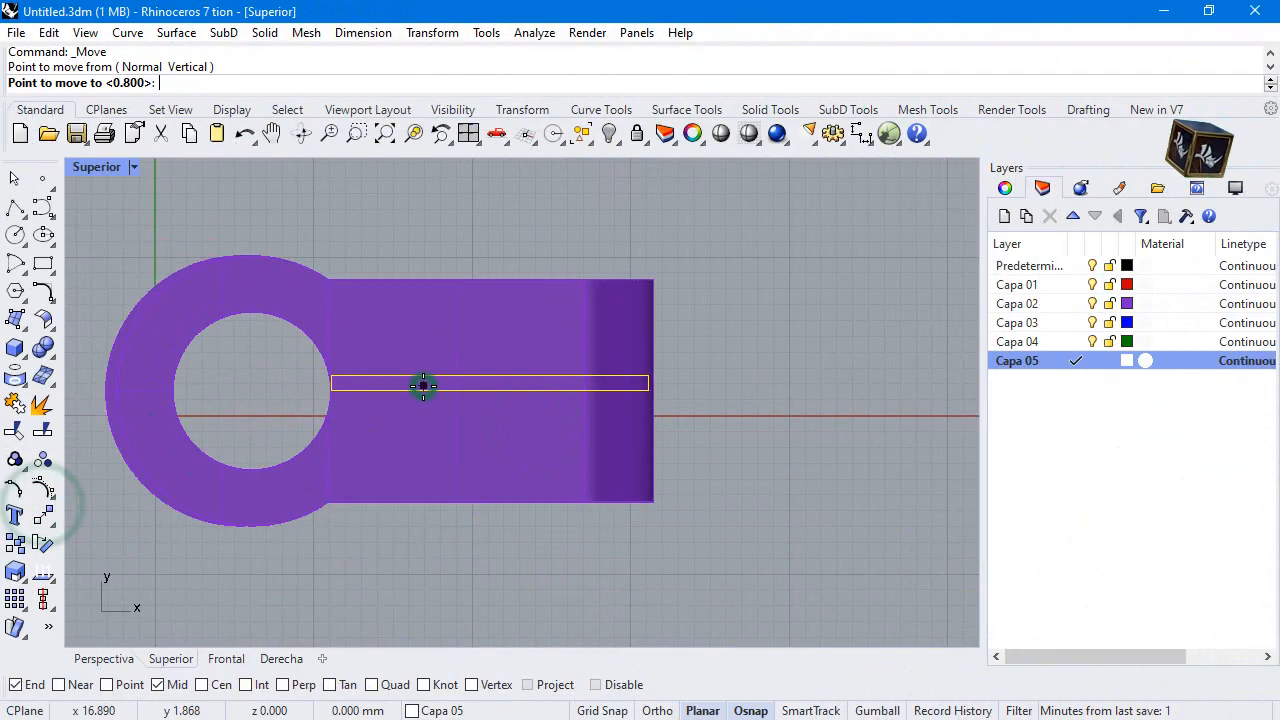
- Move the rectangle into place and copy it at regular offsets to get six parallel ribs
type("1")
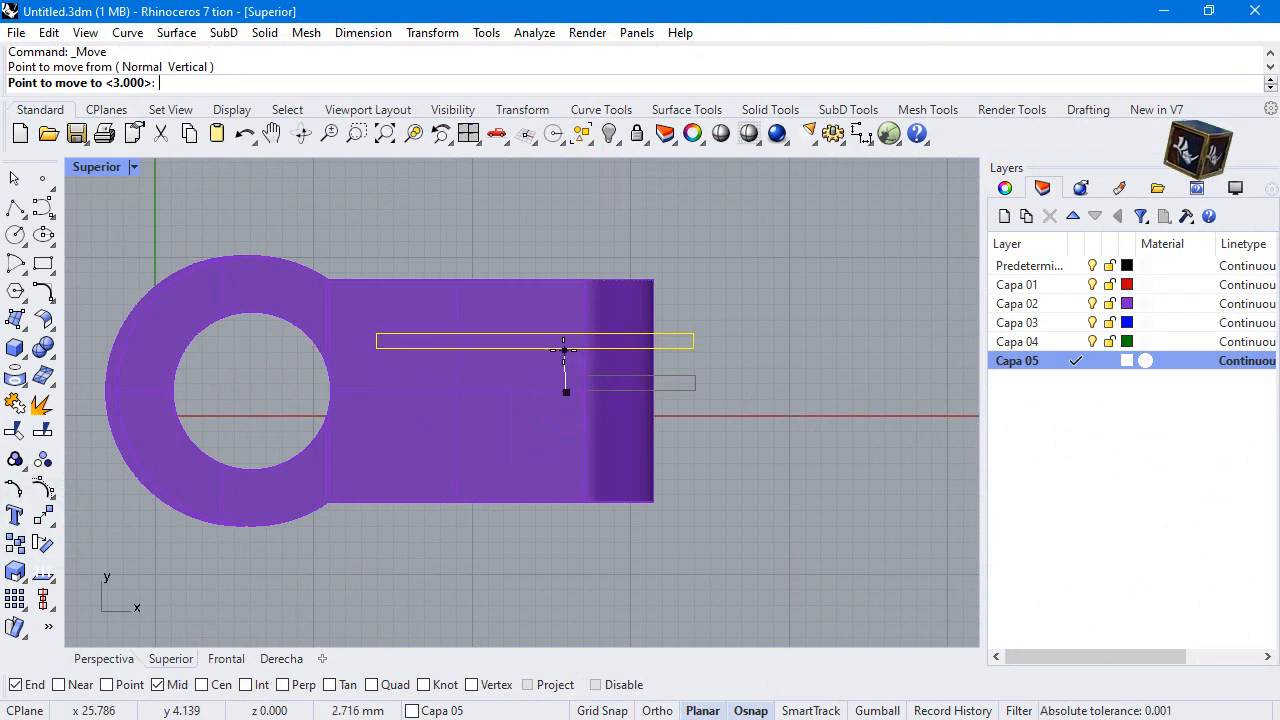
type("4")
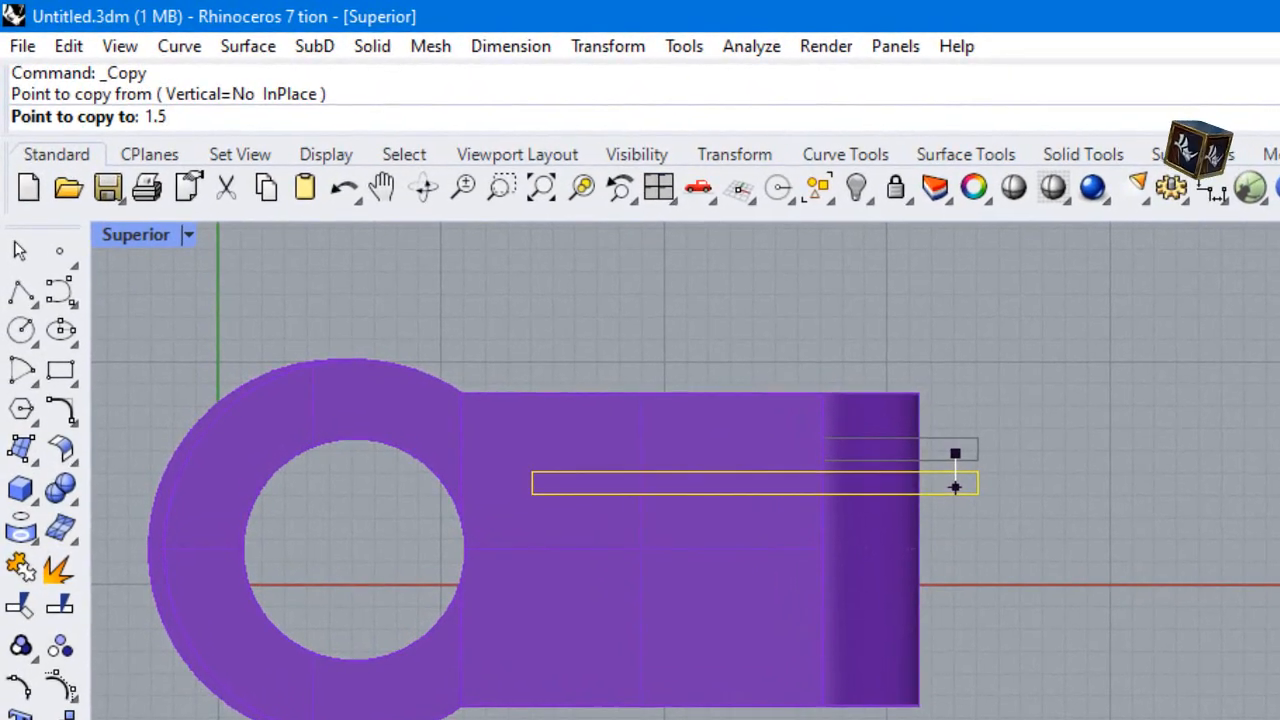
type("3")
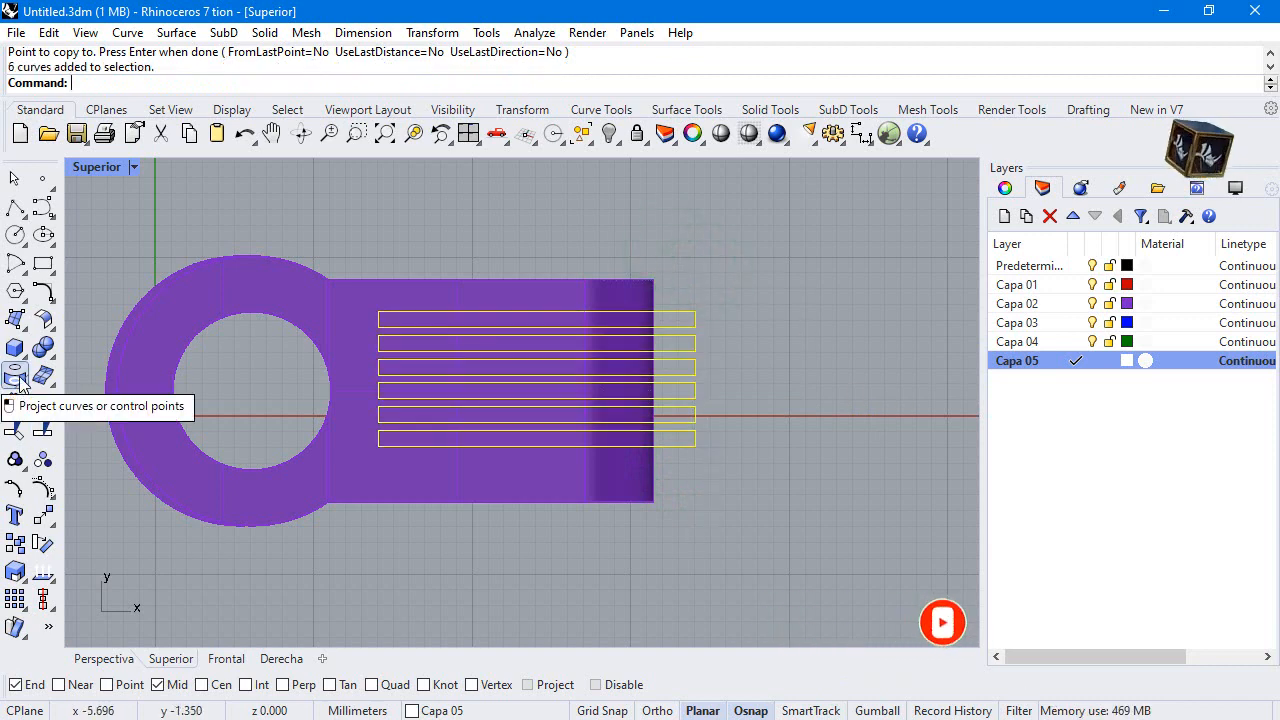
- Project the rib rectangles onto the purple skin surface and inspect the wrapped curves in Perspective
left_click(16, 376)
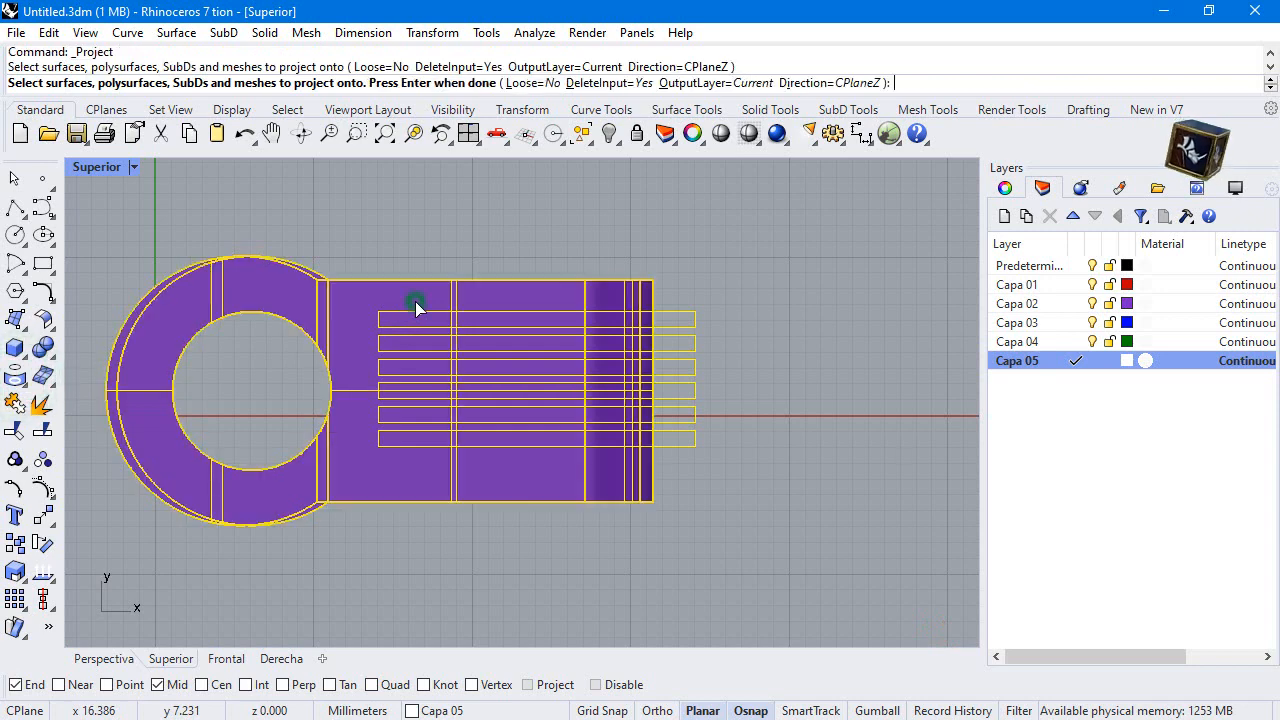
key("Enter")
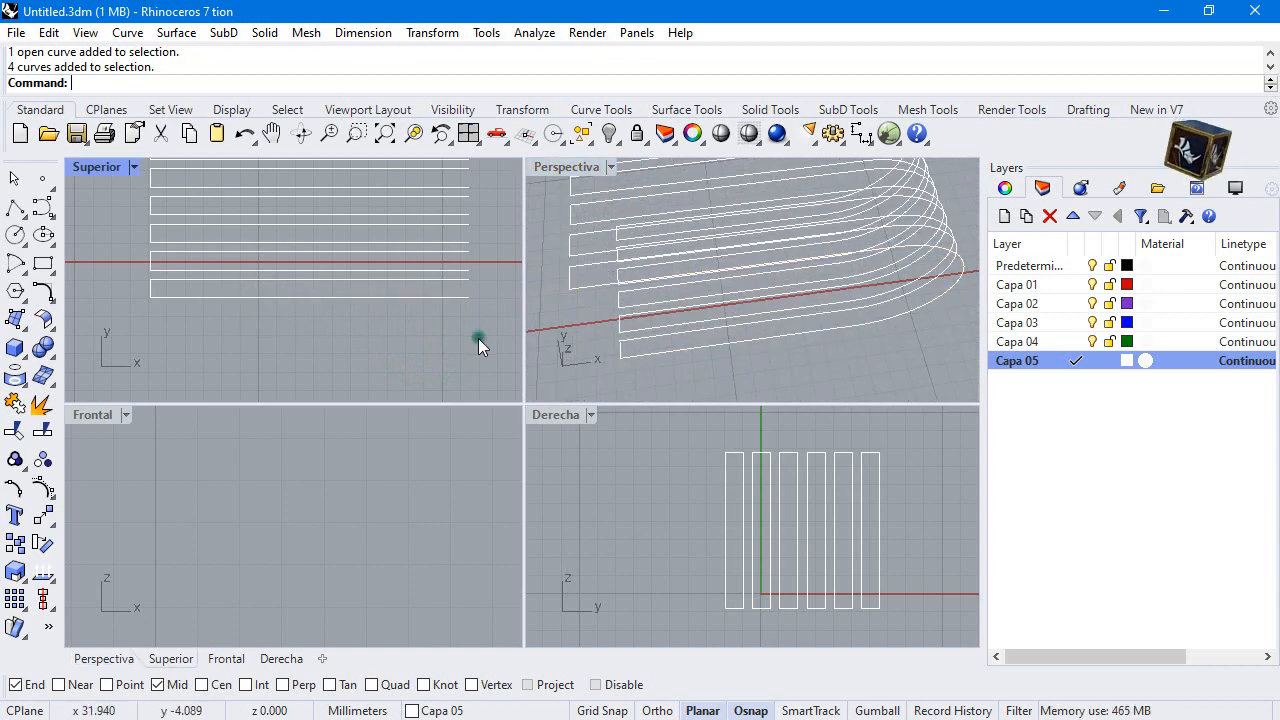
left_click_drag(480, 336, 164, 288)
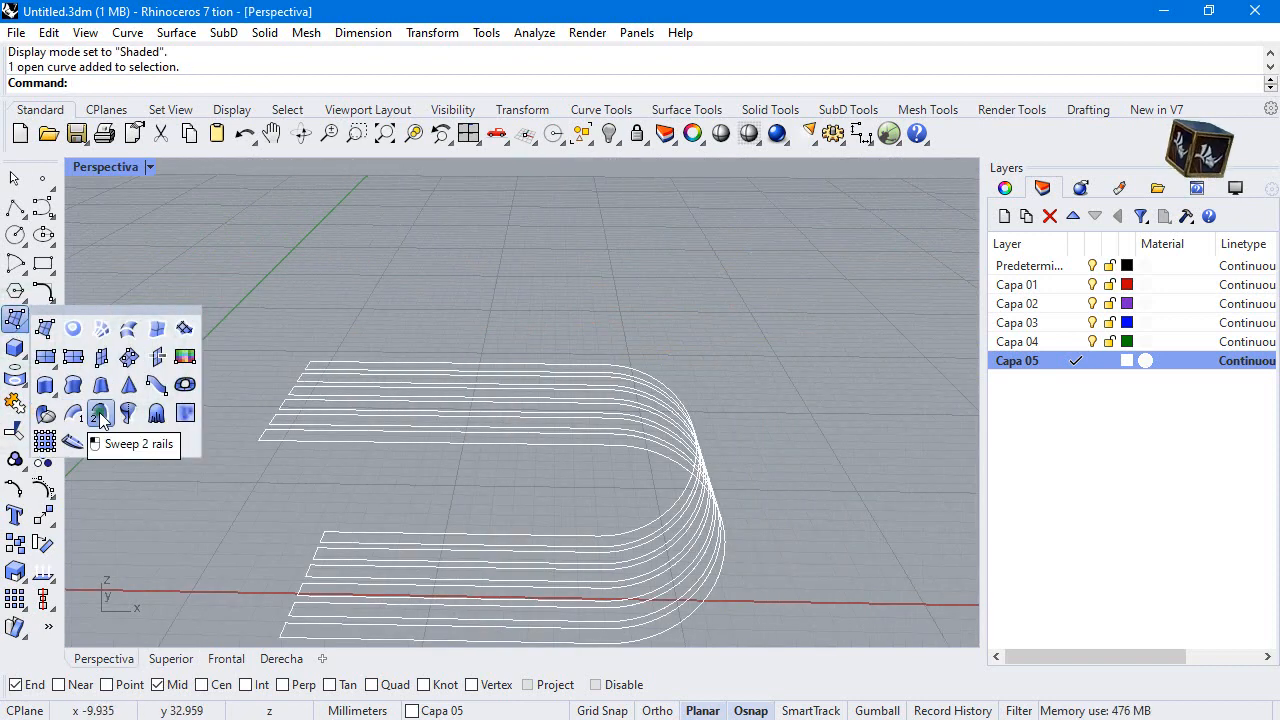
- Sweep 2 Rails along the projected rib curves, rebuilding cross sections with 5 points
left_click(100, 412)
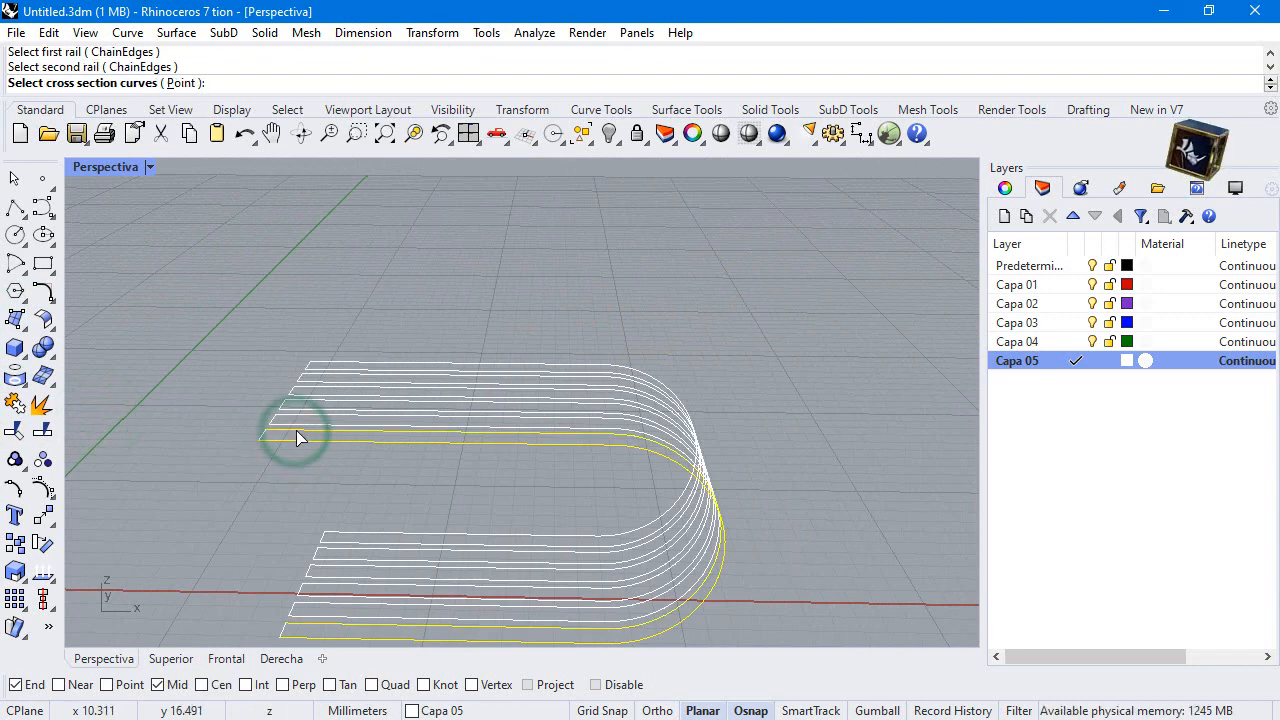
left_click(300, 436)
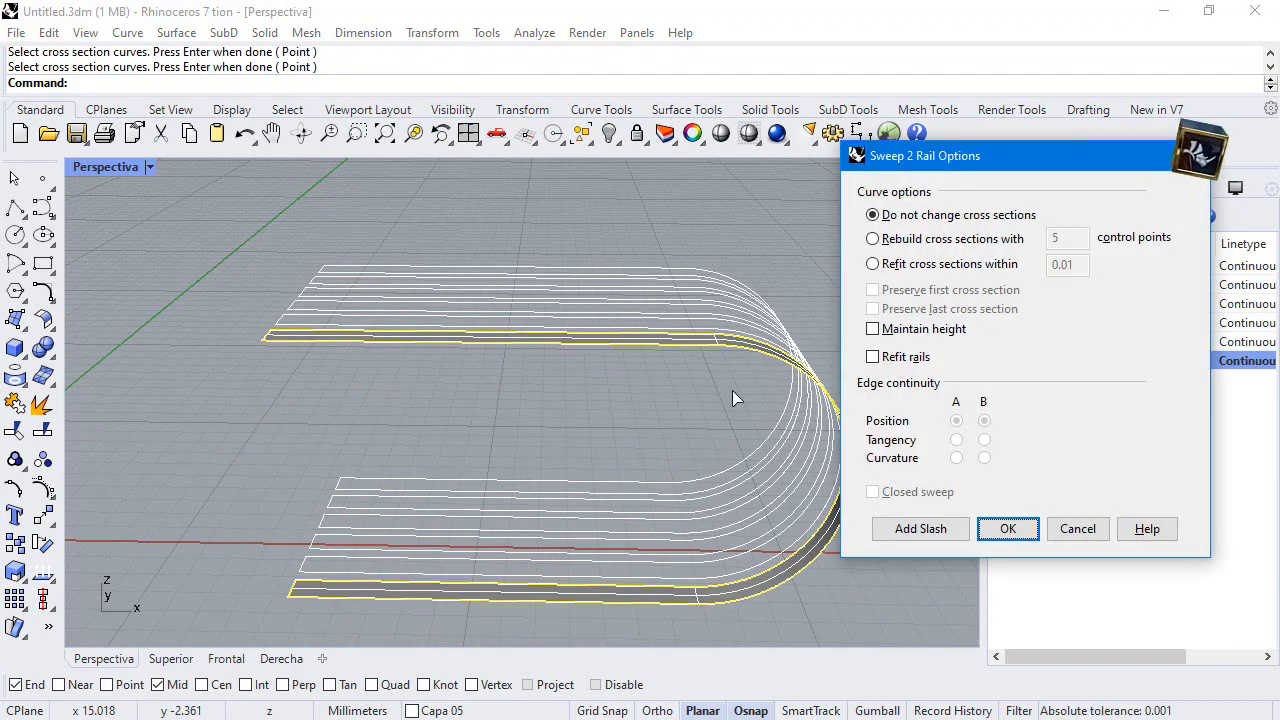
left_click(872, 238)
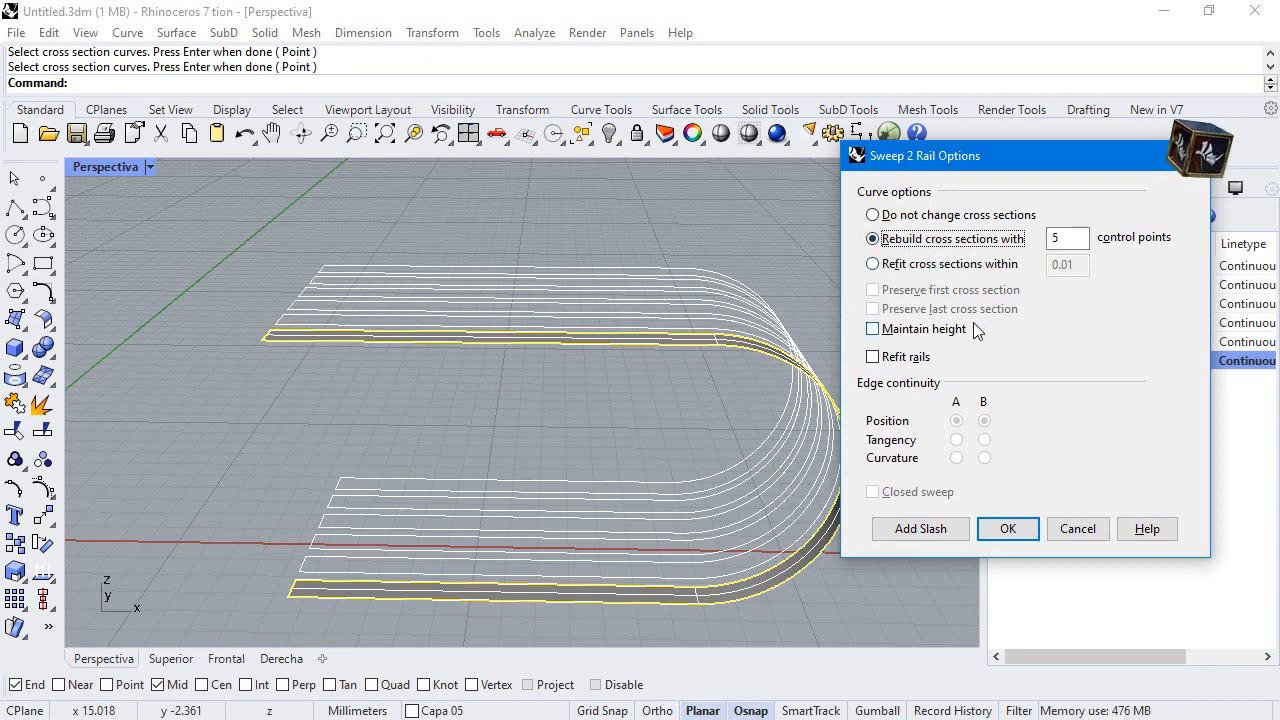
left_click(1008, 528)
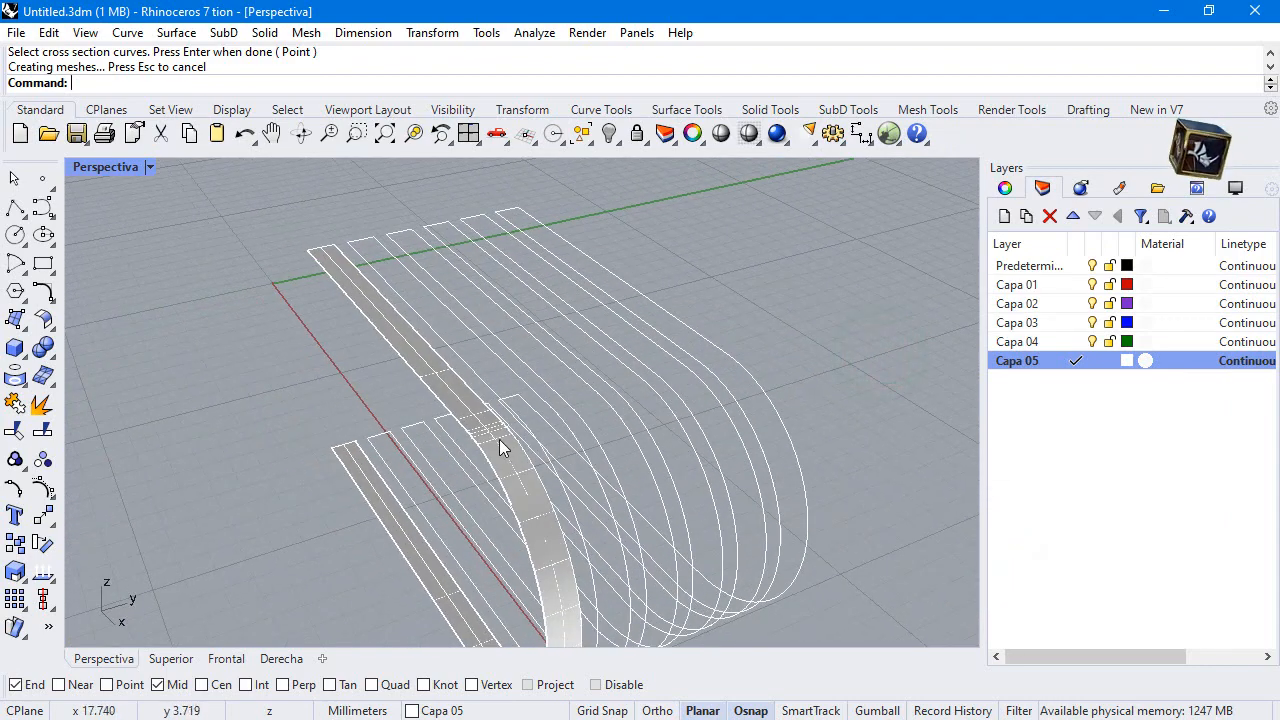
- Thicken the swept rib surfaces into solids with OffsetSrf, Solid=Yes
left_click(16, 316)
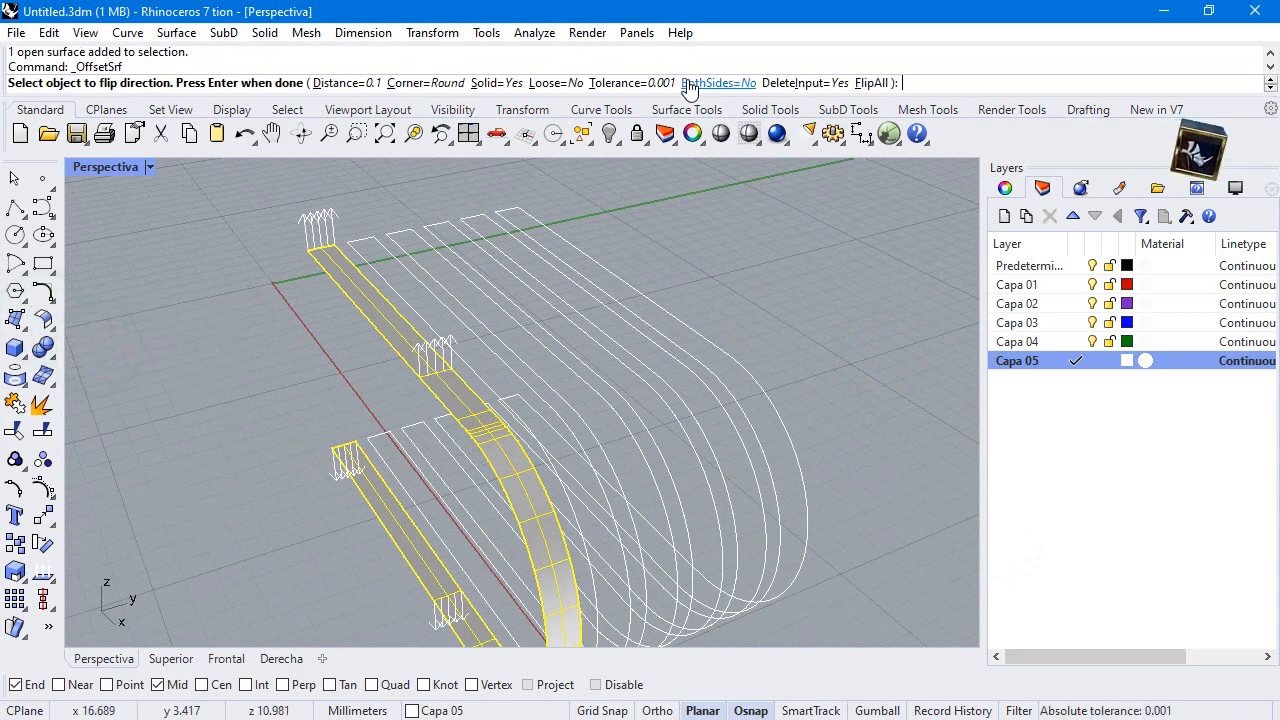
left_click(718, 84)
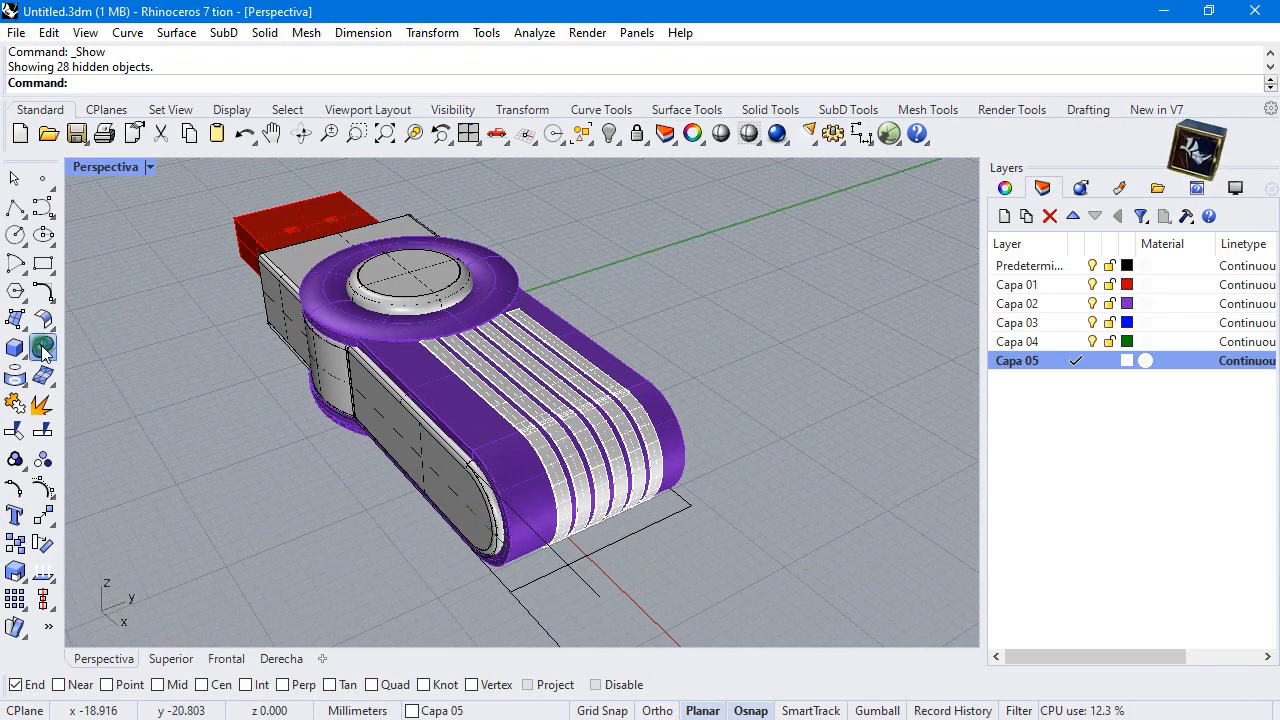
- Boolean-difference the rib solids from the purple skin to groove it
left_click(44, 348)
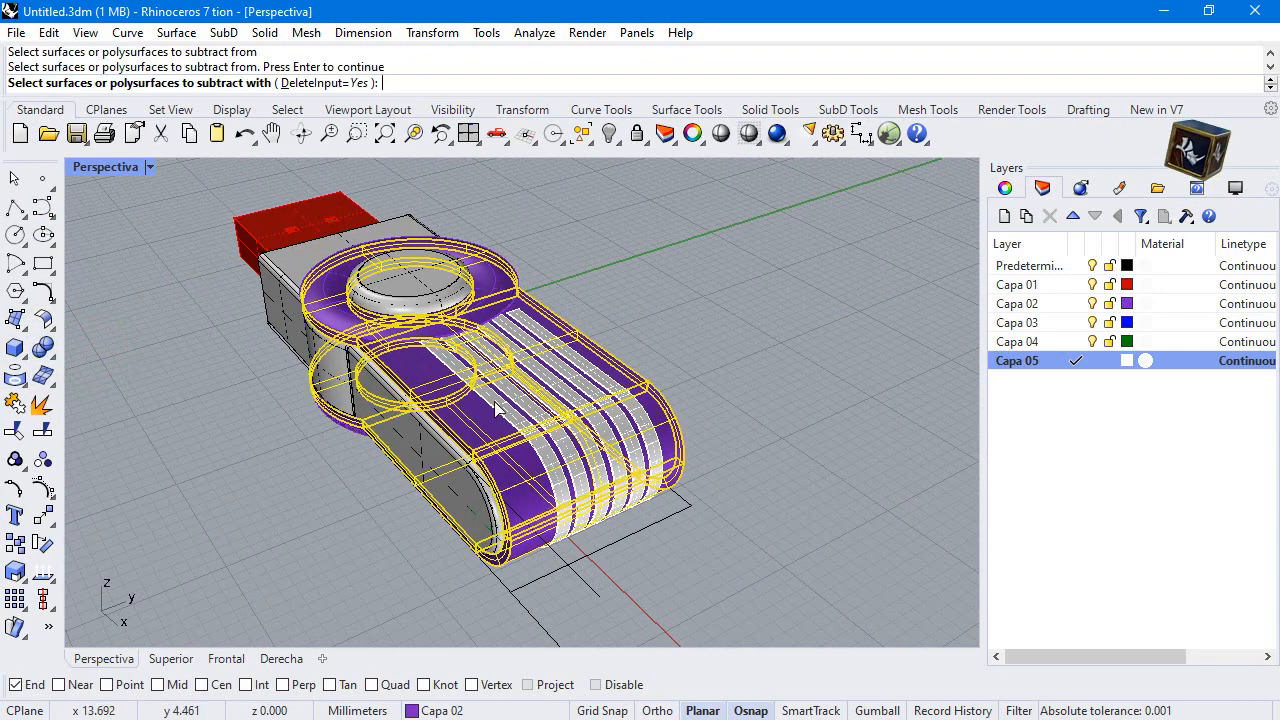
left_click(570, 390)
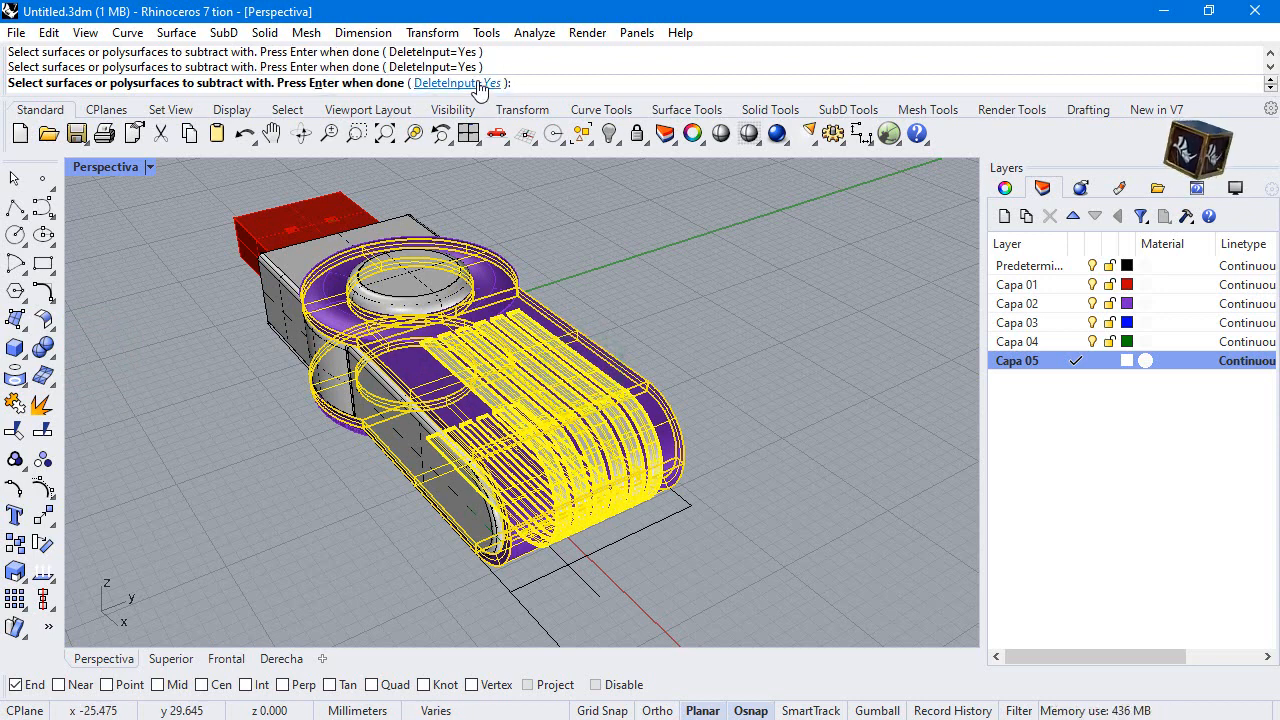
key("Return")
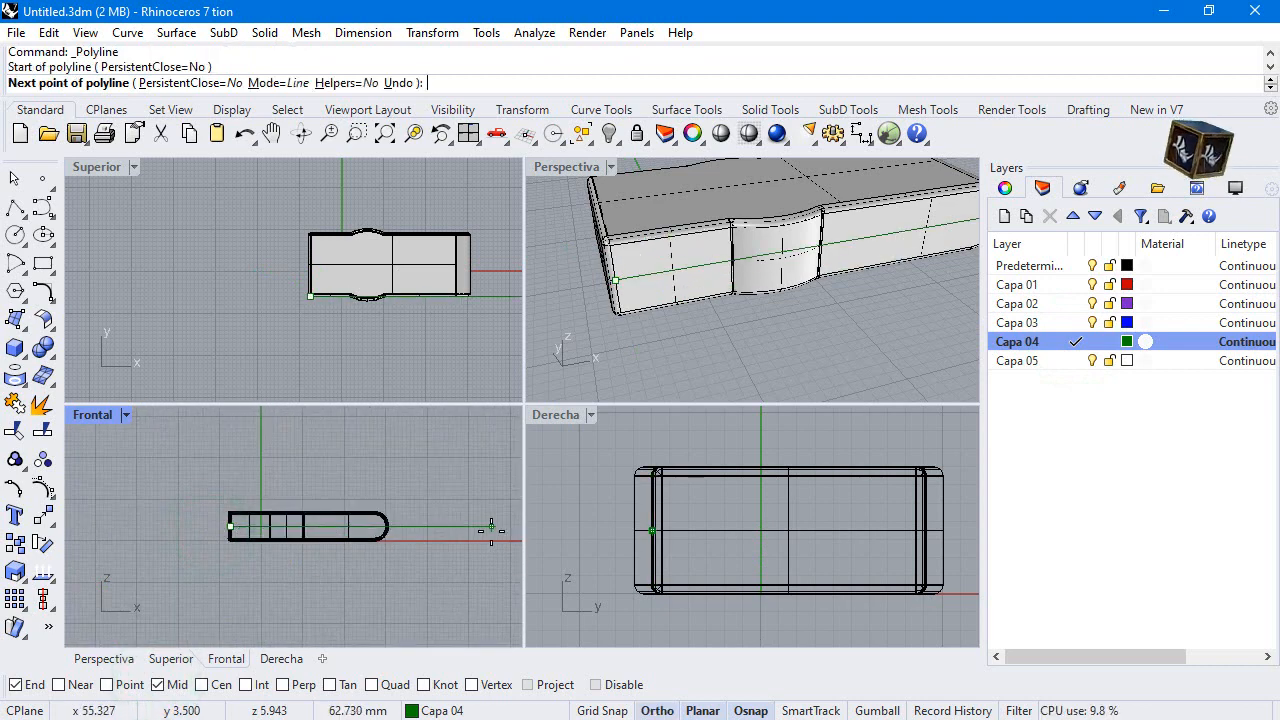
- Draw a cutting polyline across the grey casing and split the polysurface with it
left_click(470, 524)
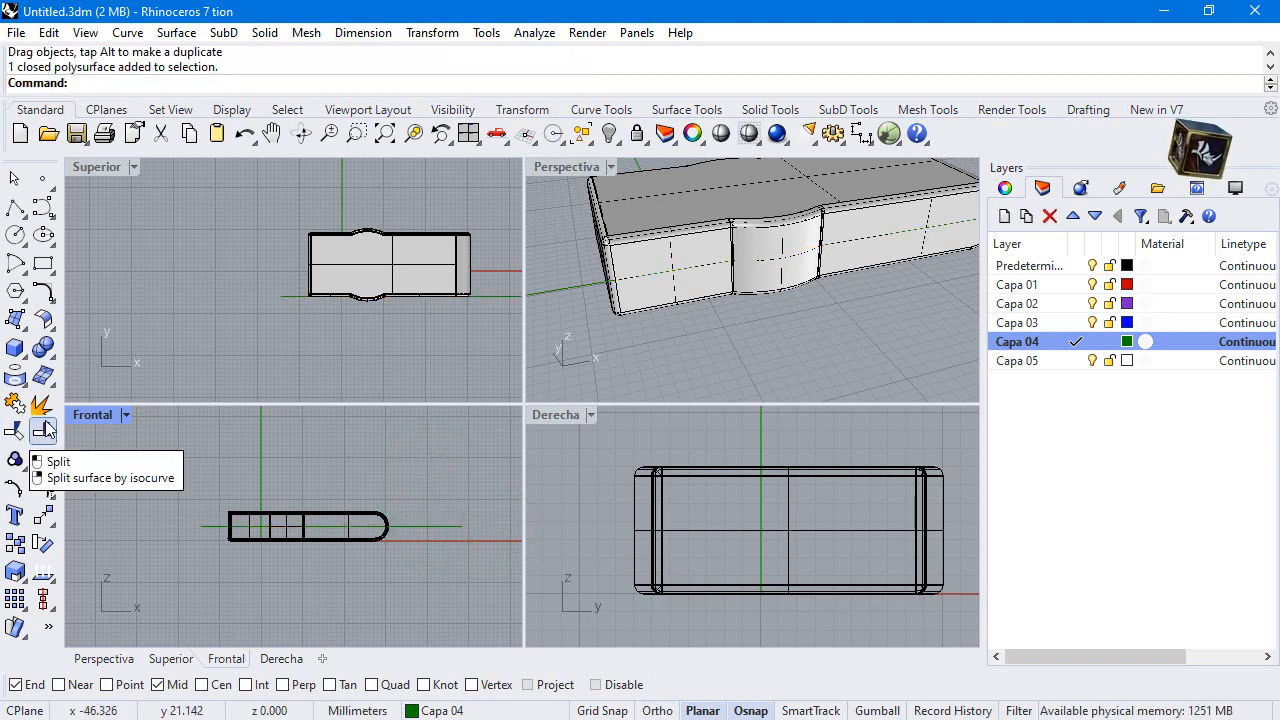
left_click(60, 460)
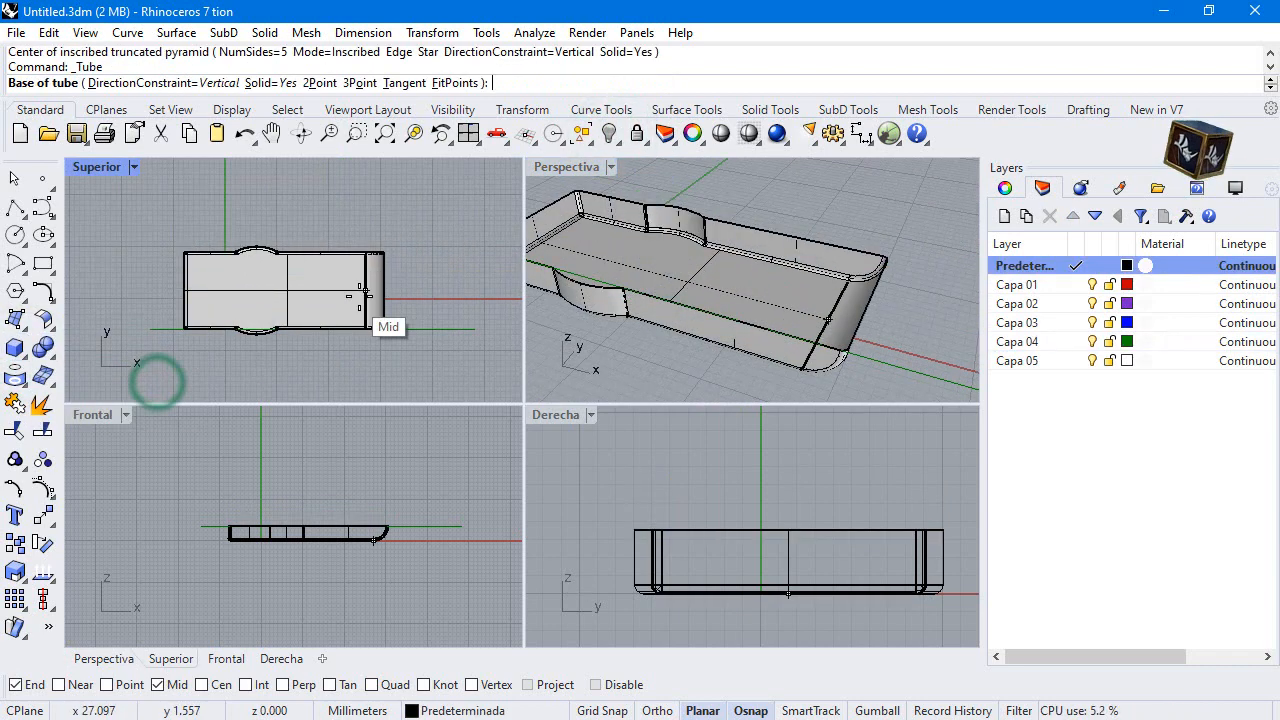
- Create a small tube post at the shell's midpoint and copy it to the four corners
left_click(364, 292)
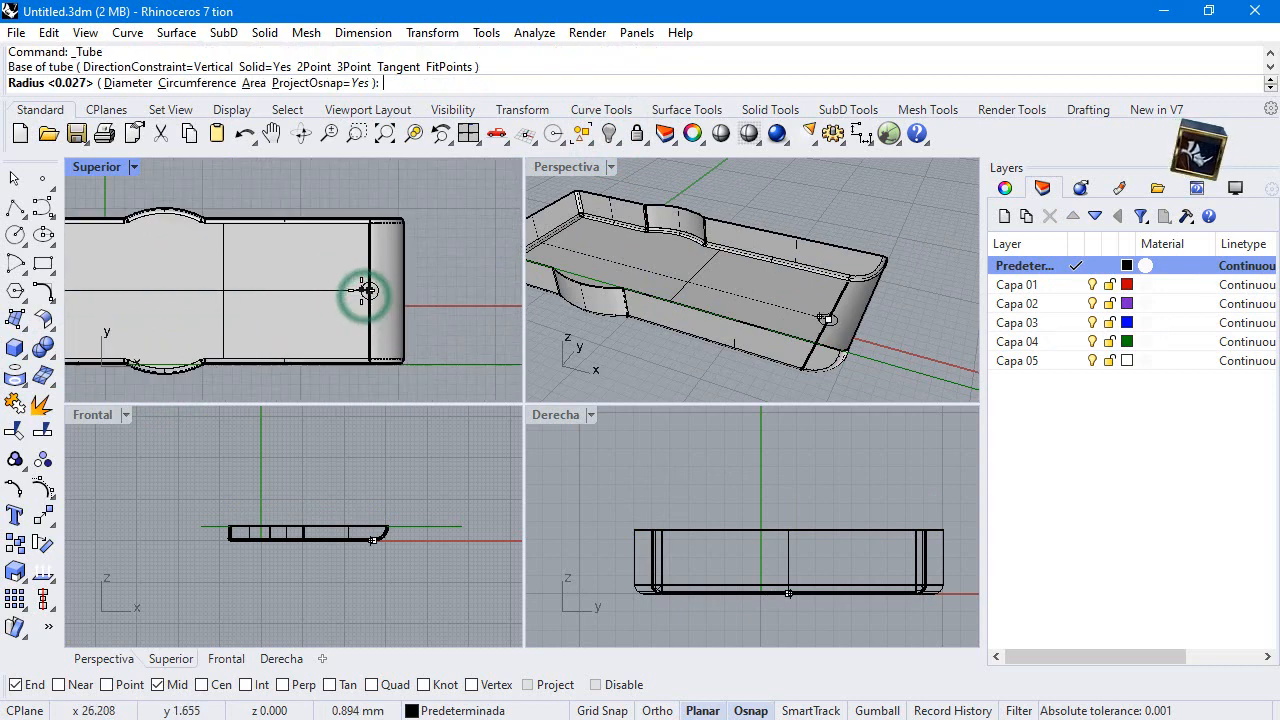
mouse_move(356, 290)
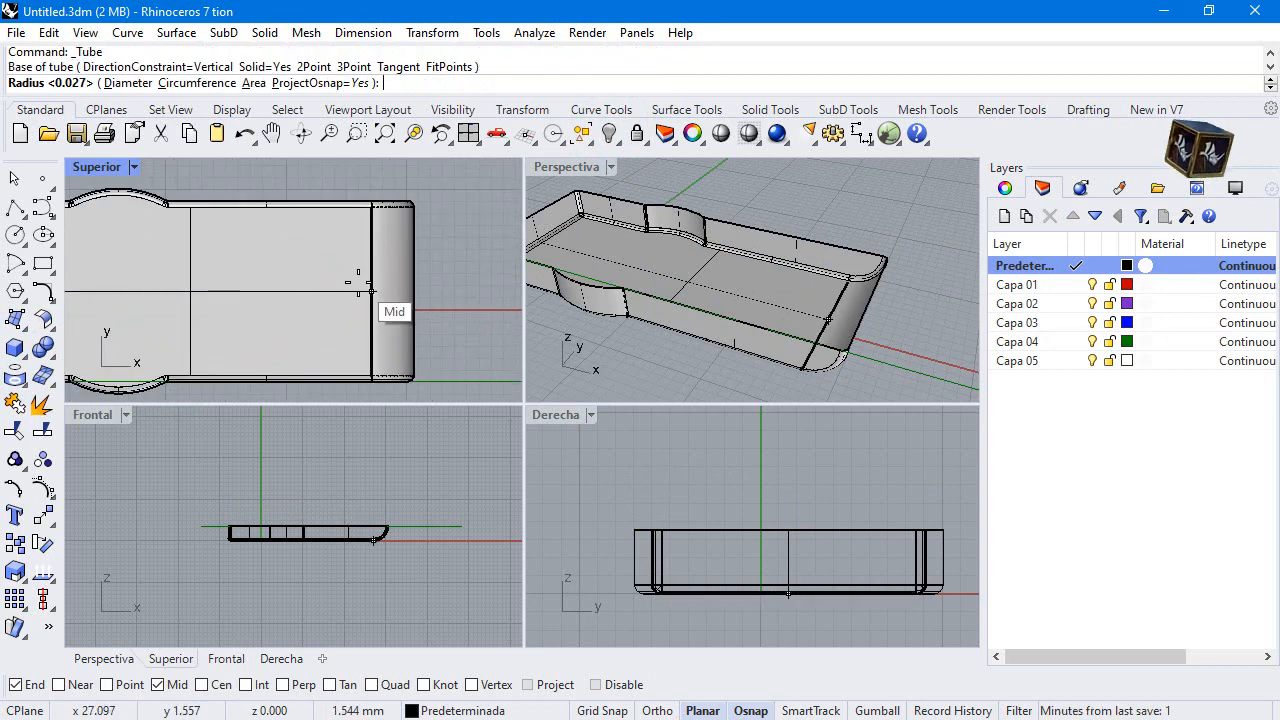
left_click(370, 290)
type("1")
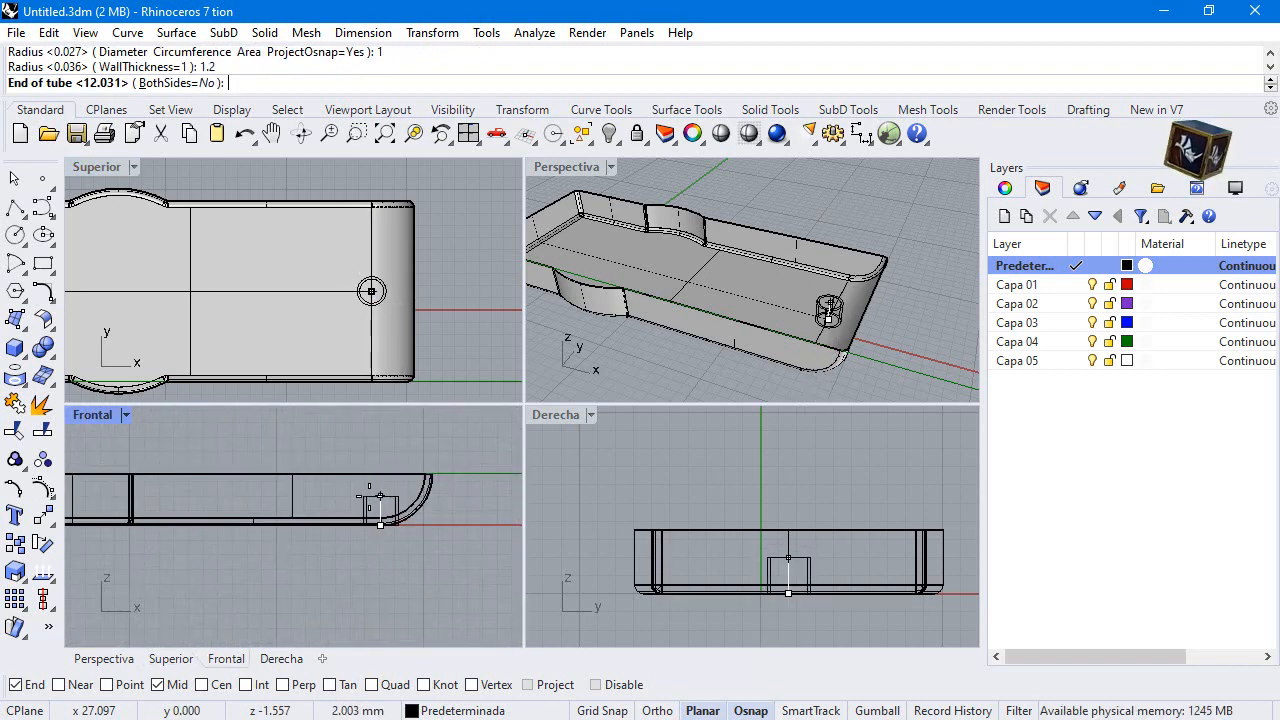
type(".1")
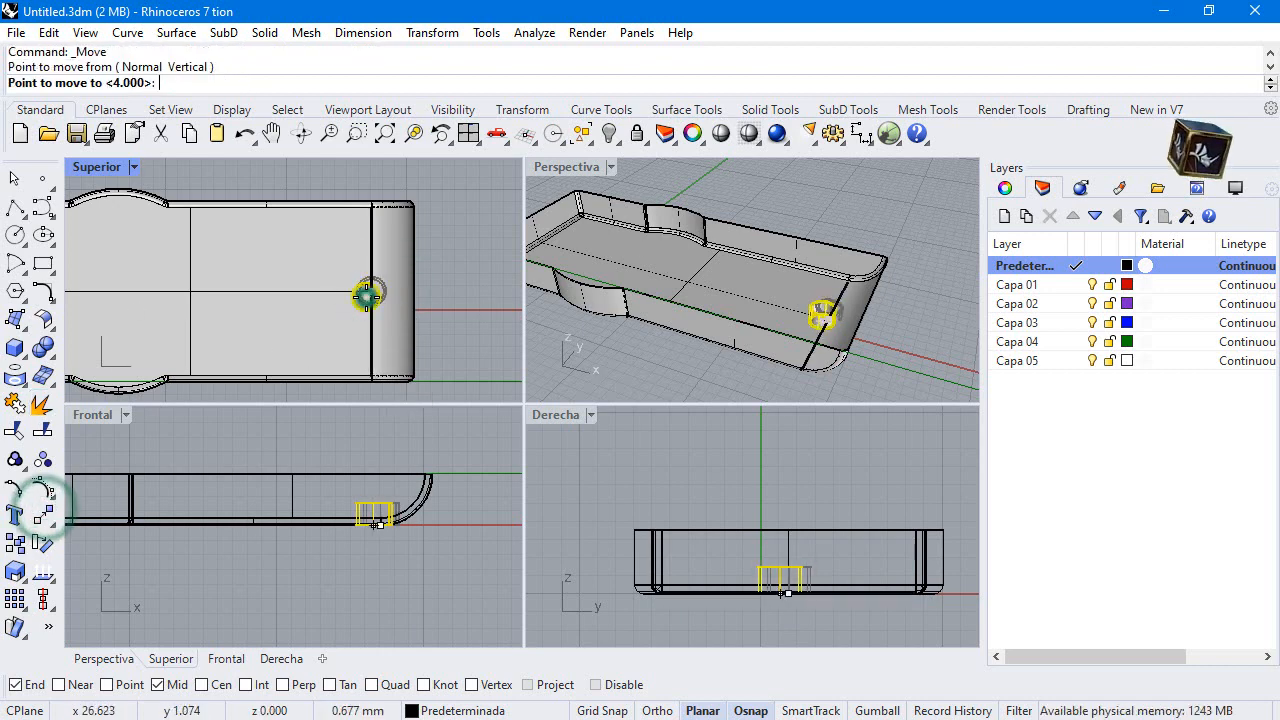
type("2")
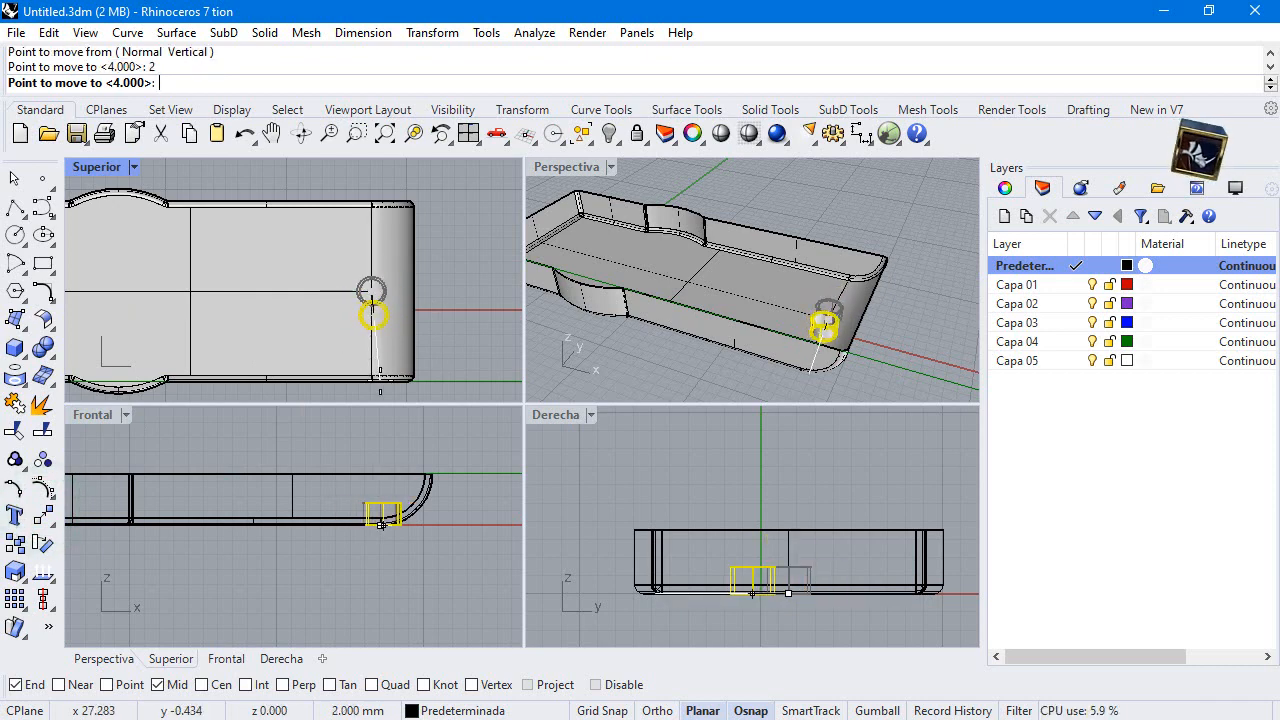
type("5")
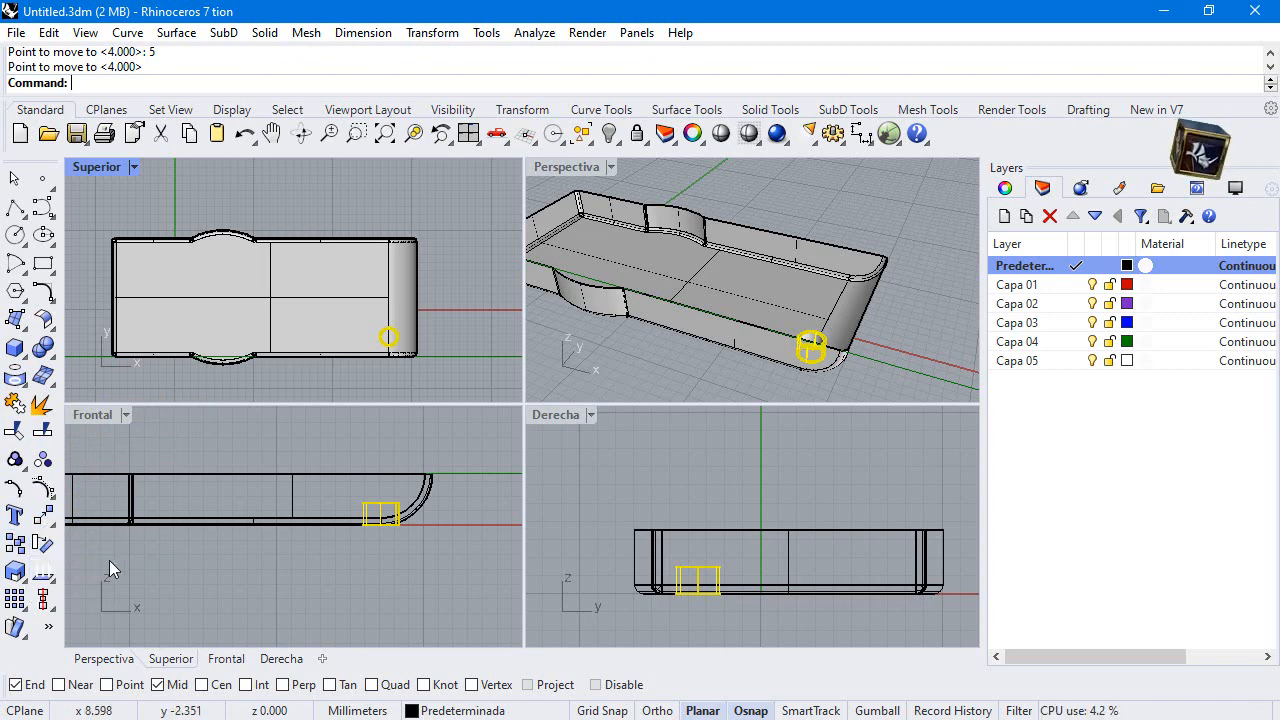
left_click(14, 520)
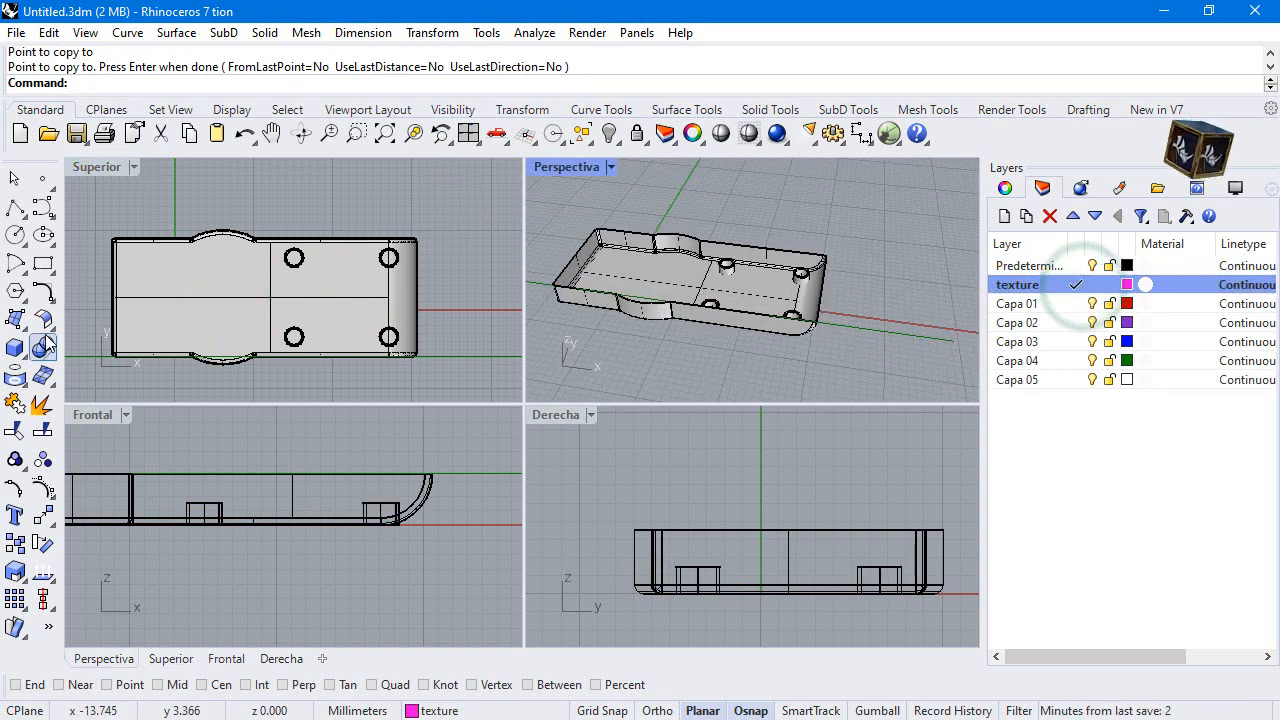
- Draw a magenta box inside the tray using Quad snap
left_click(16, 346)
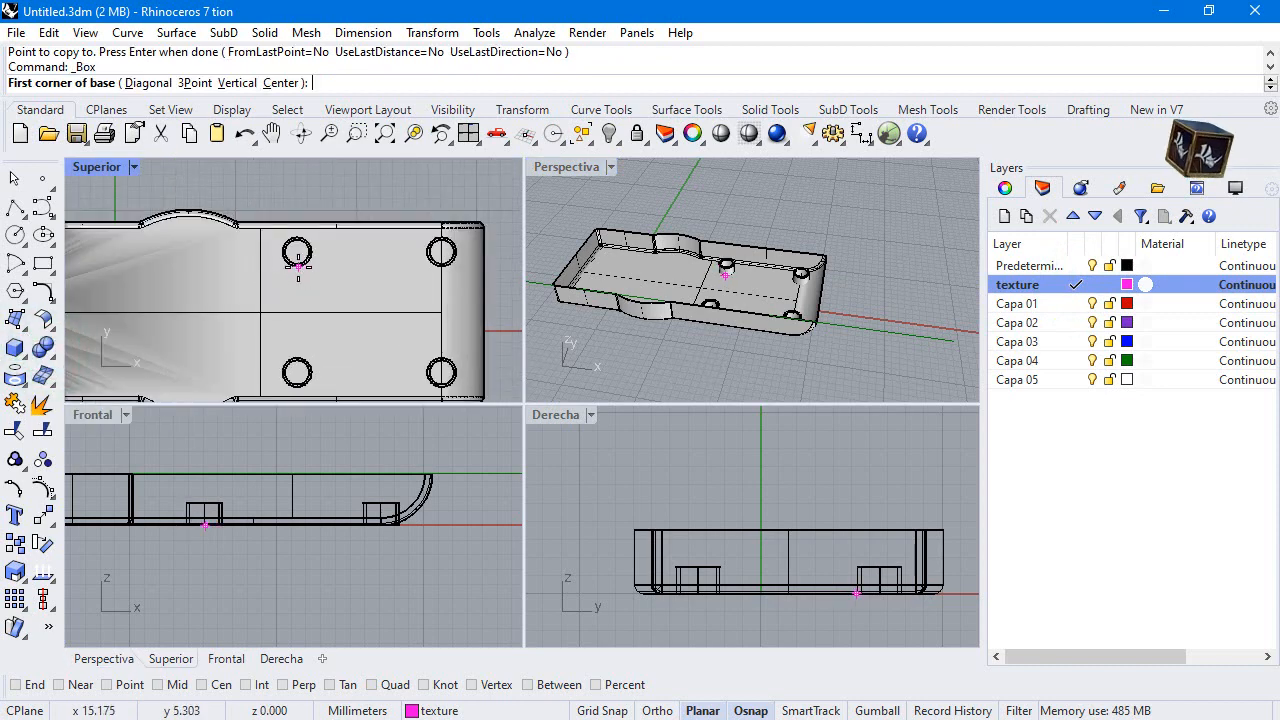
left_click(372, 684)
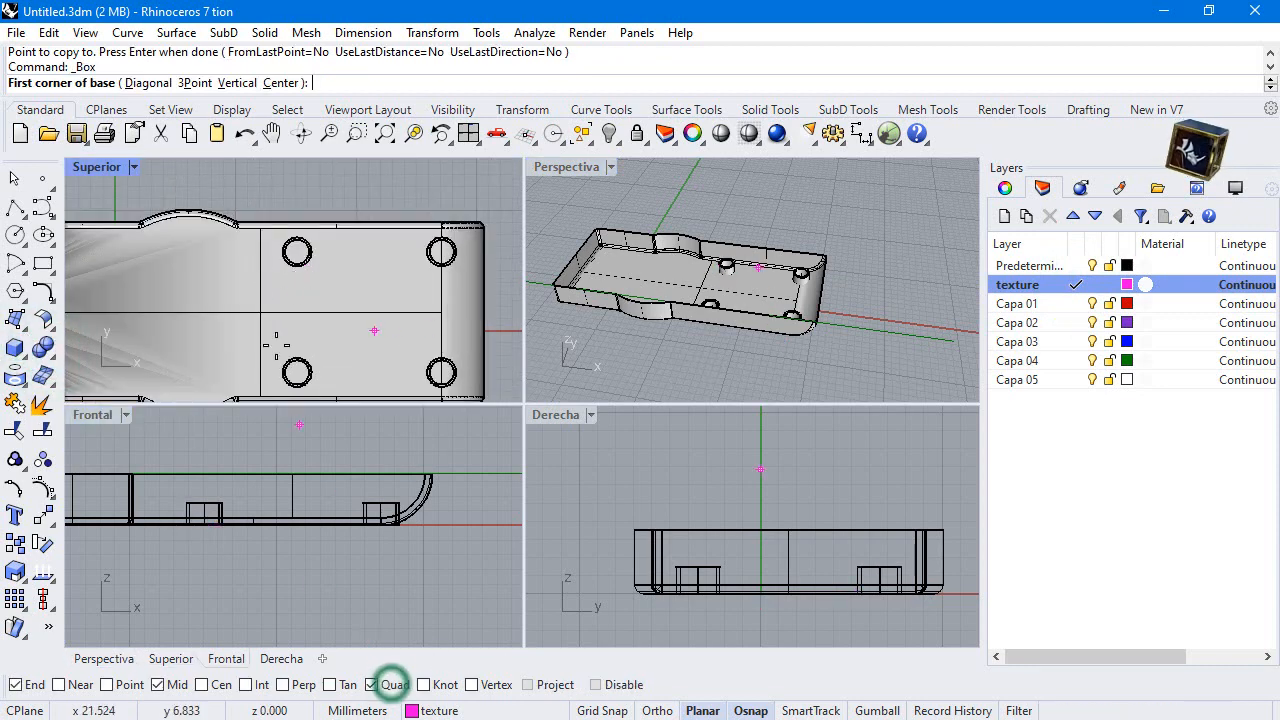
left_click(300, 268)
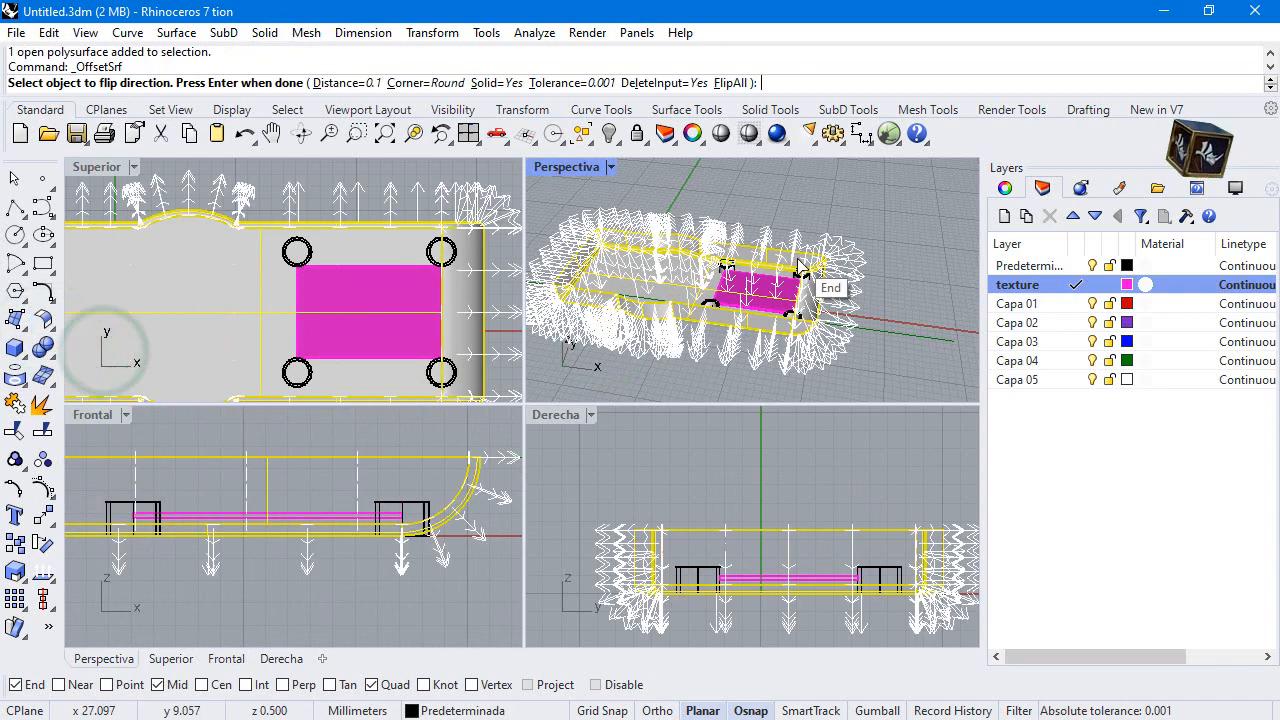
- Offset the purple skin surfaces 1 mm outward with flipped directions
left_click(736, 82)
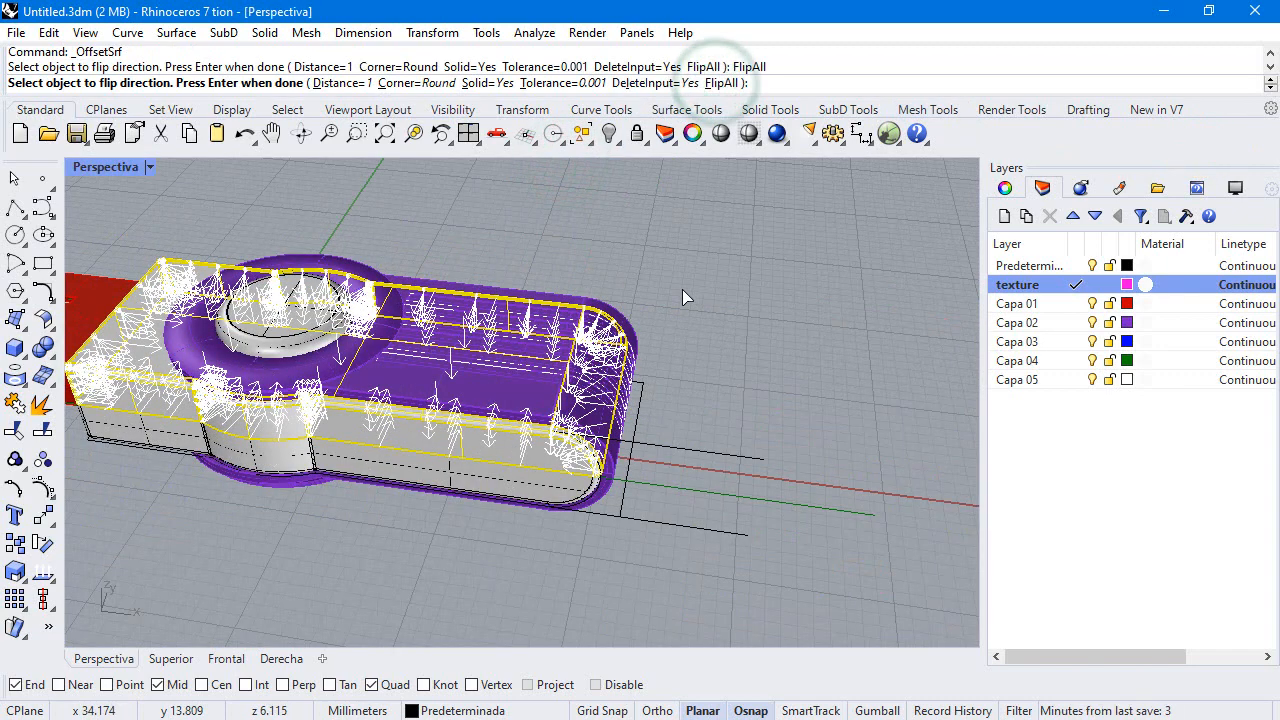
key("enter")
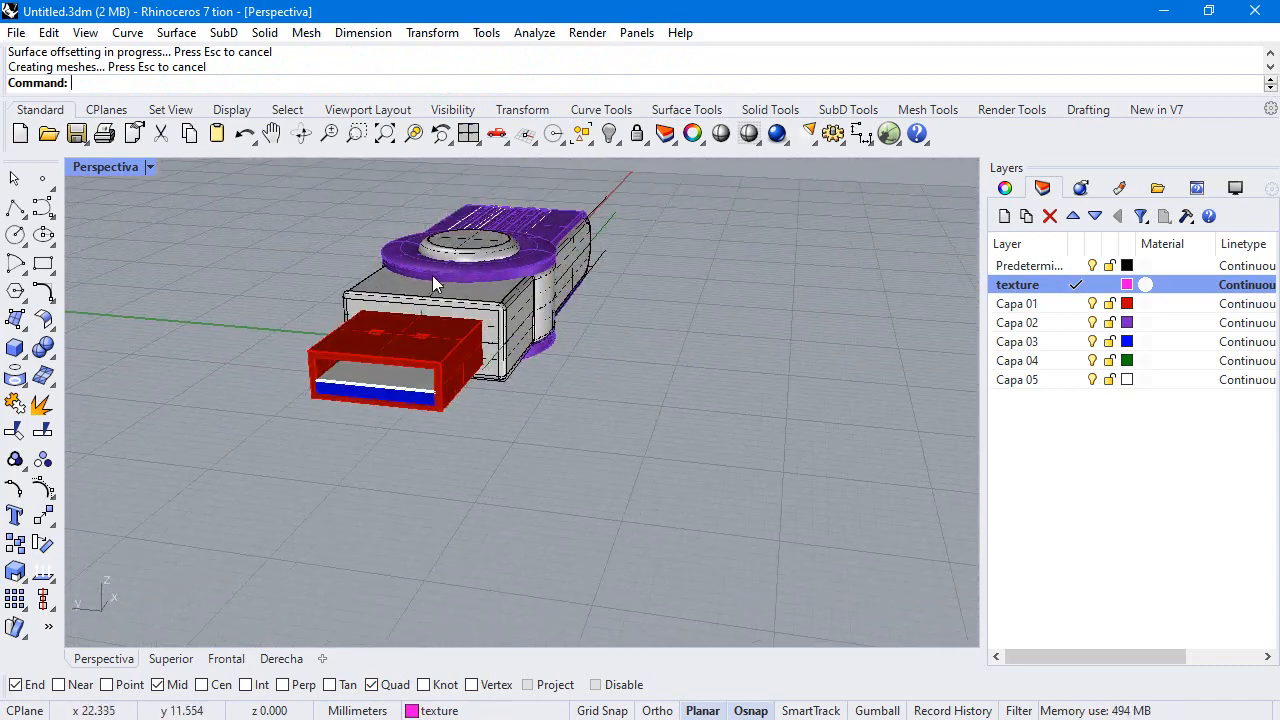
- Spin the model with Turntable to compare it against the reference photo
left_click(384, 132)
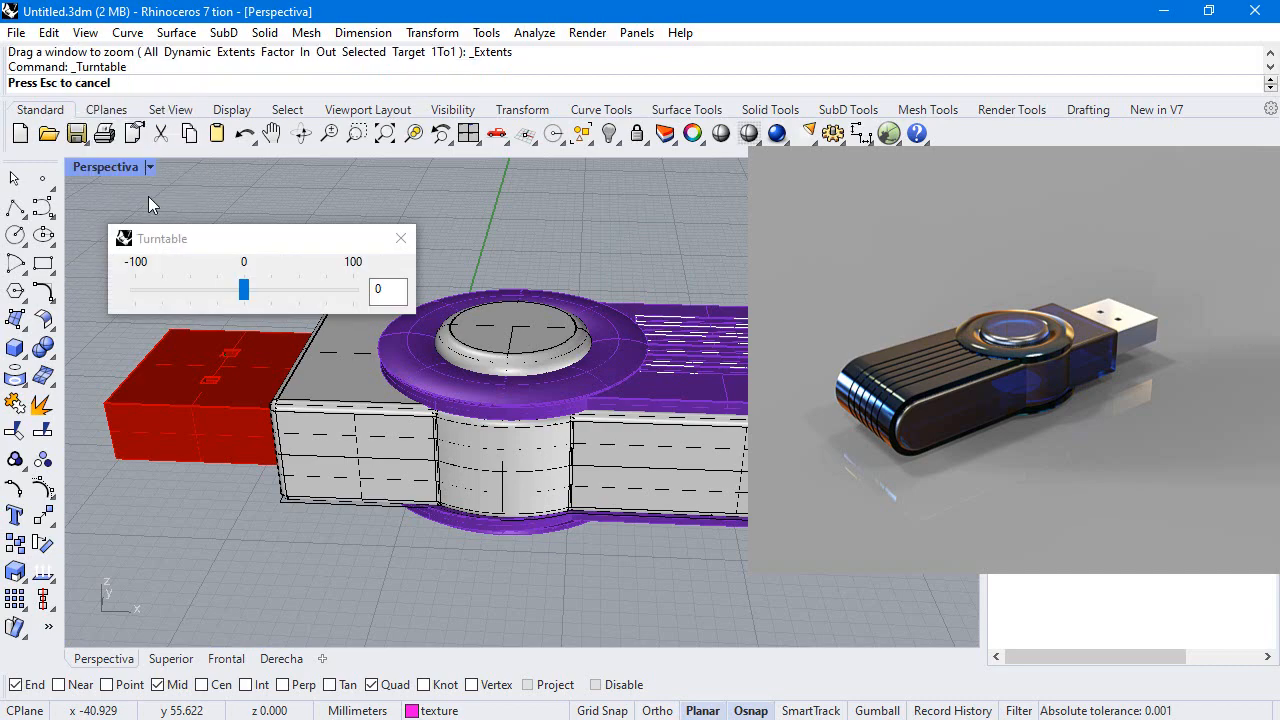
left_click_drag(244, 288, 262, 288)
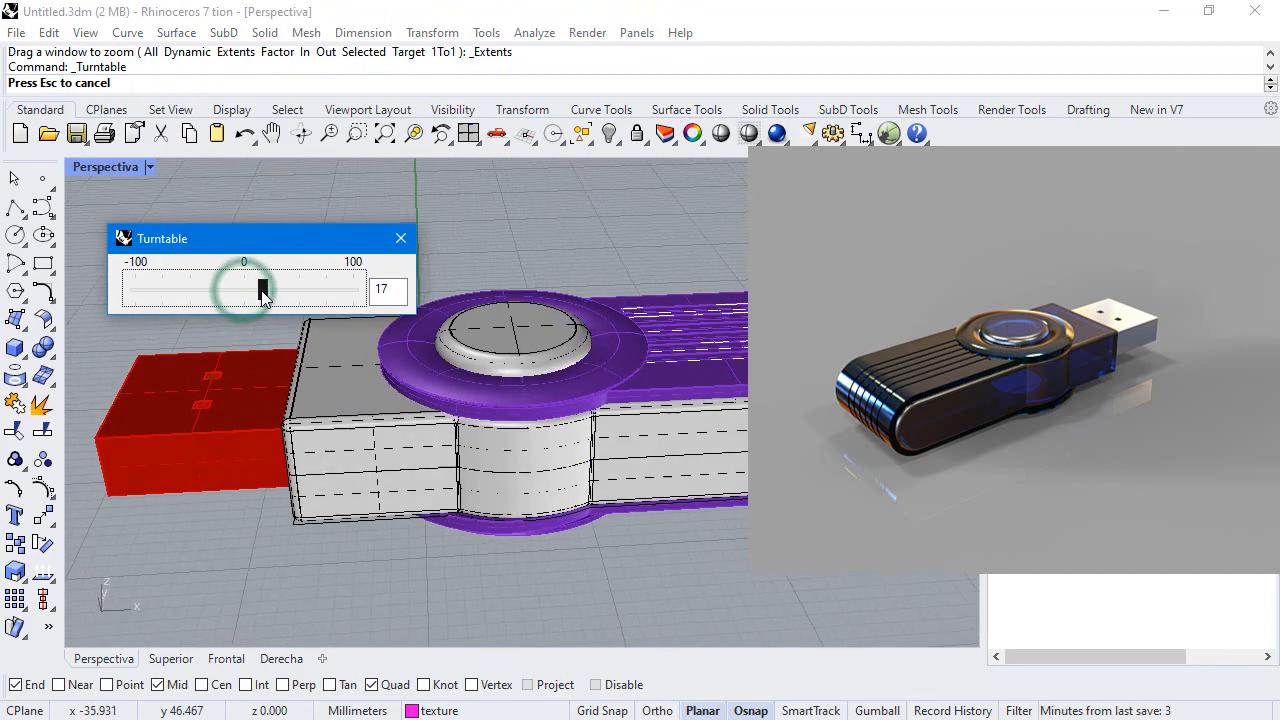